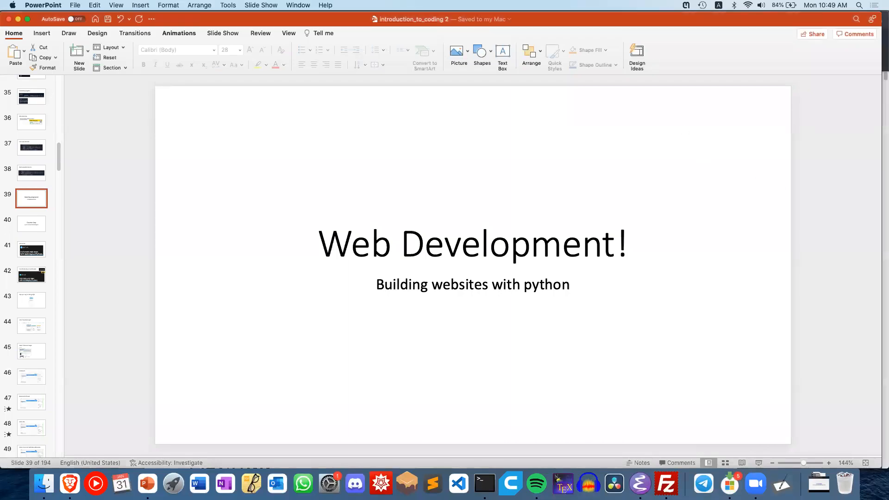
mouse_move(325, 190)
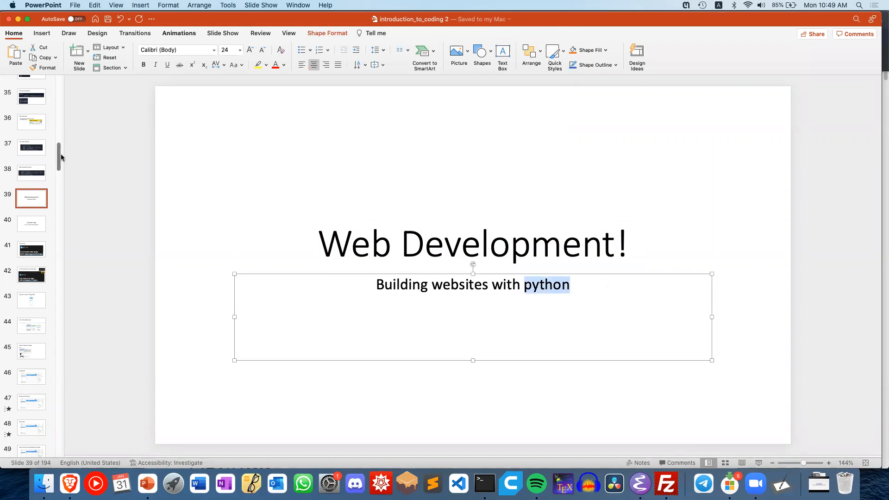
Jump to the first Web Development title slide in the thumbnail pane.
scroll("up", 3)
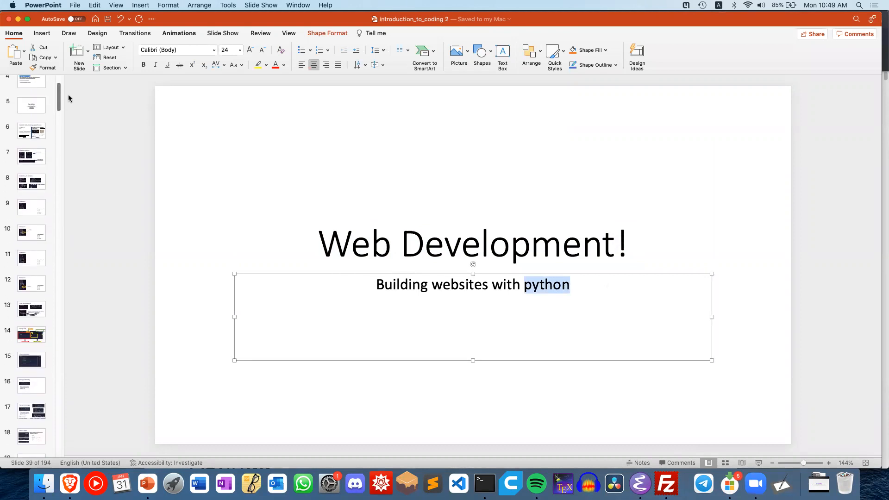
left_click(31, 88)
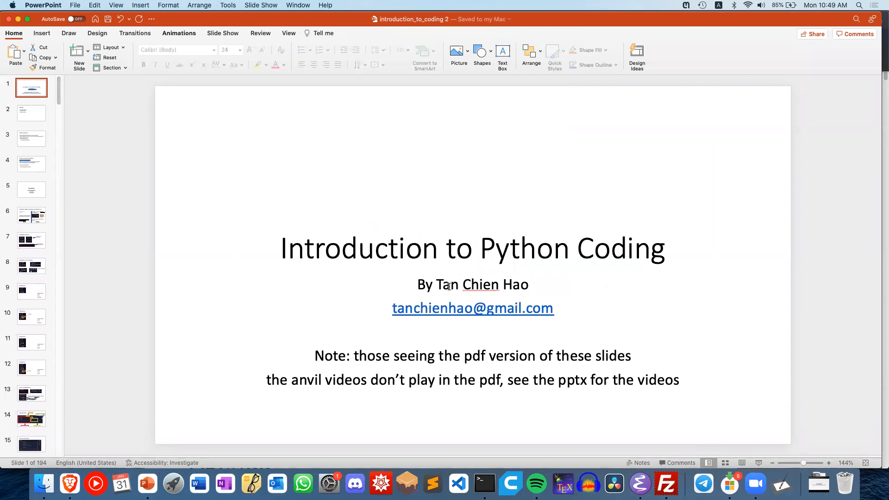
scroll("down", 3)
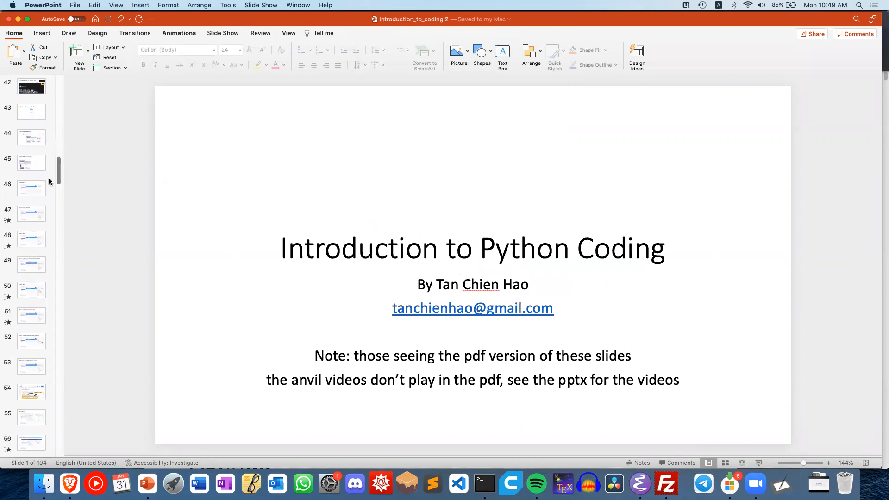
scroll("up", 3)
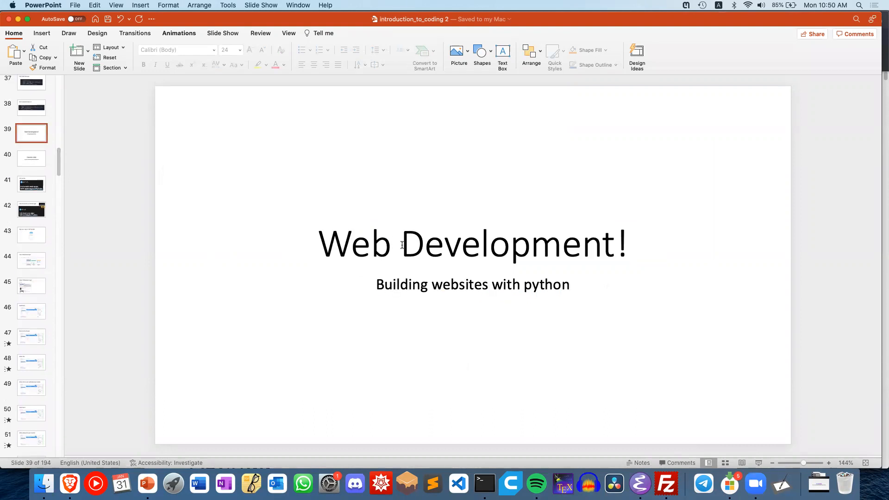
mouse_move(33, 185)
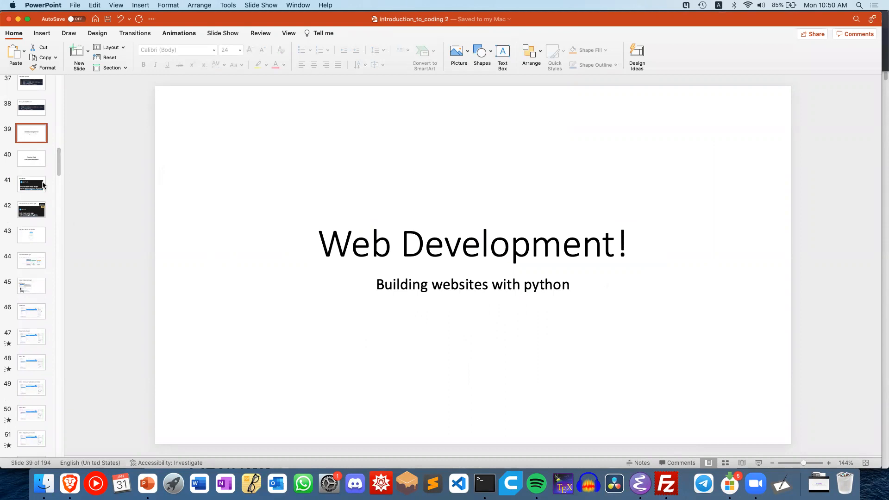
Go to the Counter App slide and highlight the mall-counting example sentence.
left_click(31, 159)
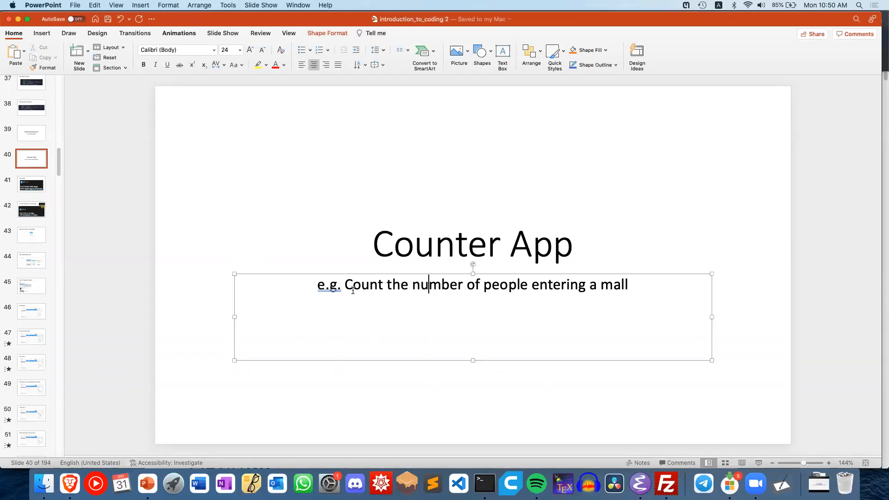
left_click(641, 286)
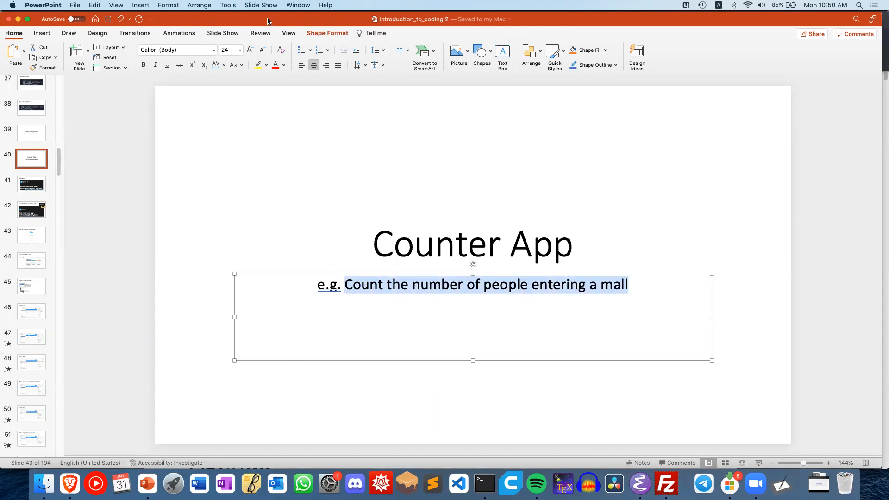
mouse_move(122, 259)
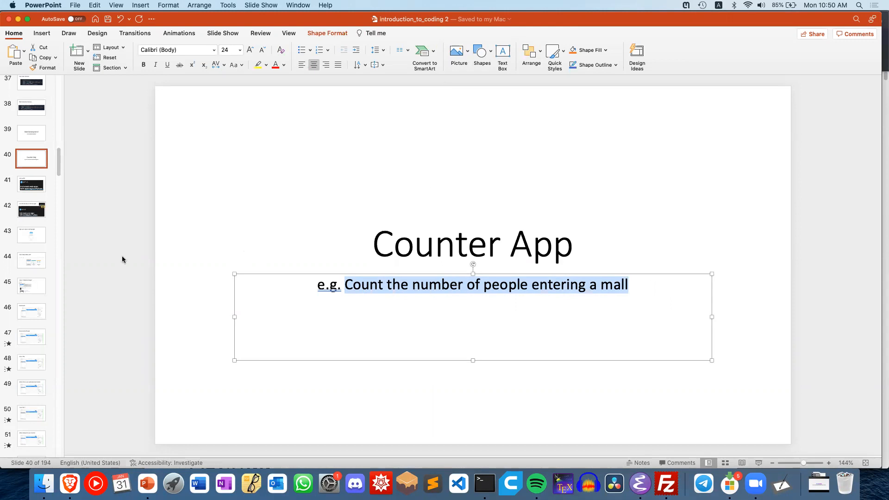
left_click(31, 184)
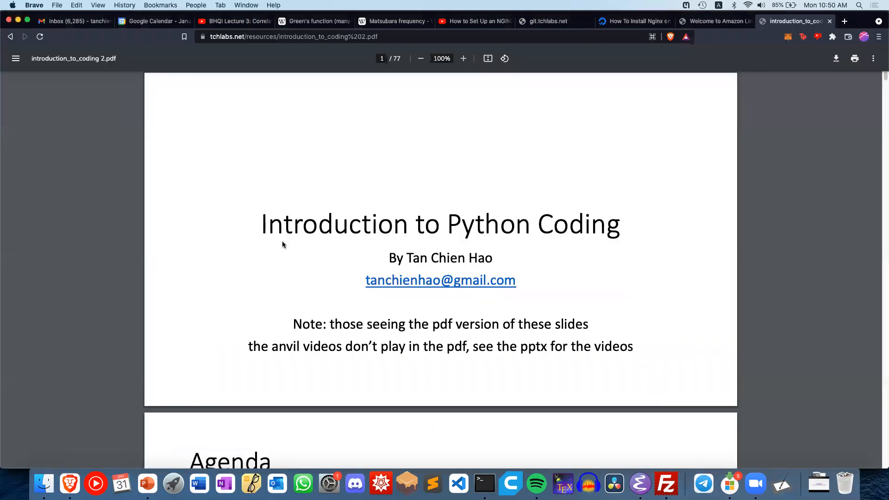
mouse_move(524, 370)
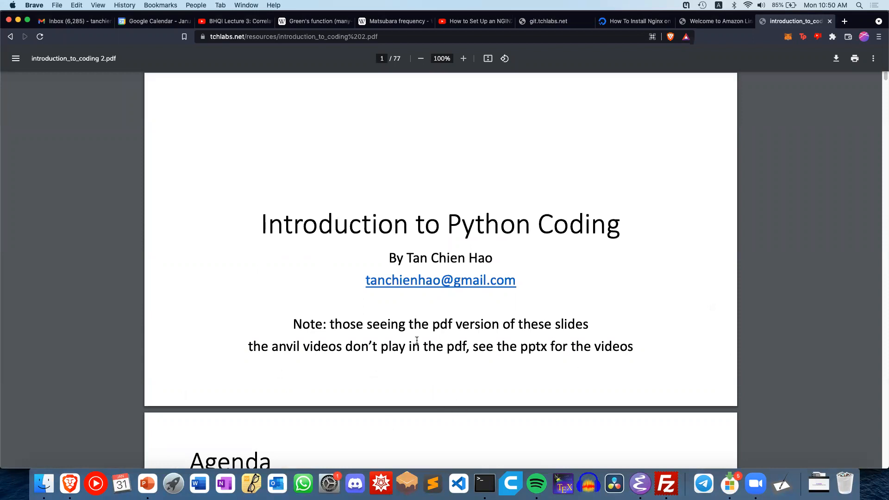
mouse_move(485, 339)
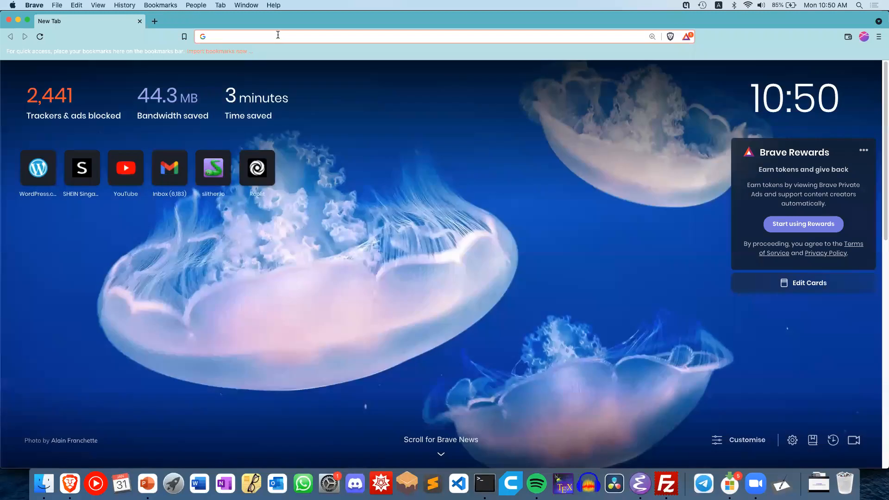
mouse_move(277, 37)
type("anvil.works")
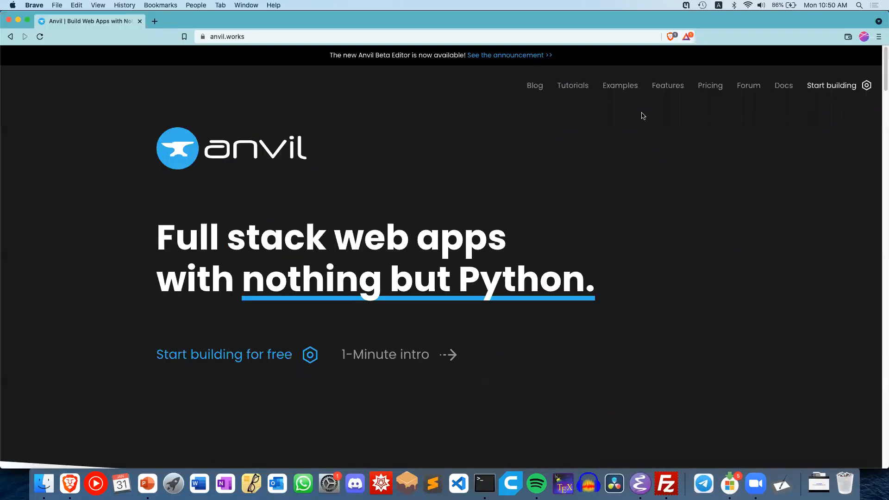
Start building on anvil.works, sign in with Google, and return to the slide deck.
left_click(39, 37)
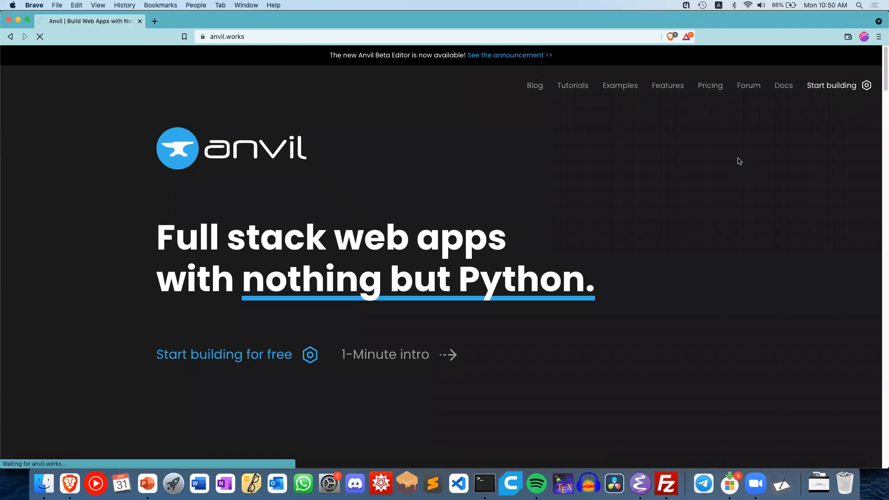
left_click(831, 85)
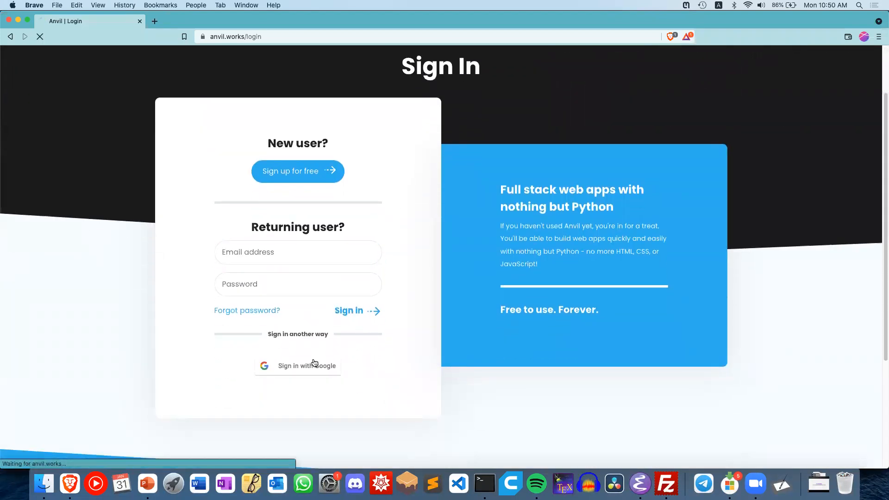
left_click(297, 364)
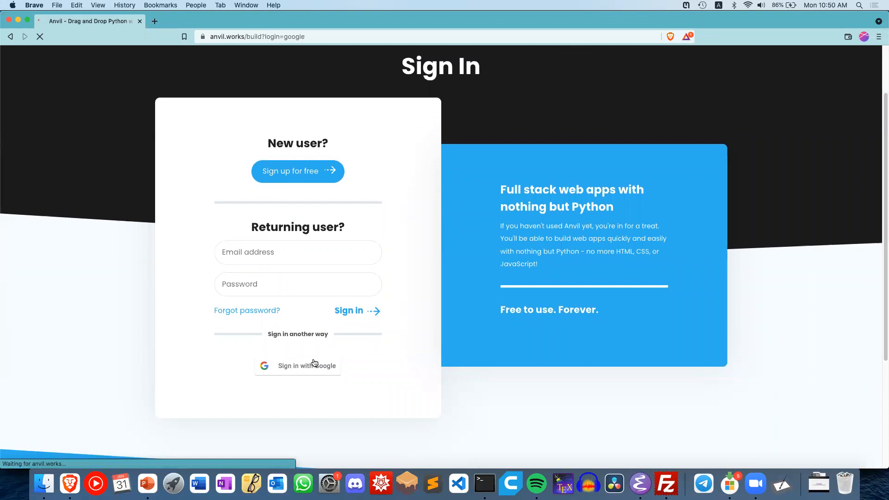
left_click(298, 366)
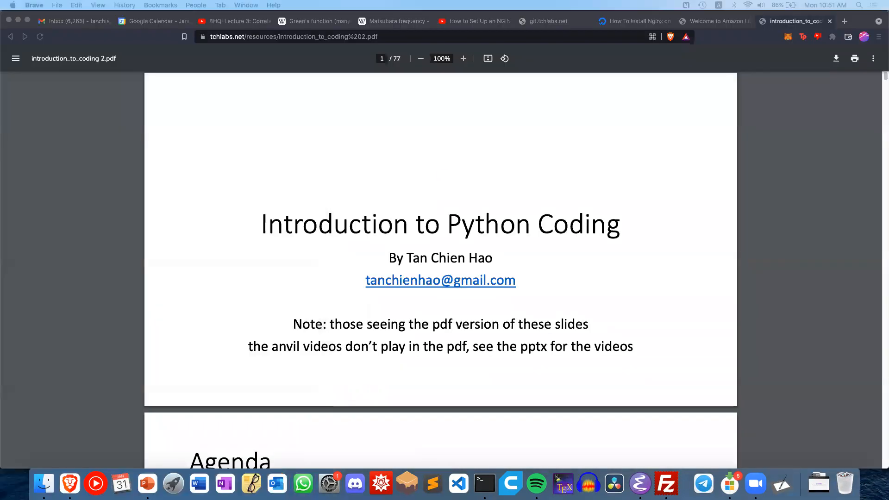
left_click(15, 57)
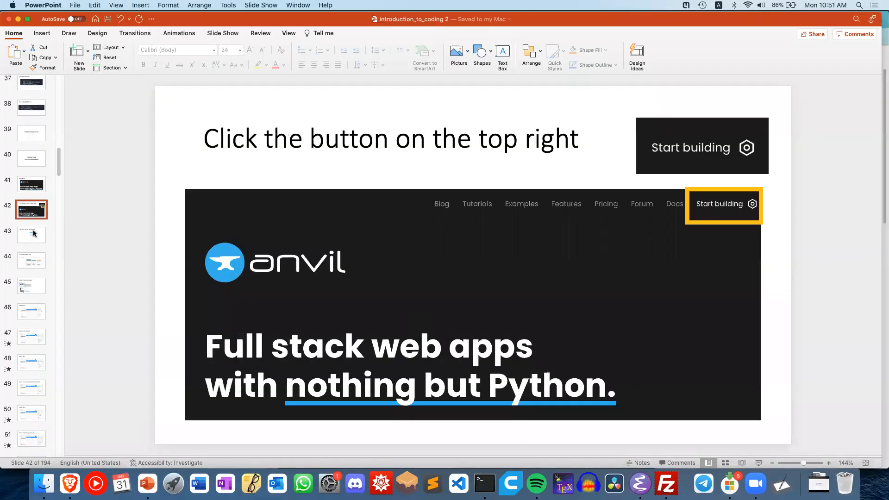
Create a New Blank App with the Material Design theme, checking the slides along the way.
left_click(32, 260)
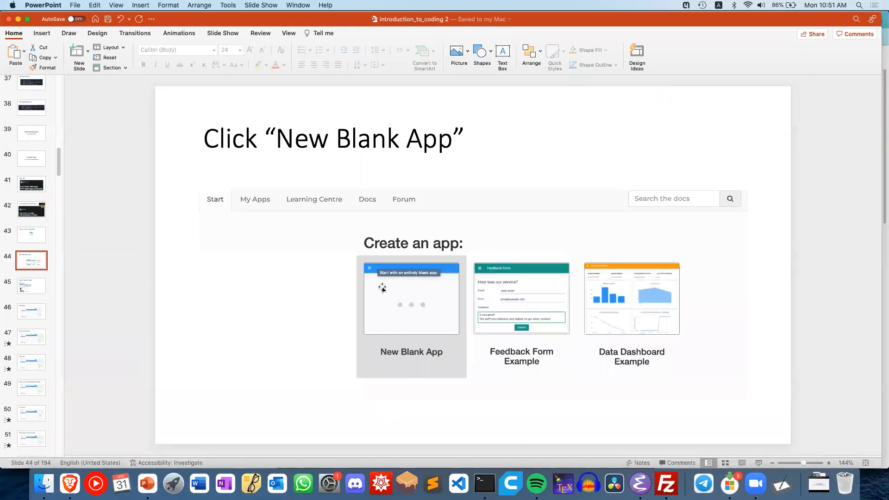
left_click(97, 484)
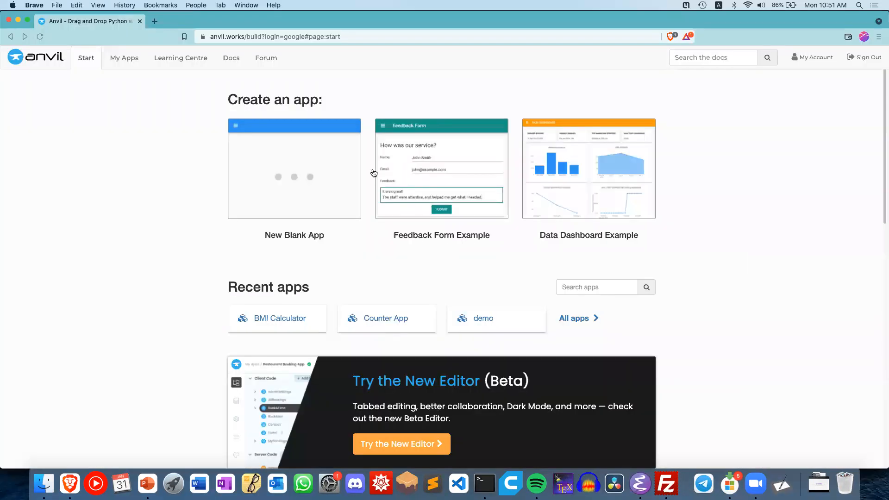
left_click(294, 168)
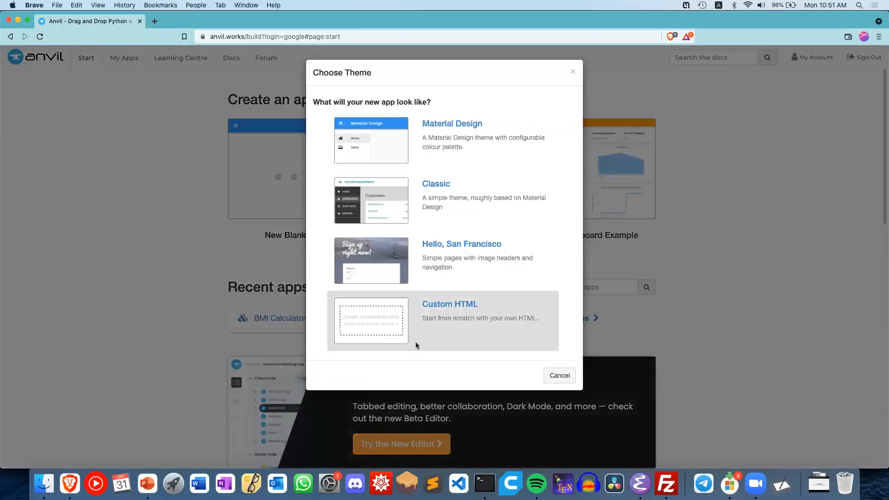
left_click(148, 483)
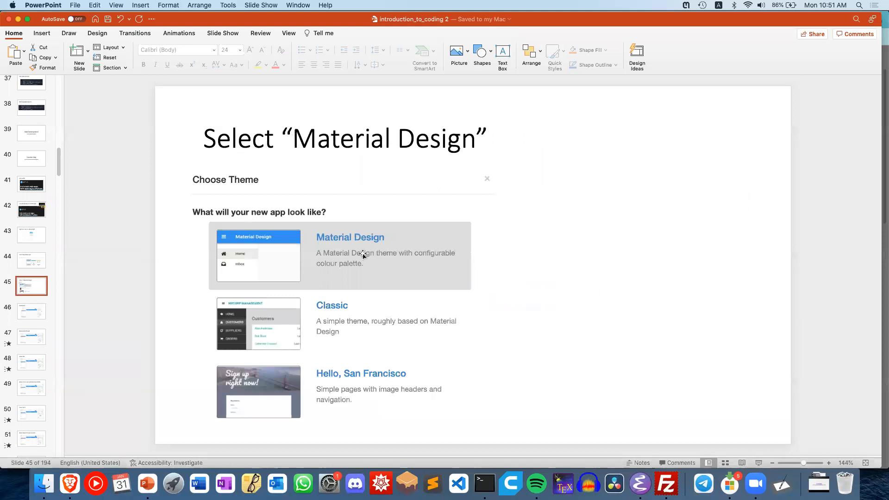
left_click(94, 483)
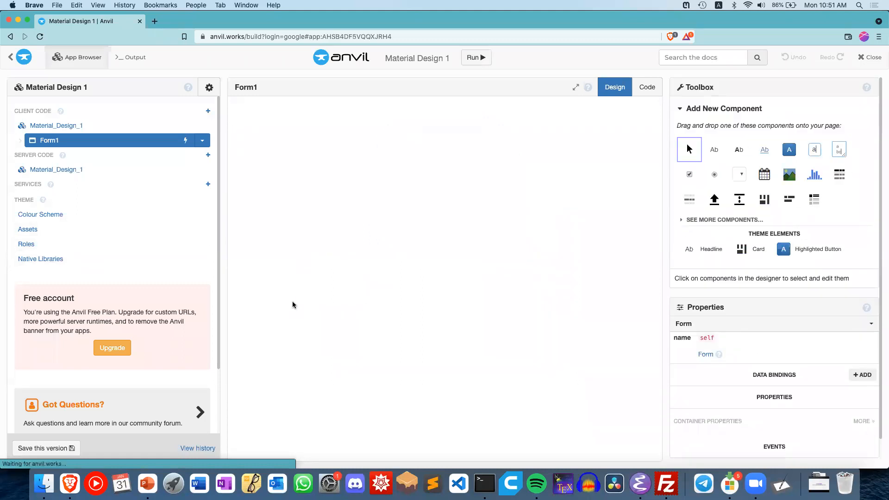
Delete label_1 from Form1 and switch back to the Dashboard slide.
left_click(147, 483)
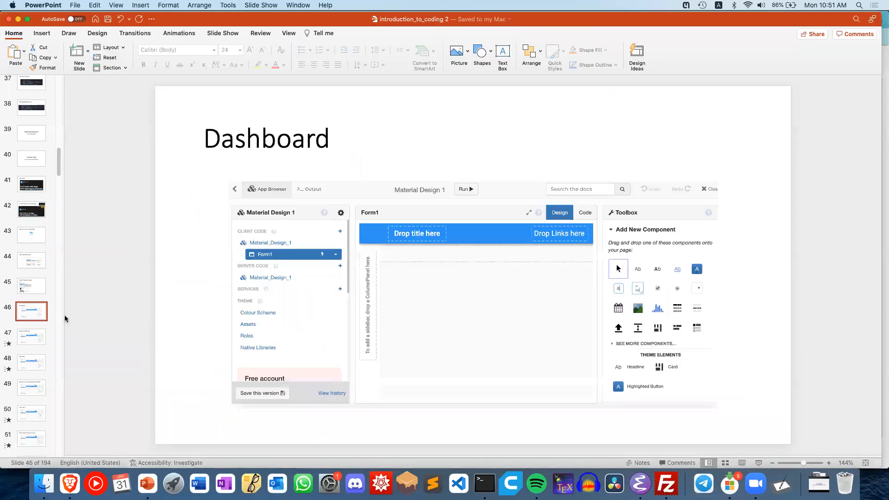
left_click(95, 483)
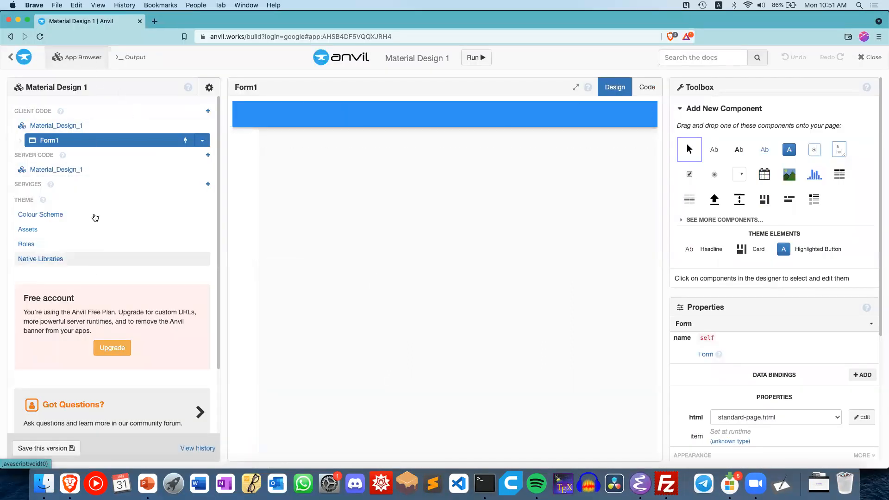
mouse_move(87, 110)
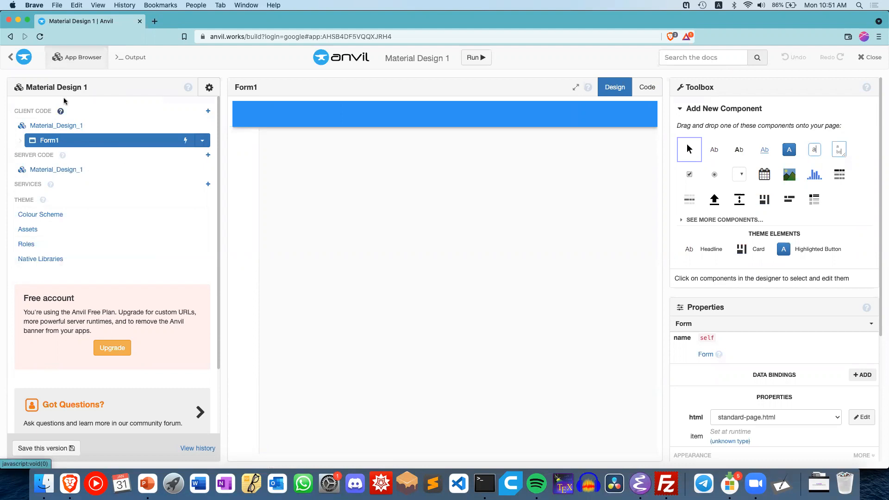
mouse_move(131, 86)
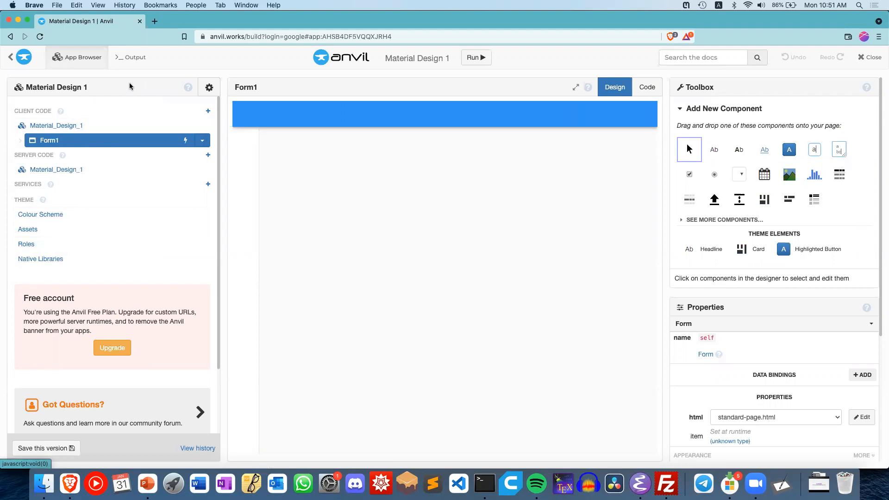
mouse_move(77, 60)
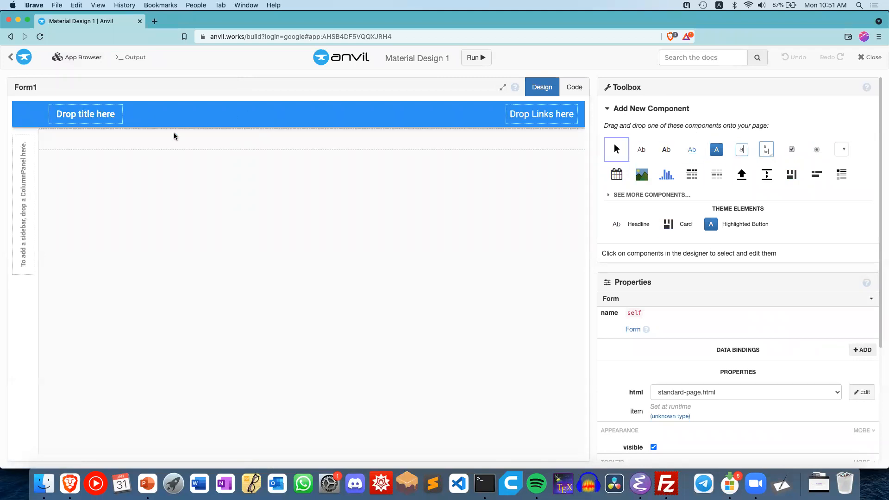
mouse_move(188, 126)
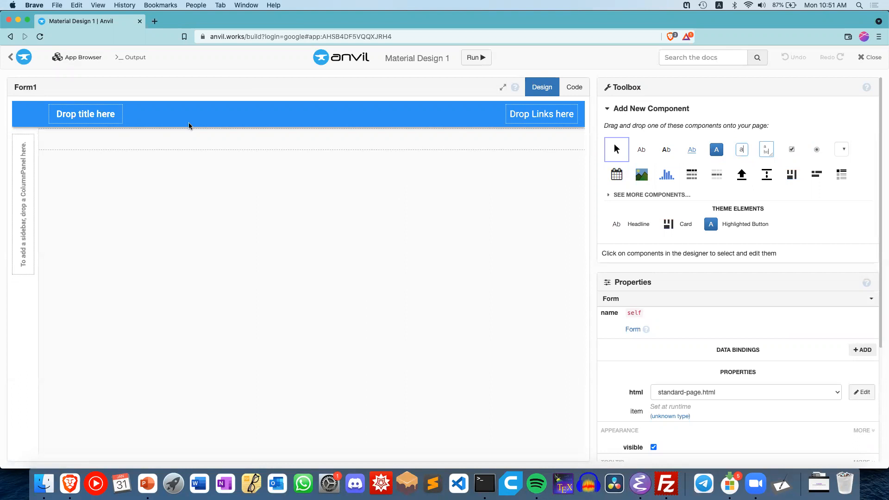
mouse_move(267, 204)
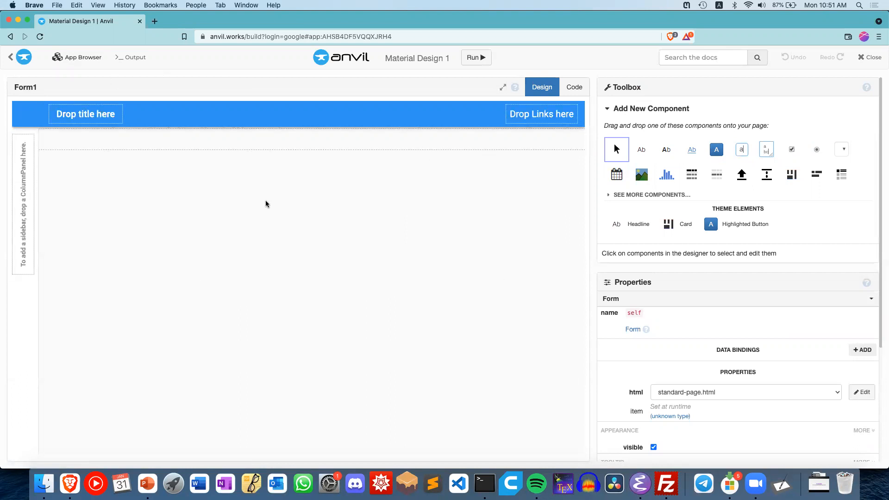
mouse_move(96, 130)
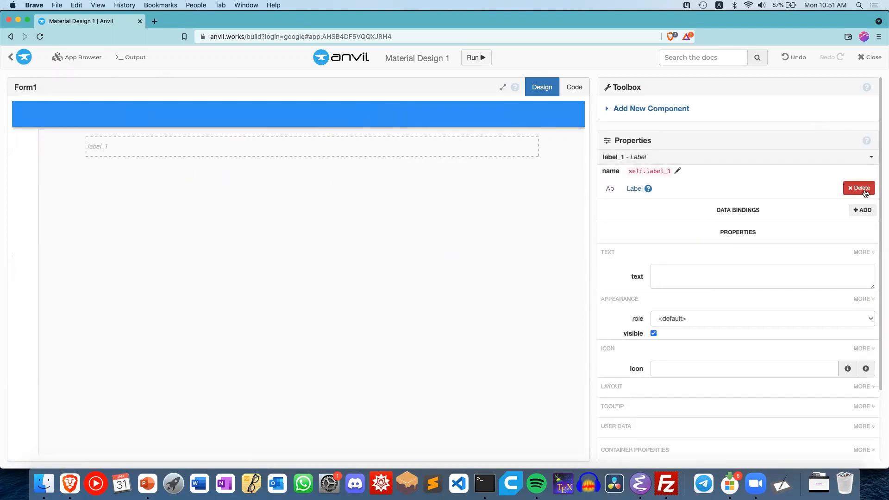
left_click(858, 188)
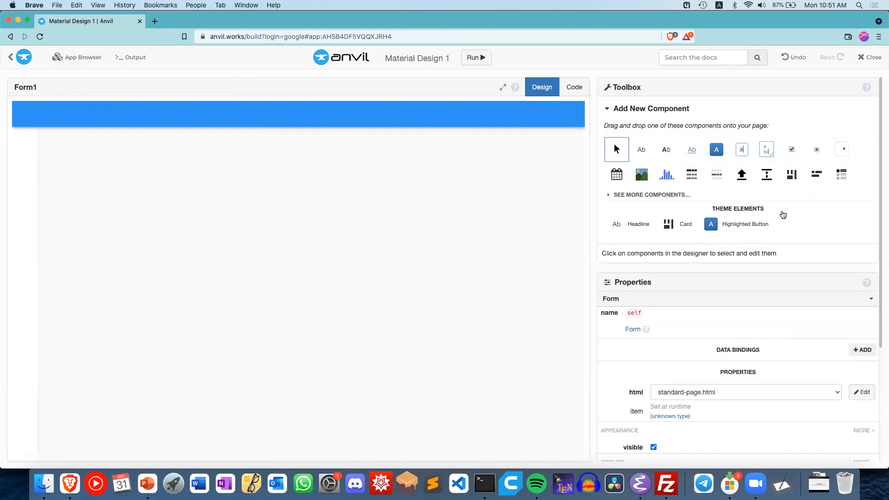
scroll("down", 3)
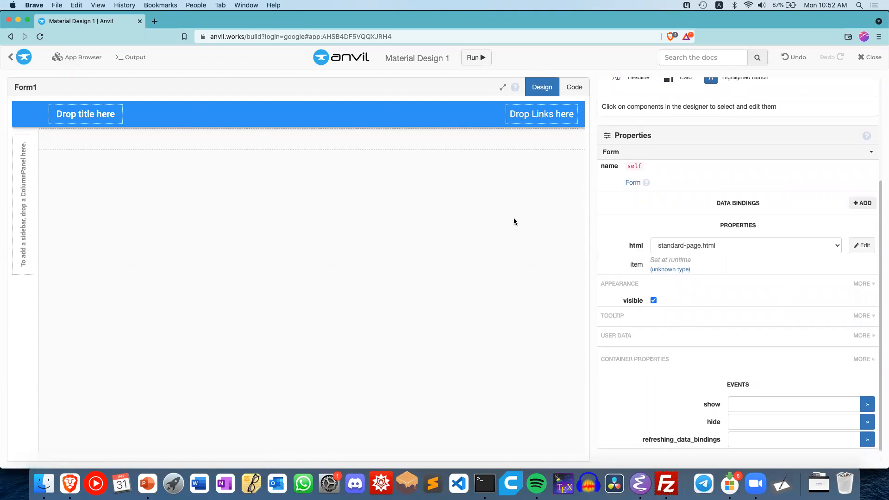
left_click(147, 483)
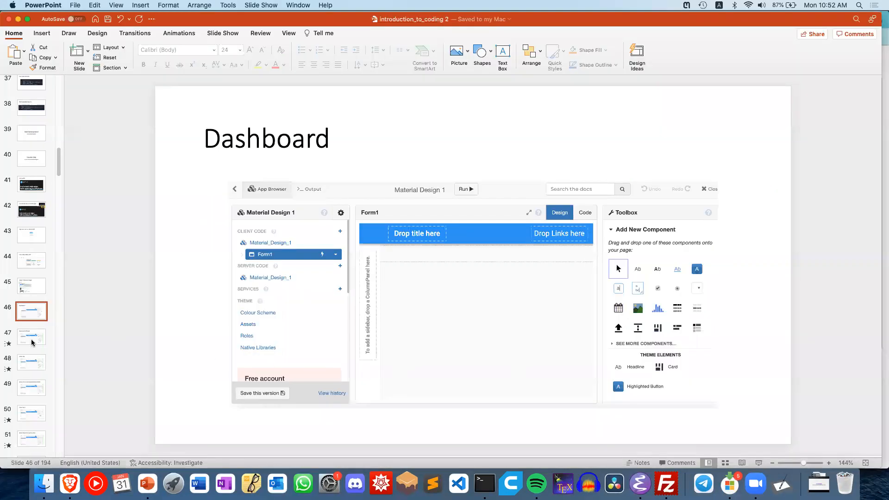
Play the Rename the Project slide's demo video, then return to the app builder.
left_click(32, 336)
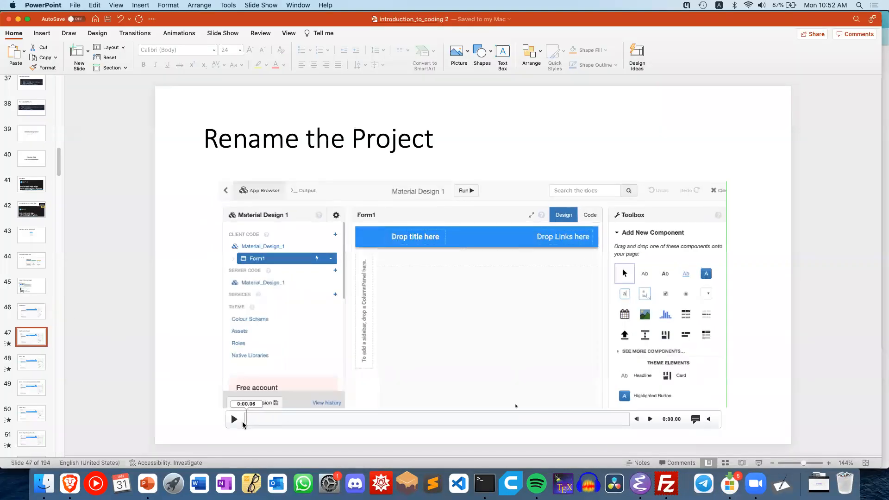
left_click(233, 418)
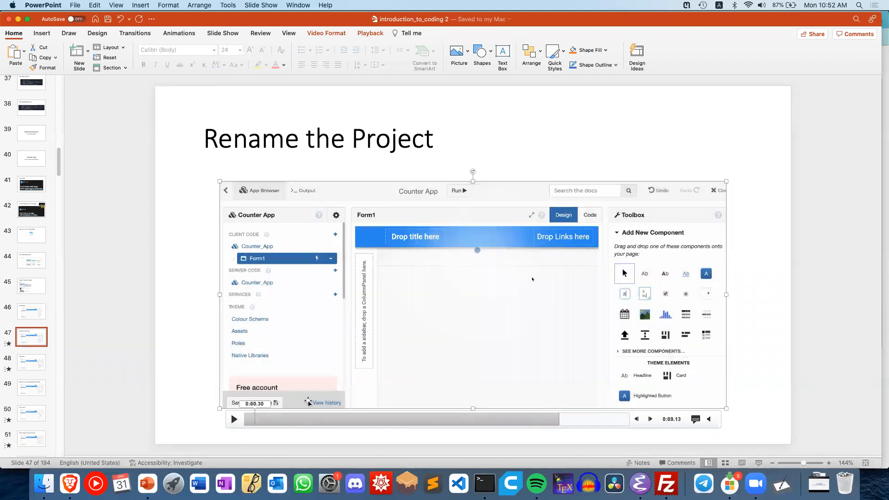
left_click(95, 483)
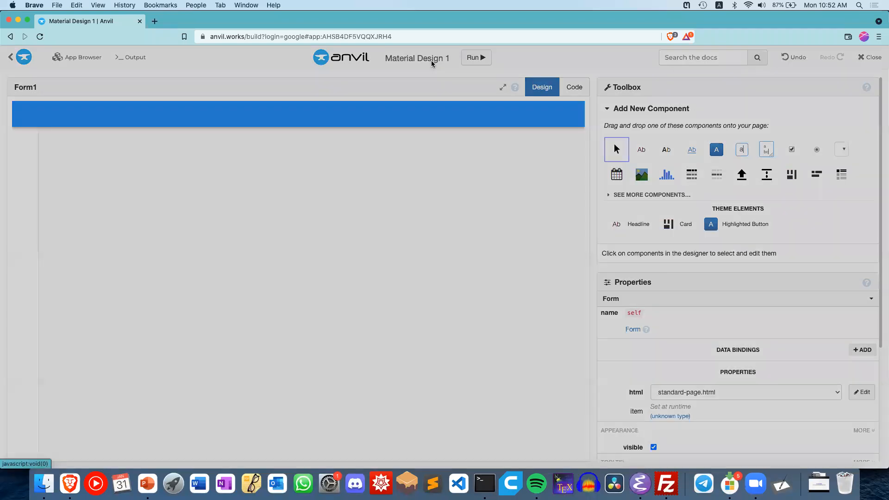
Rename the app from Material Design 1 to 'Counter App Demo'.
left_click(416, 58)
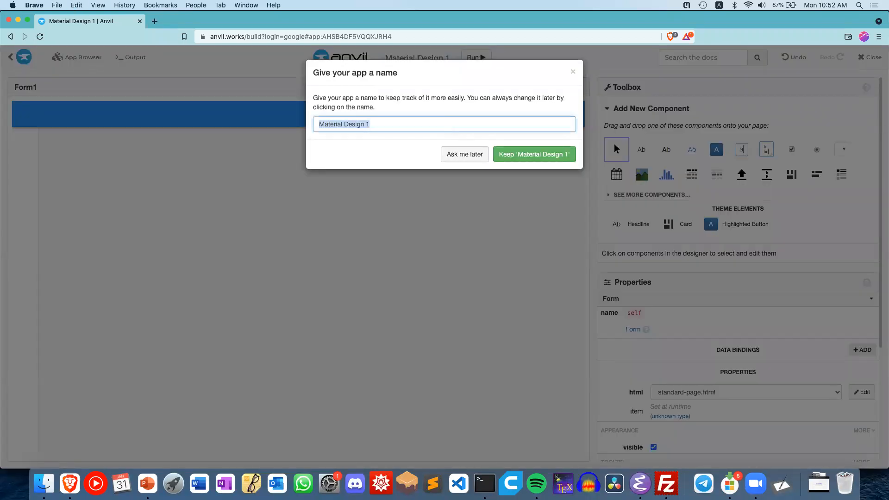
type("Counter App Demo")
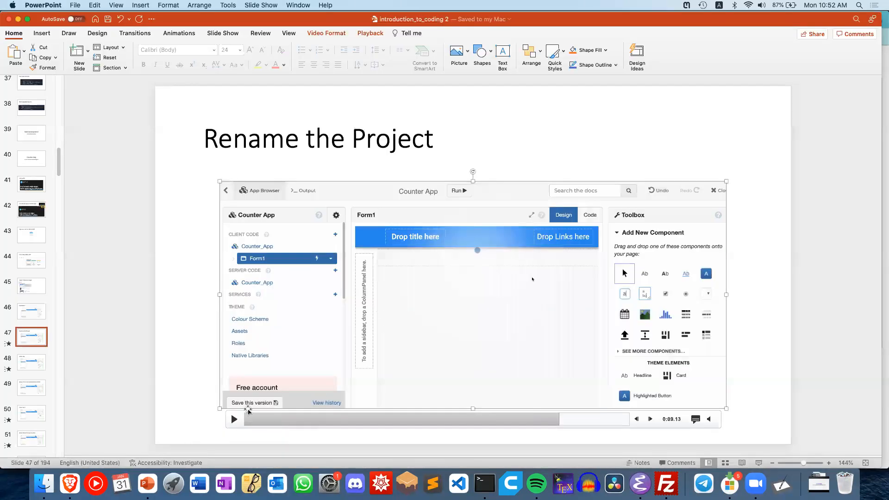
left_click(233, 419)
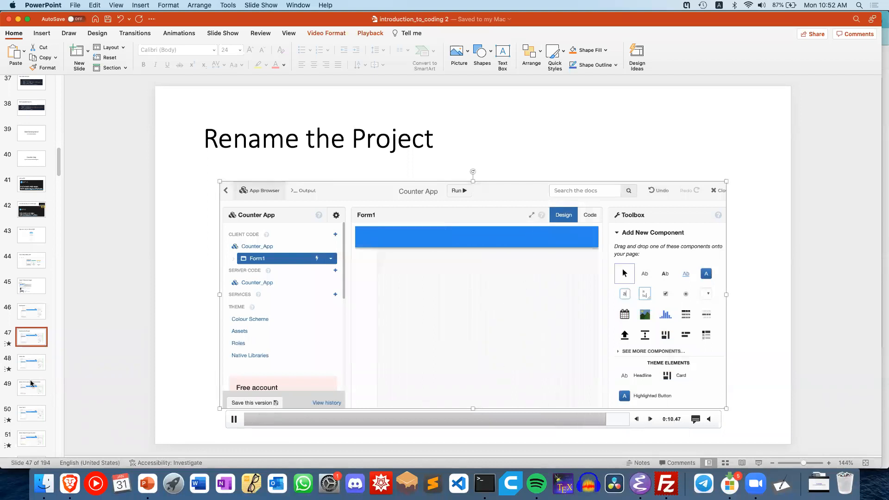
left_click(31, 362)
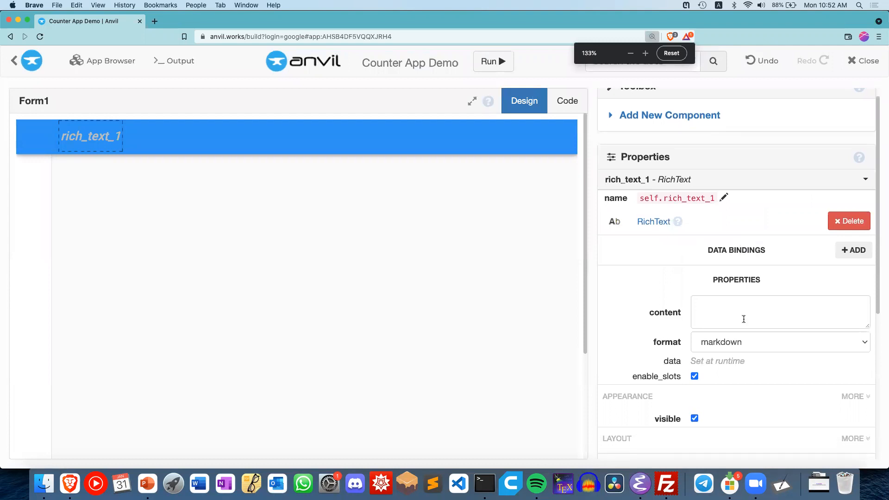
mouse_move(650, 312)
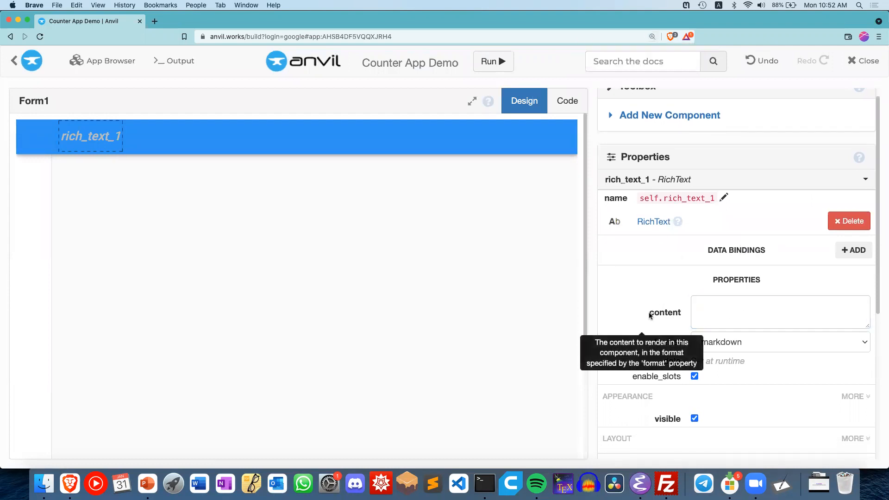
Set the rich text title content to 'My Amazing Counter App'.
left_click(779, 312)
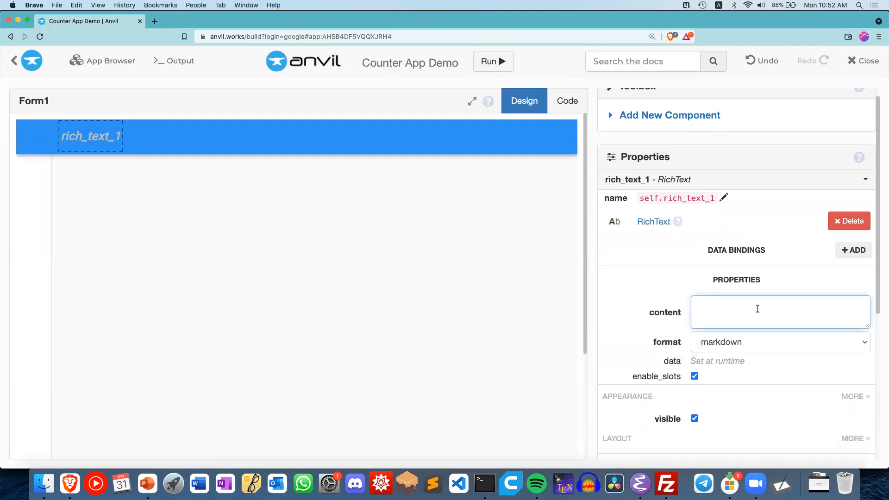
type("M")
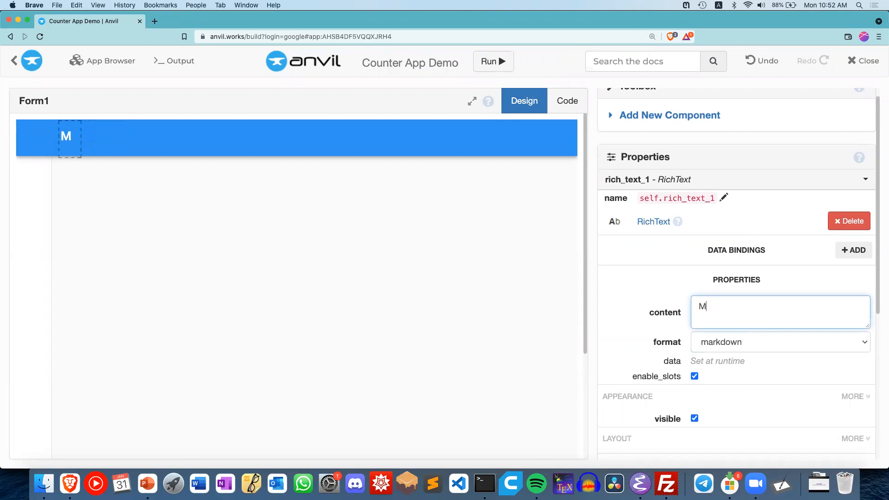
type("y A")
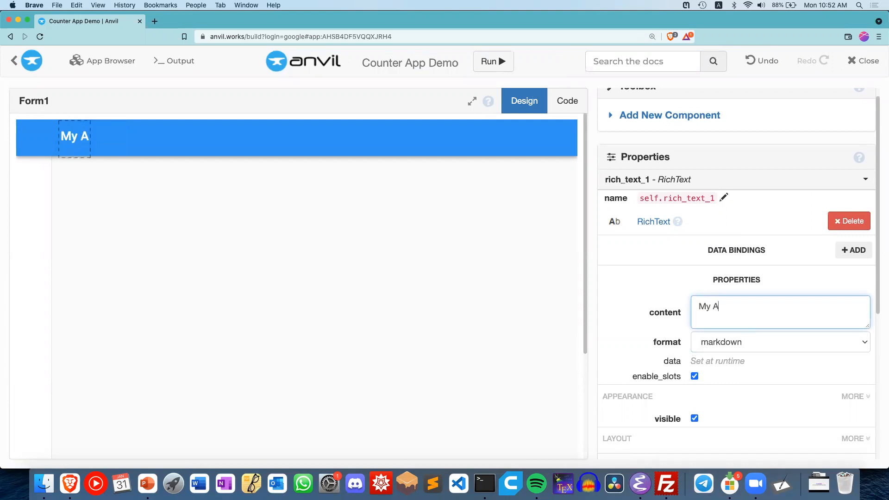
type("mazing")
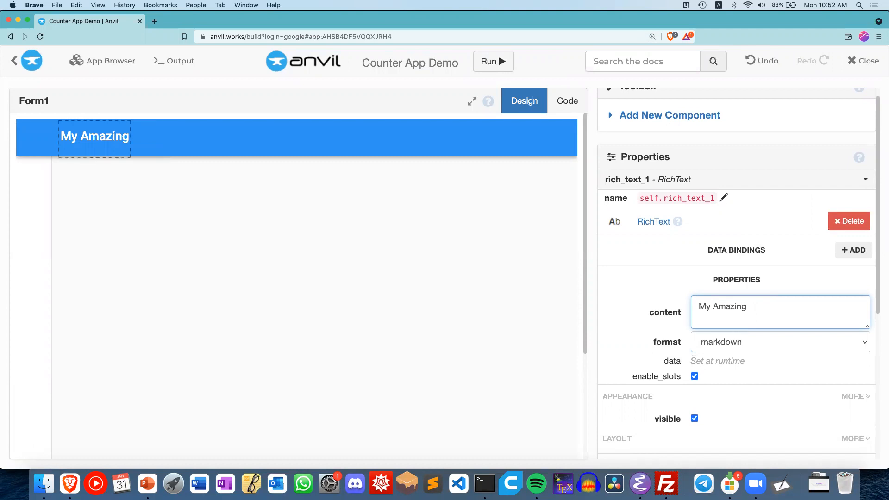
type("Counter App")
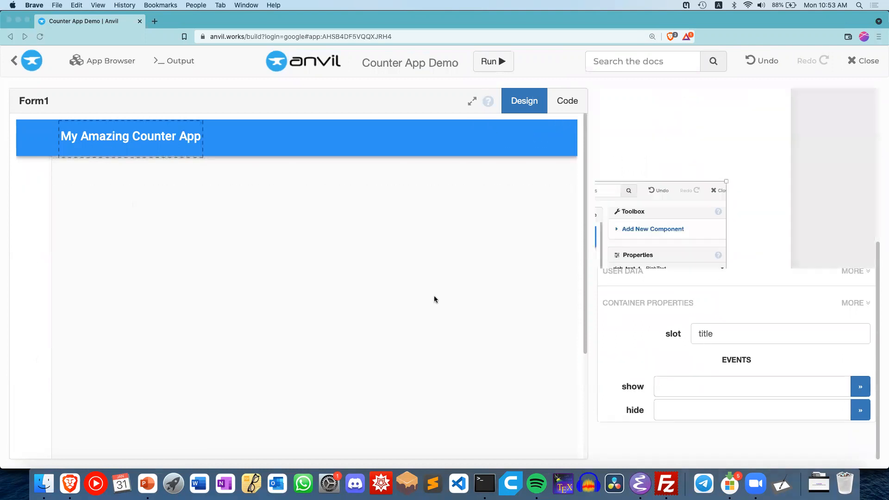
Play the demo video on the 'Add a link to your website/social media!' slide.
left_click(147, 483)
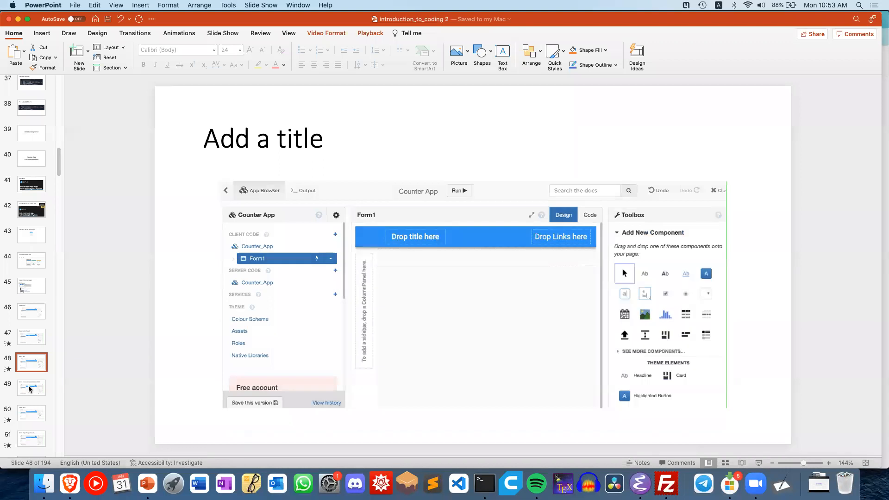
left_click(31, 388)
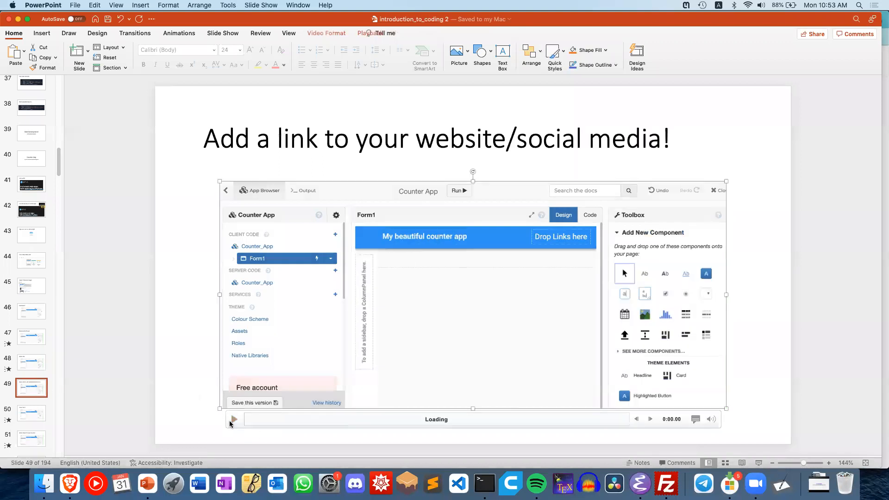
left_click(233, 419)
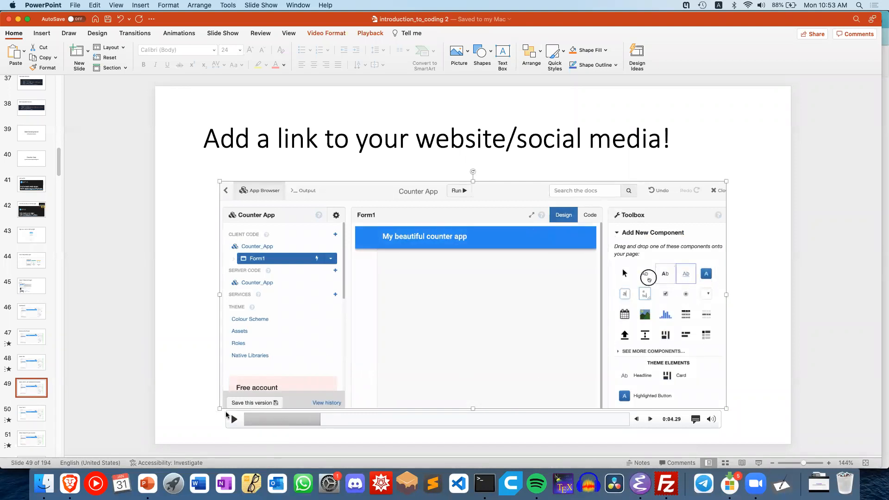
left_click(232, 418)
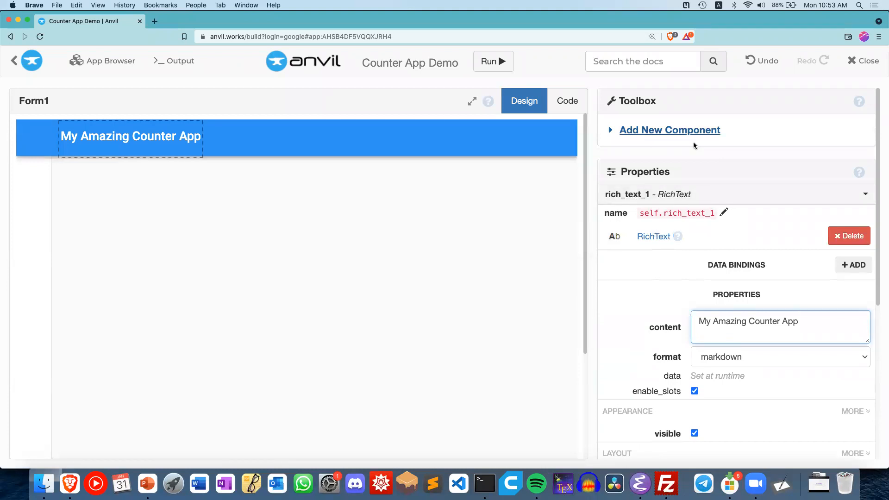
mouse_move(724, 130)
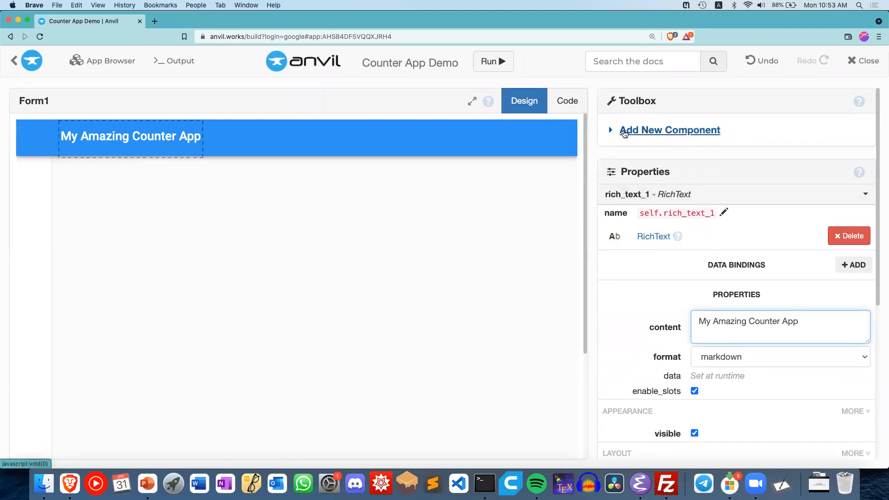
Add a Link component into the title bar's Drop Links here slot.
left_click(669, 130)
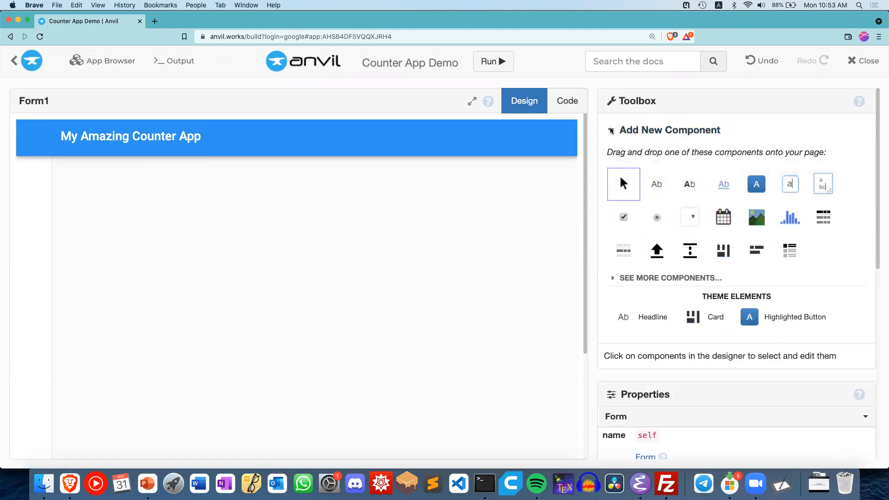
left_click(130, 136)
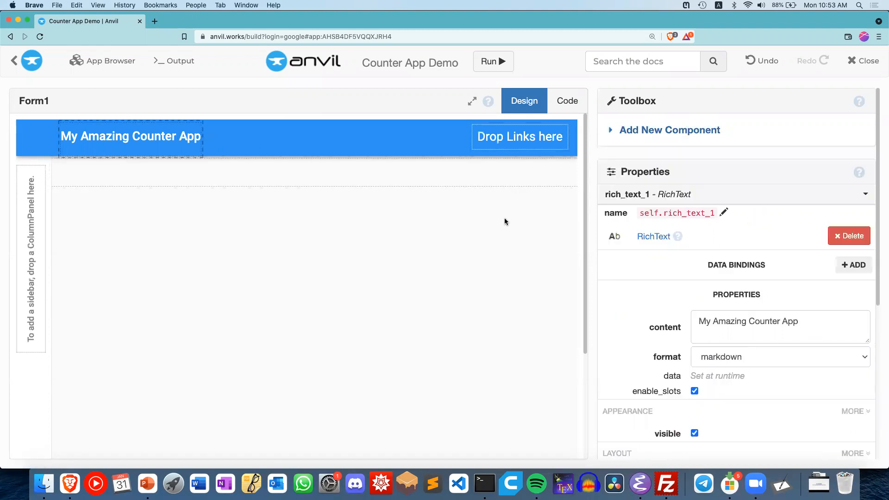
left_click(355, 273)
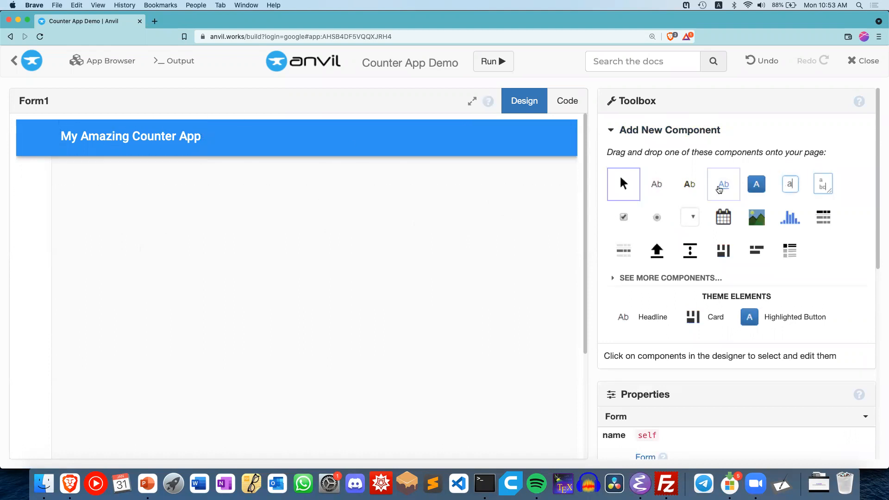
mouse_move(723, 183)
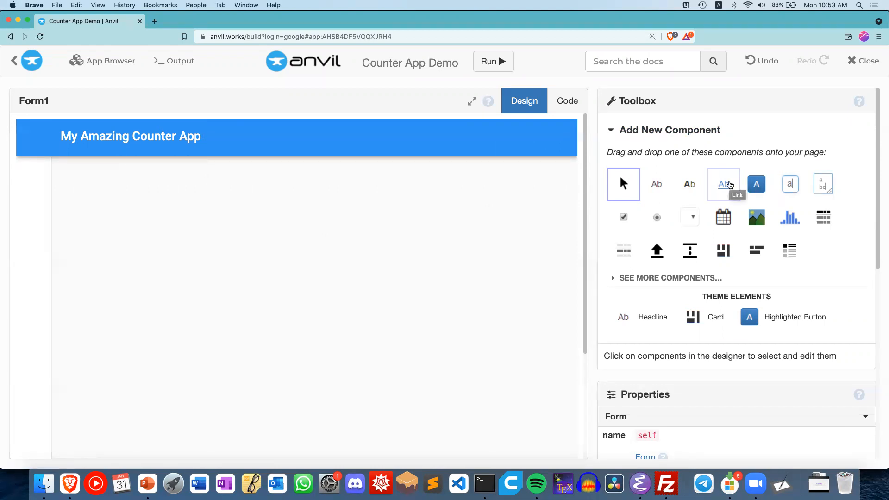
left_click(723, 183)
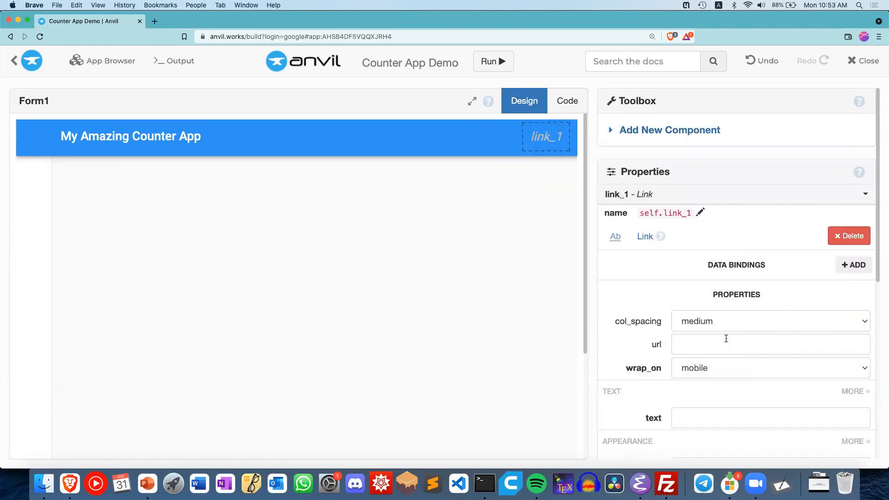
type("https")
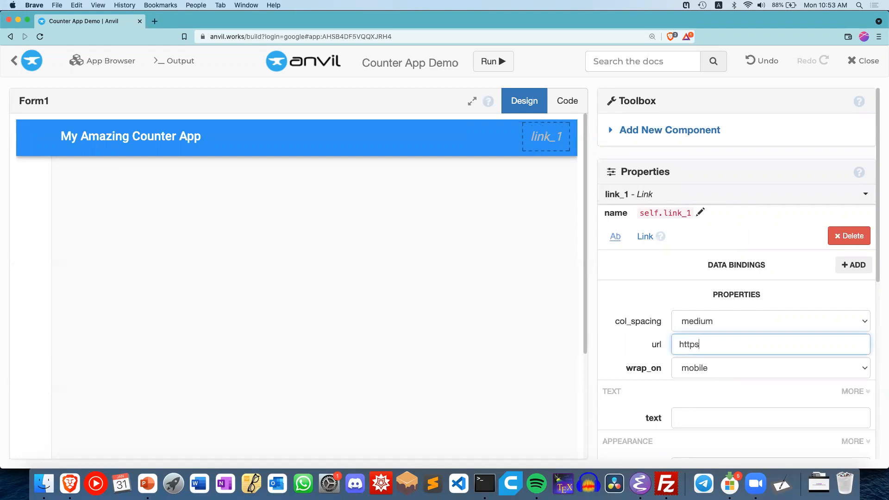
type("://tc")
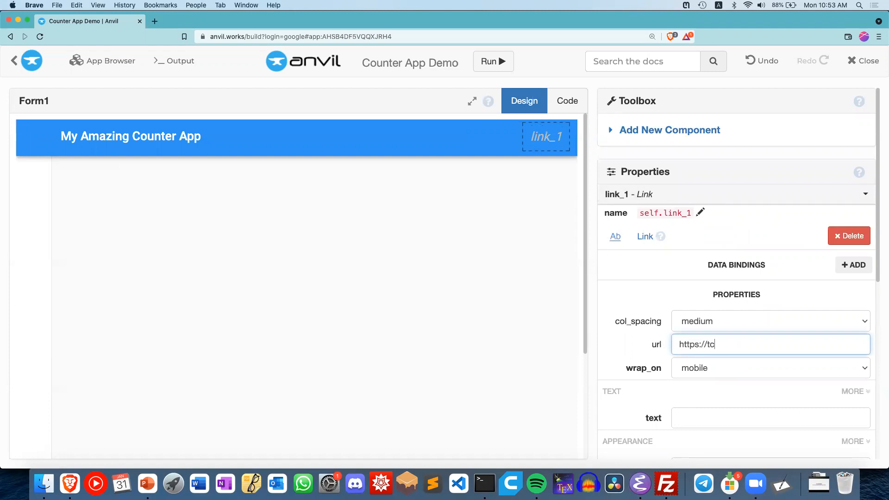
type("hlabs.net")
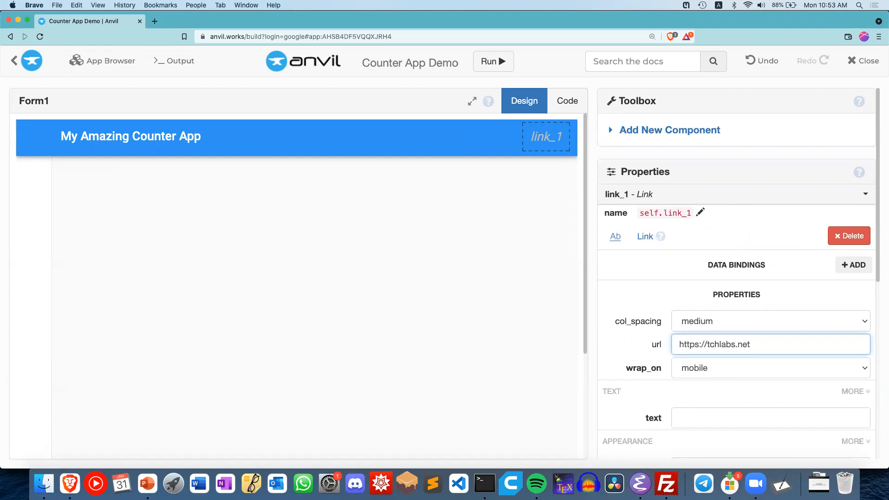
scroll("down", 3)
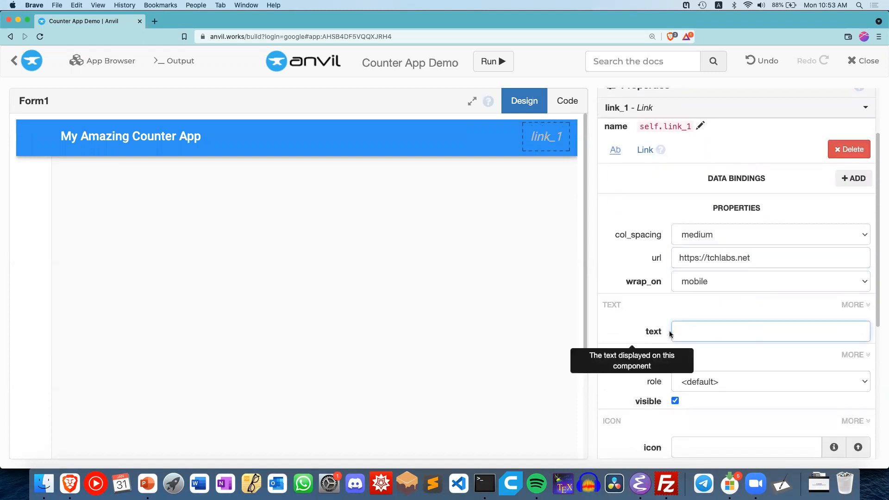
type("V")
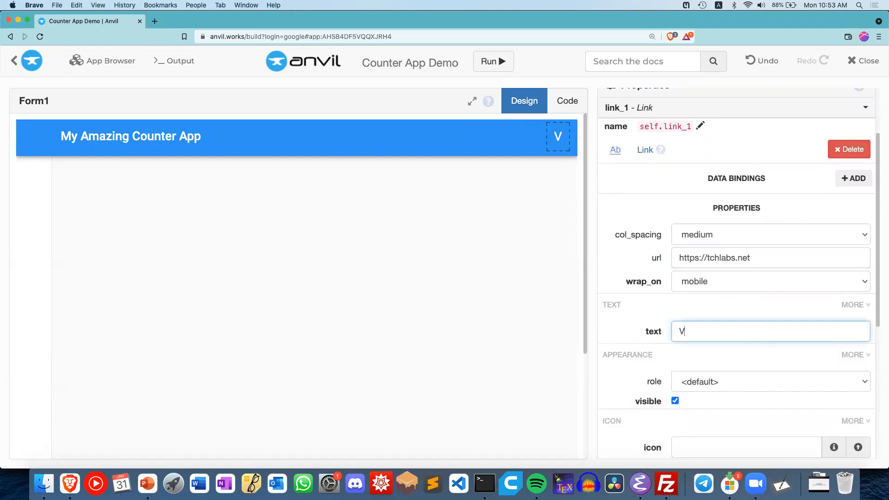
type("isit my profile")
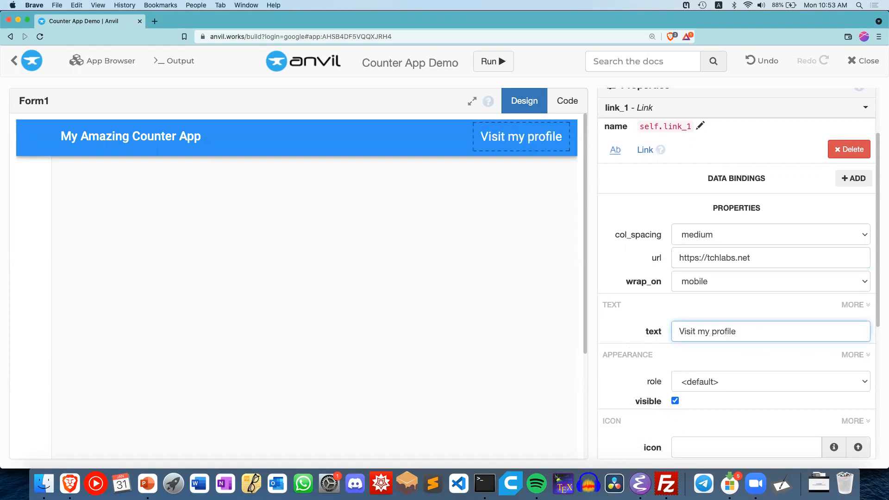
type("!")
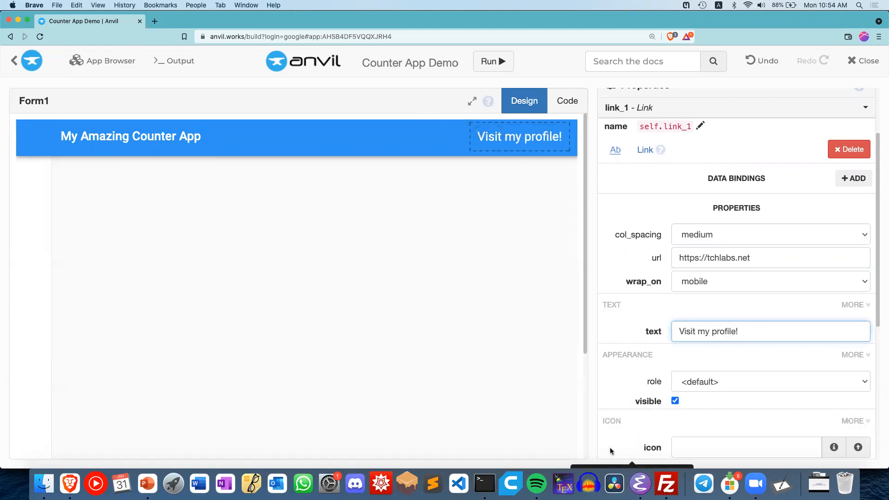
left_click(147, 483)
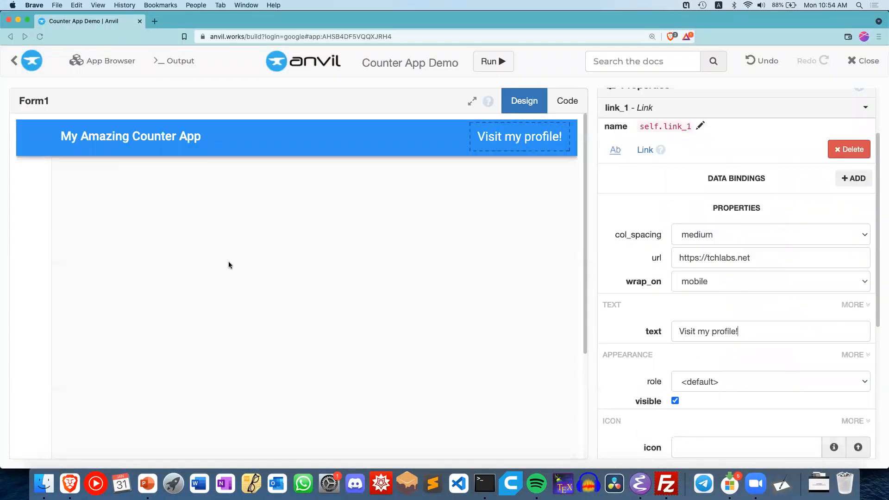
left_click(229, 265)
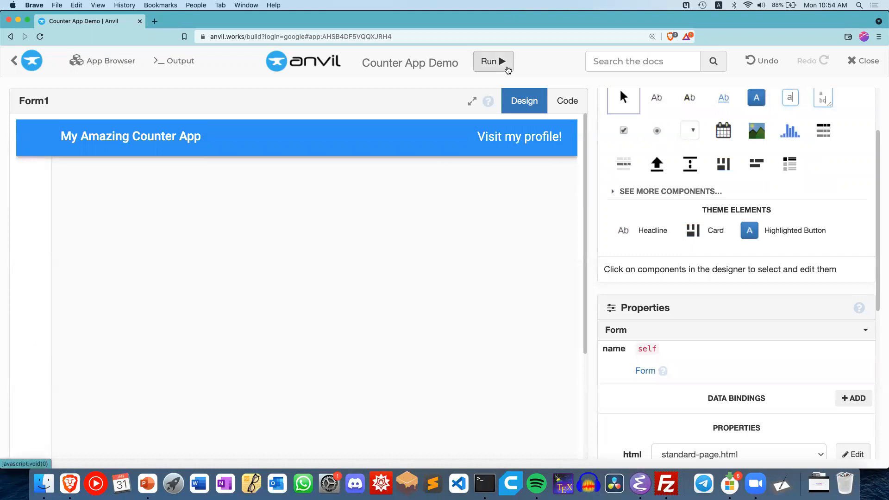
left_click(488, 61)
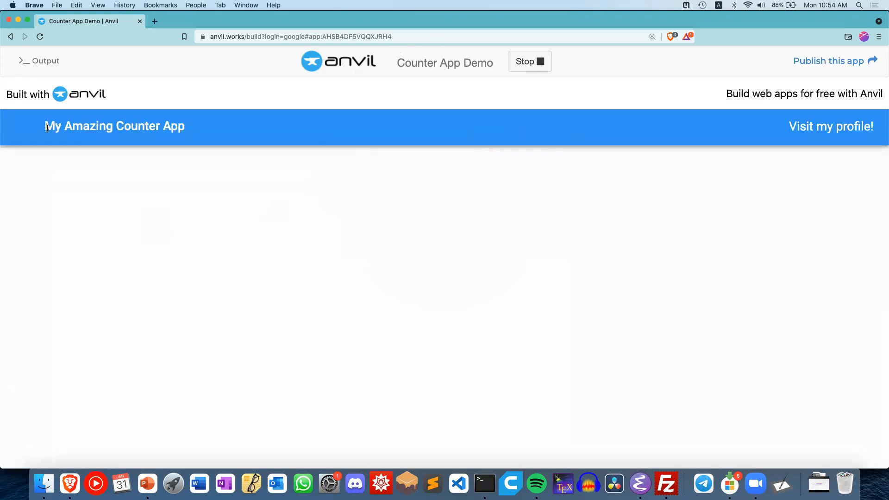
mouse_move(637, 99)
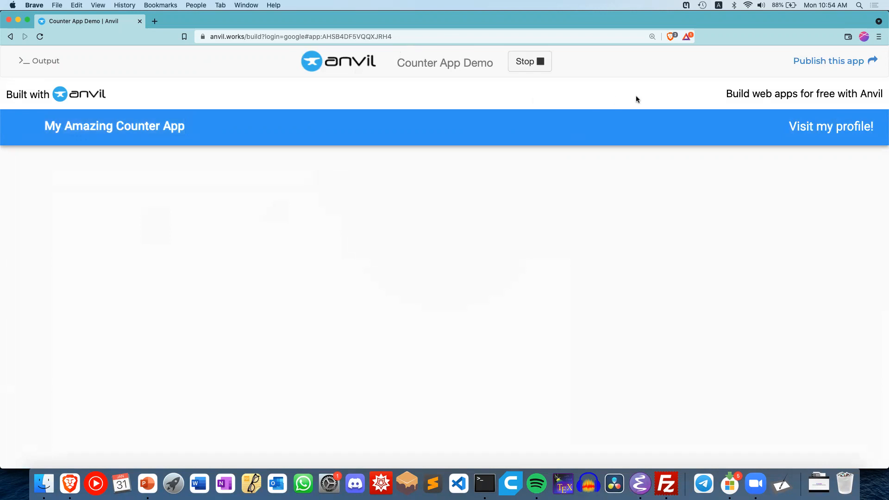
mouse_move(829, 126)
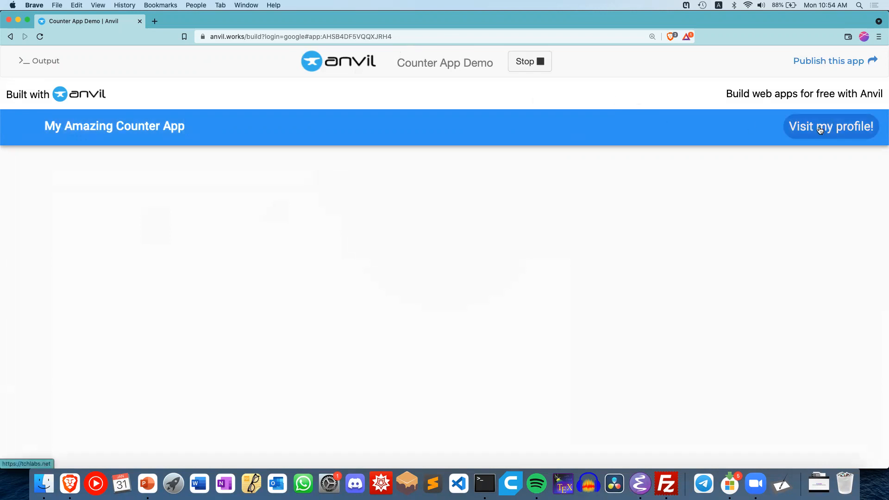
left_click(831, 126)
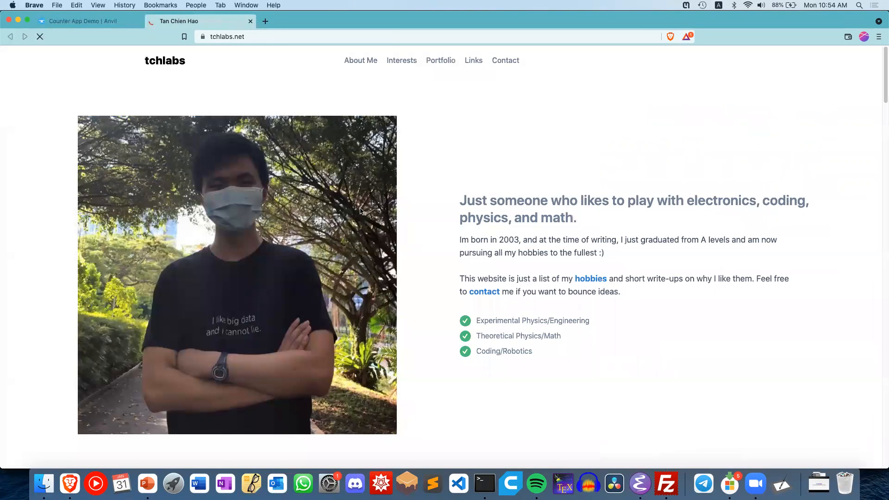
left_click(74, 21)
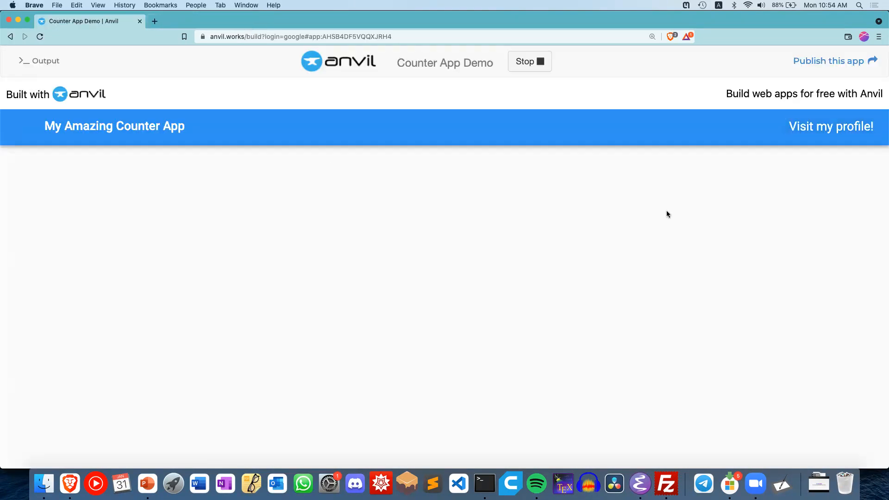
mouse_move(830, 127)
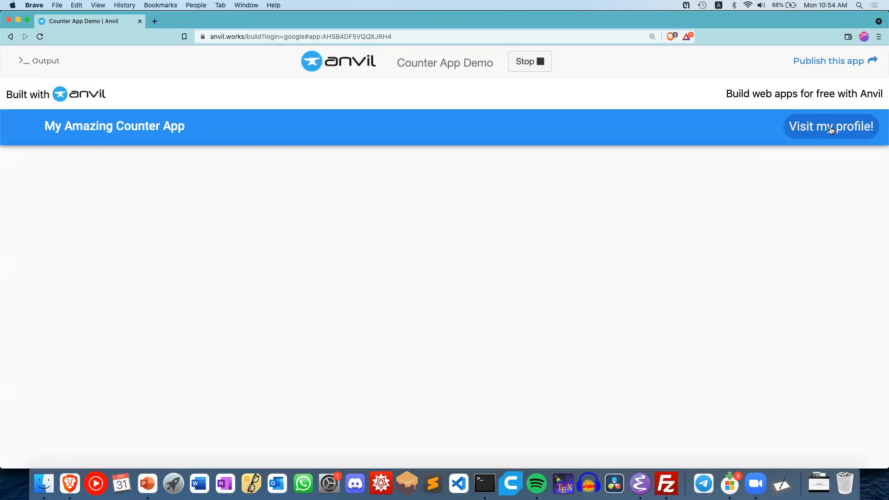
mouse_move(484, 218)
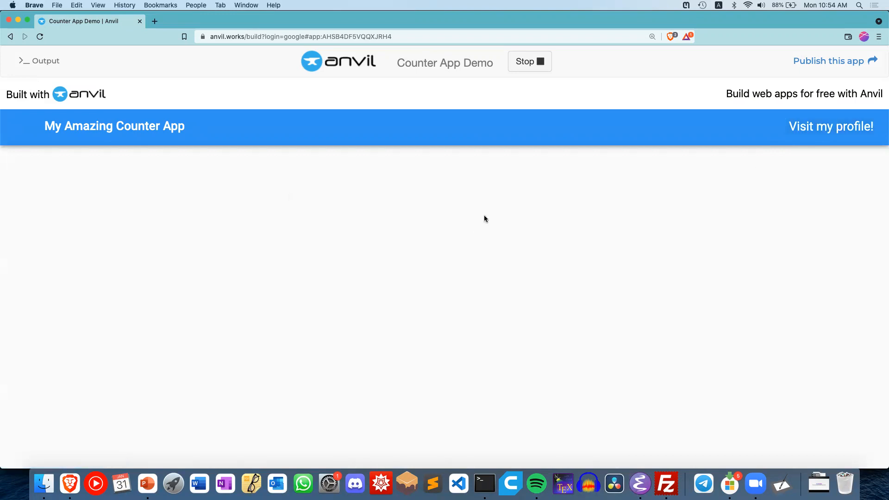
left_click(529, 61)
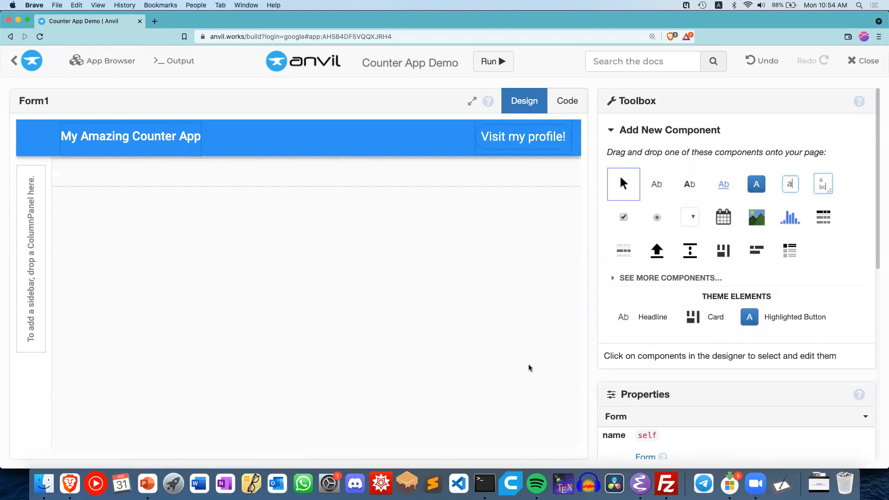
Bring up the 'Add a display for your counter' slide in the tutorial deck.
left_click(147, 483)
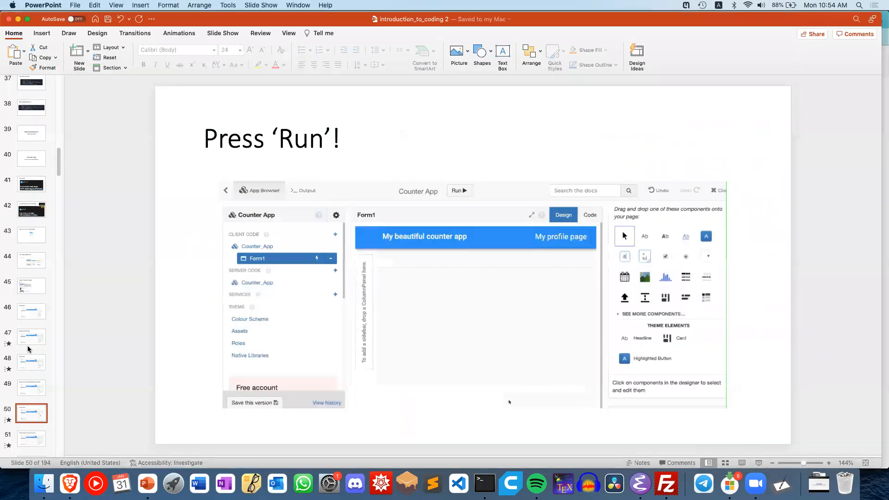
scroll("down", 3)
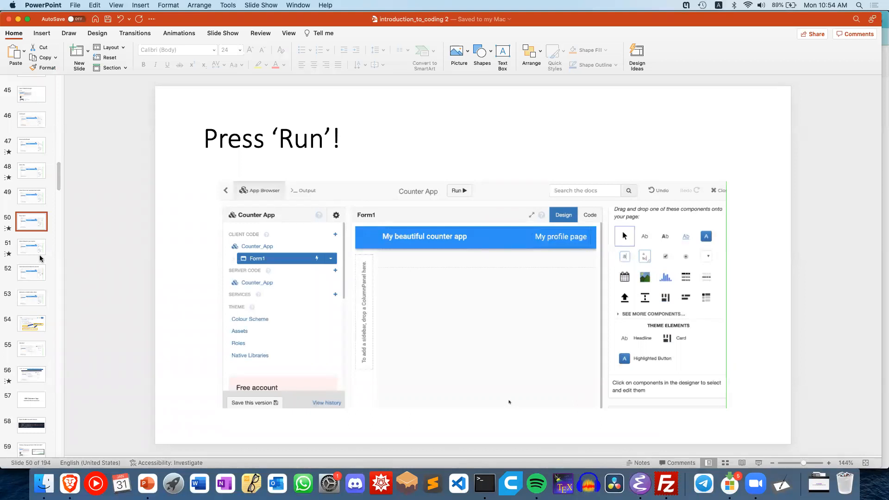
mouse_move(26, 248)
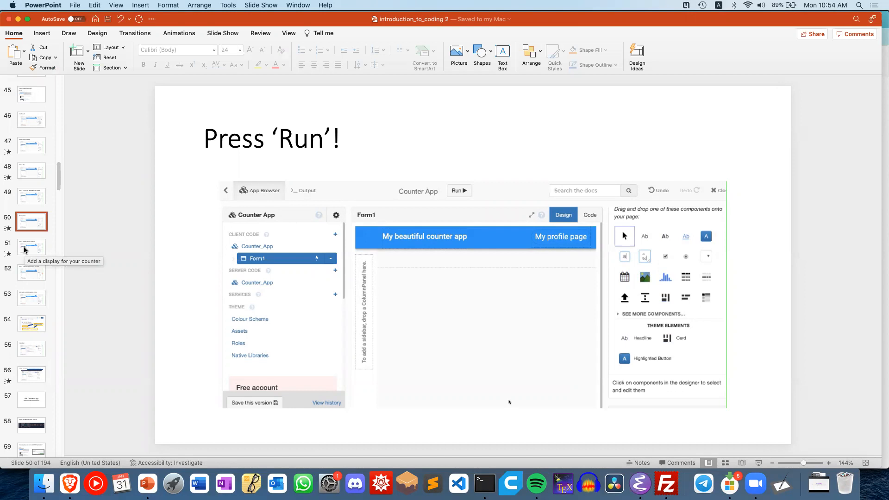
left_click(31, 247)
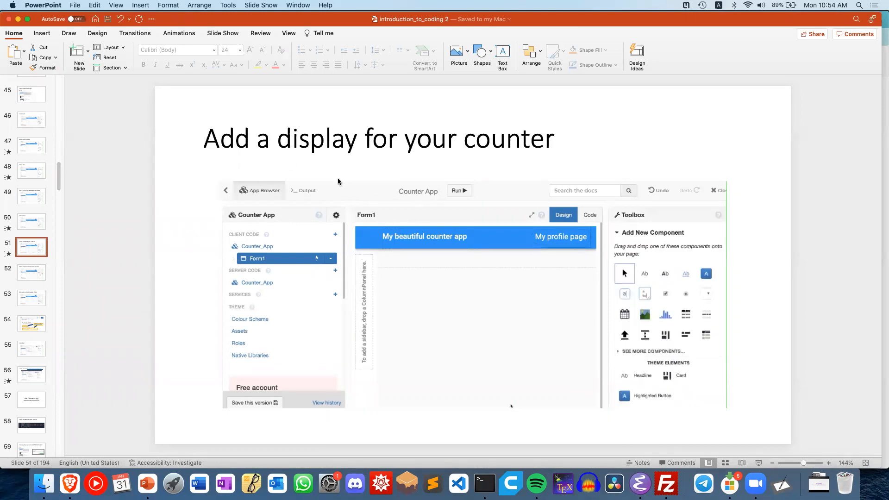
mouse_move(282, 140)
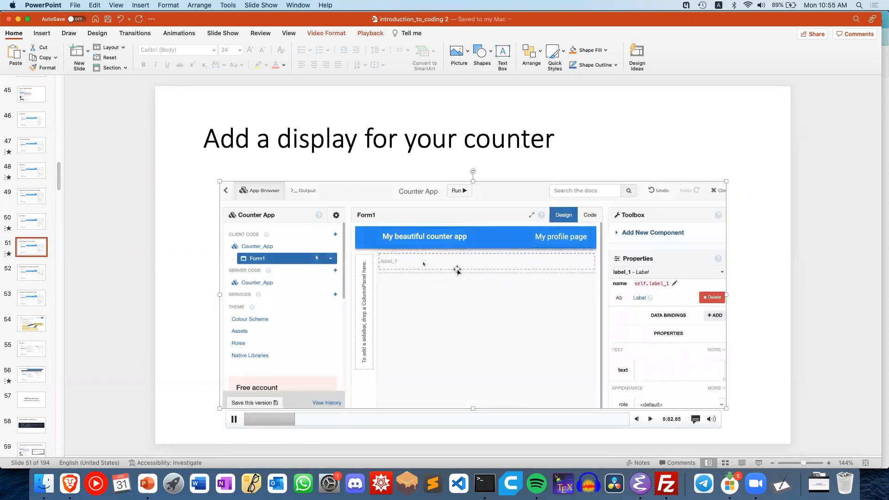
mouse_move(311, 448)
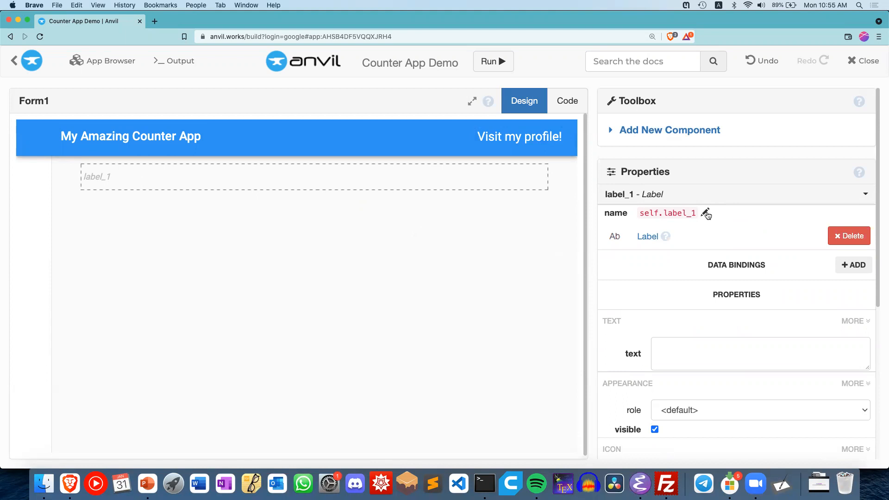
Rename the new label toward label_display, then return to the tutorial slides.
left_click(706, 213)
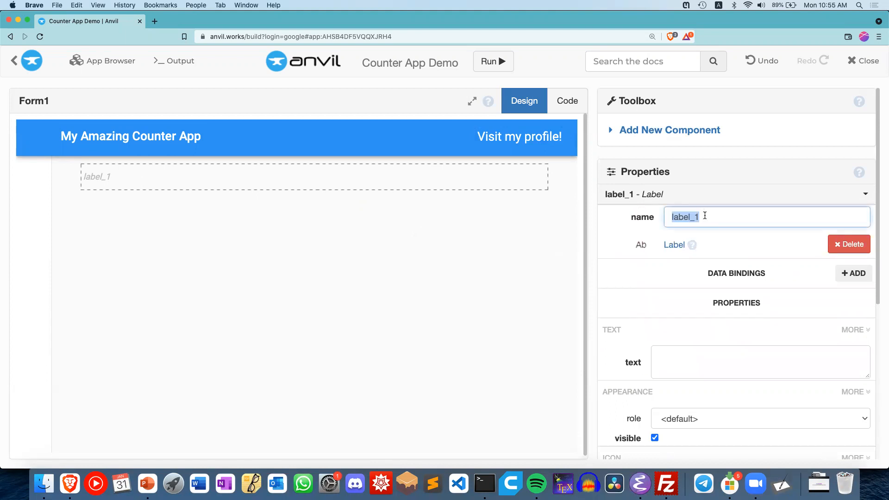
key("Backspace")
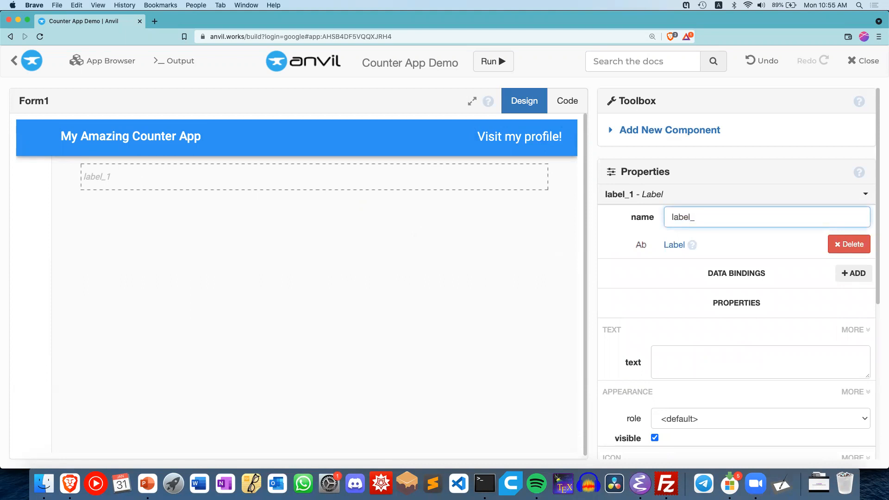
type("counte")
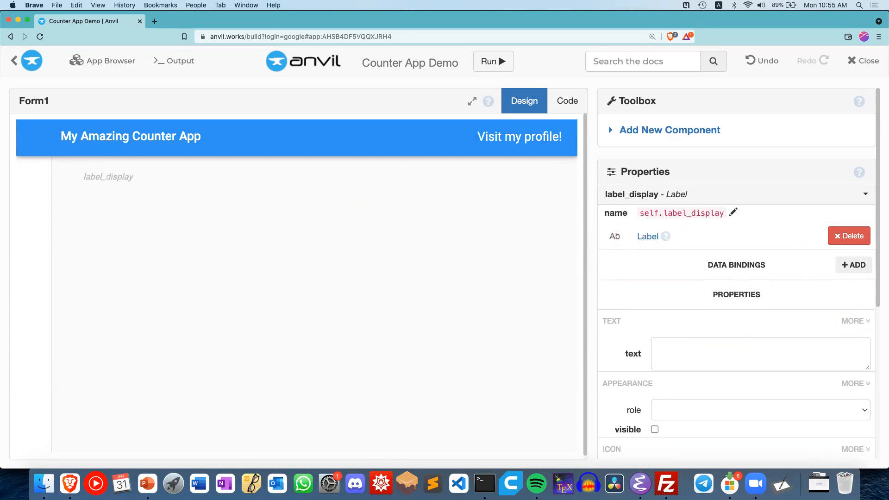
left_click(147, 483)
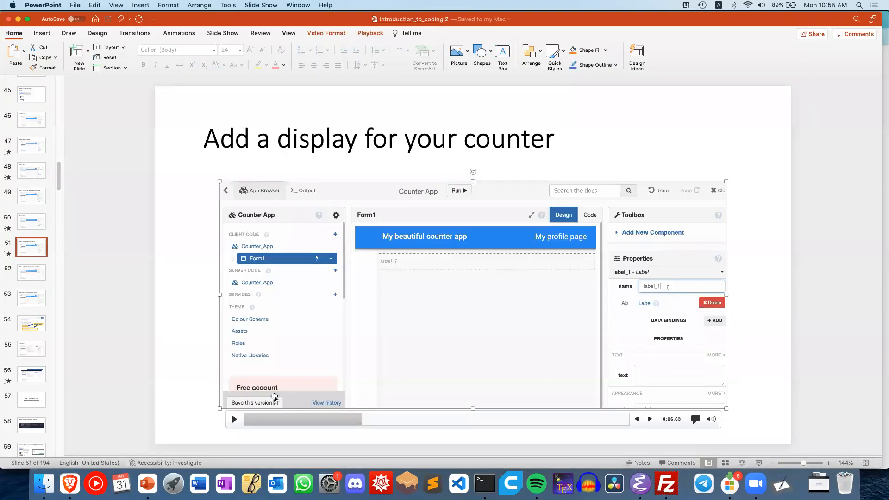
Finish typing the label name label_display and pause the demo video.
type("label_display")
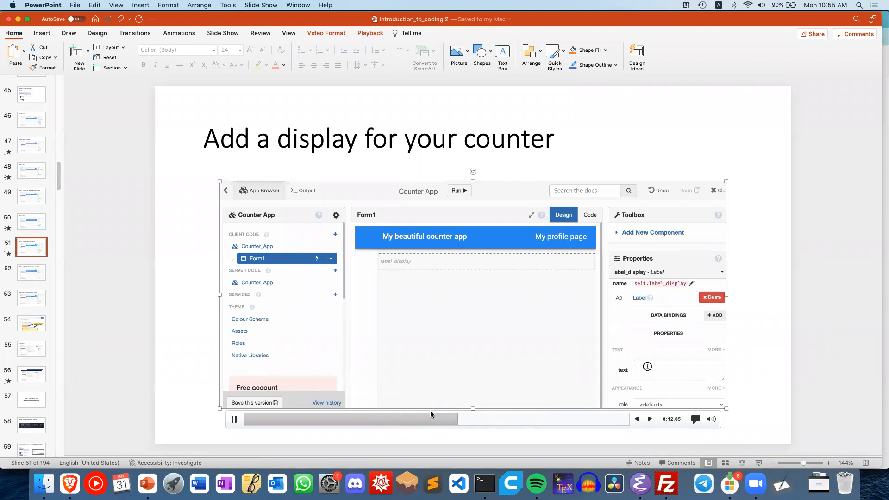
left_click(678, 369)
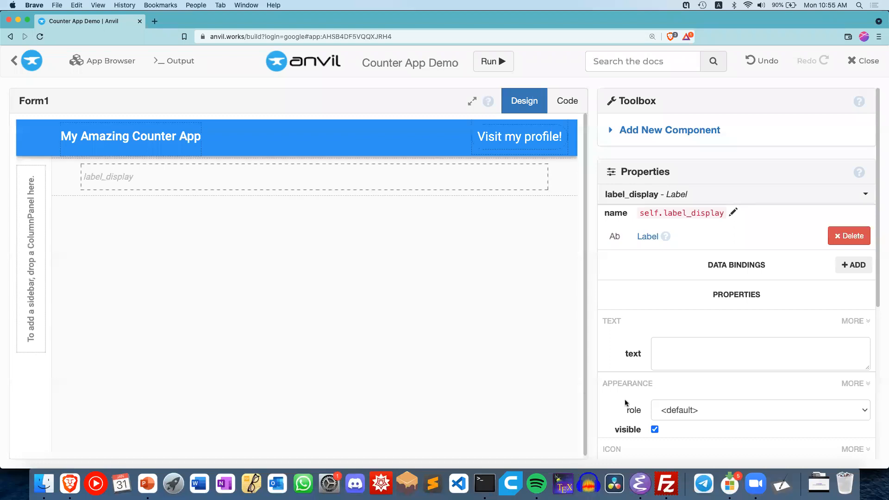
Set label_display's text to 'Value: 0'.
left_click(759, 352)
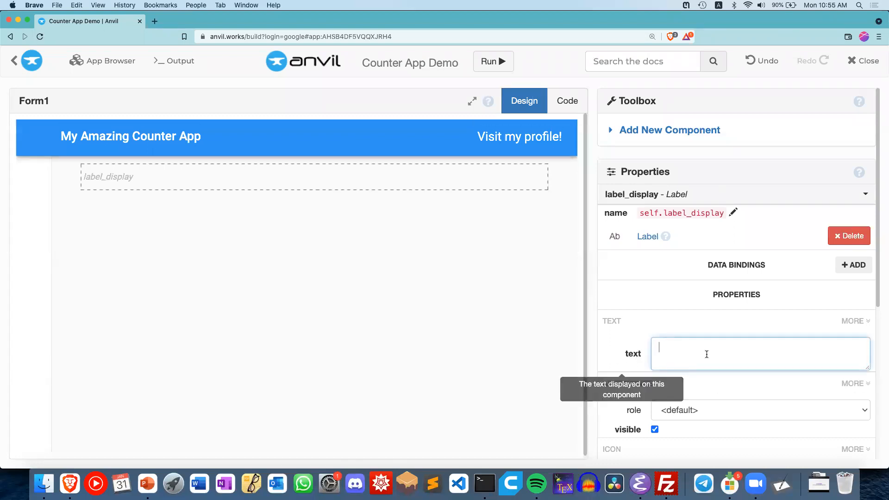
type("Val")
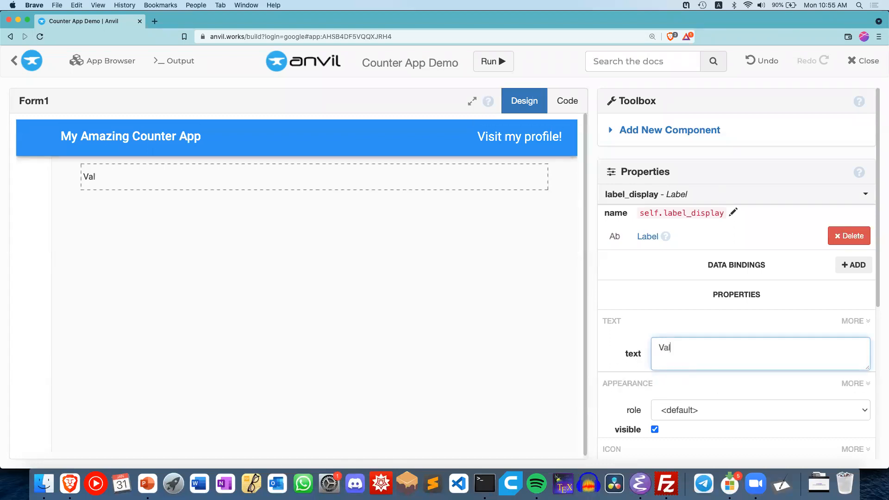
type("Value:")
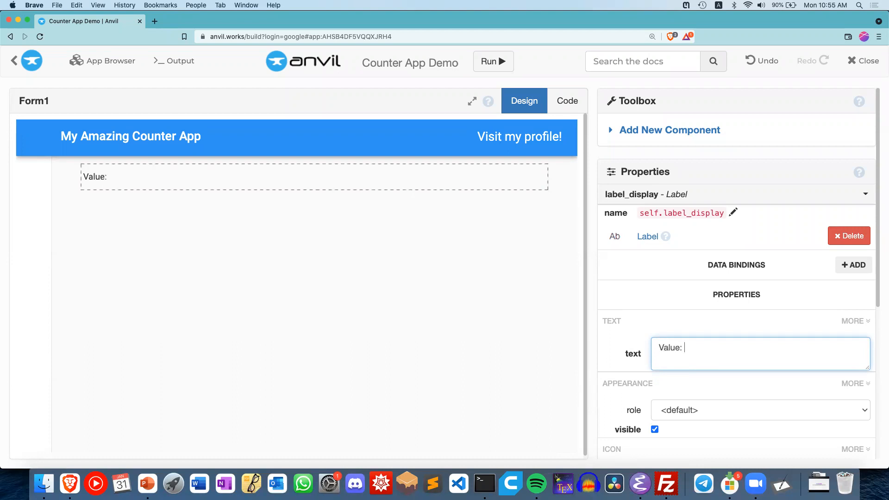
type("0")
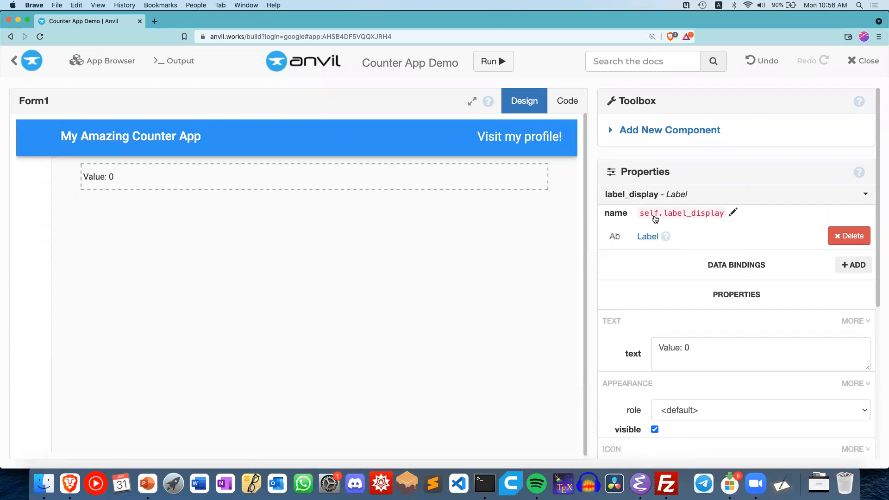
mouse_move(723, 213)
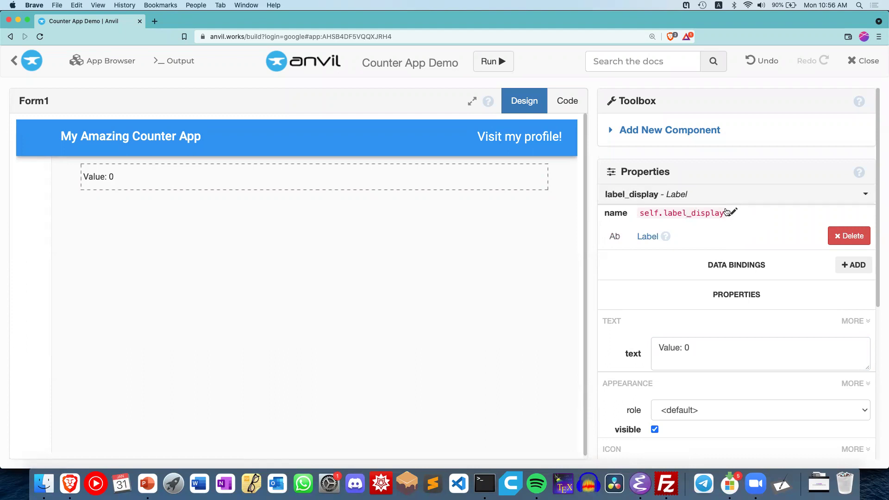
mouse_move(617, 336)
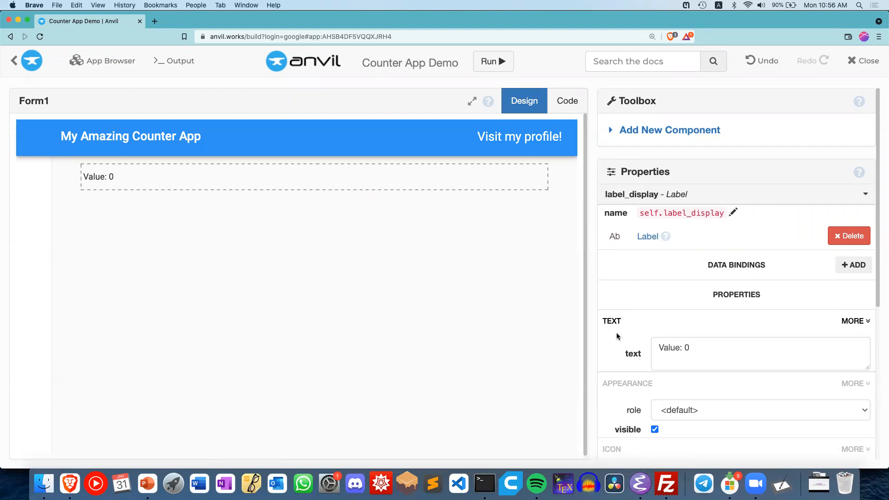
Replay the counter-display demo video on the slide to check the result.
left_click(147, 483)
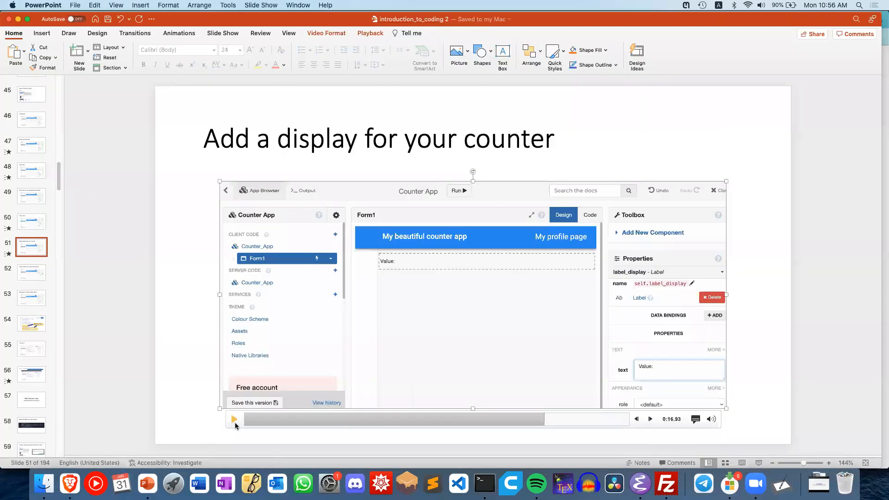
left_click(233, 418)
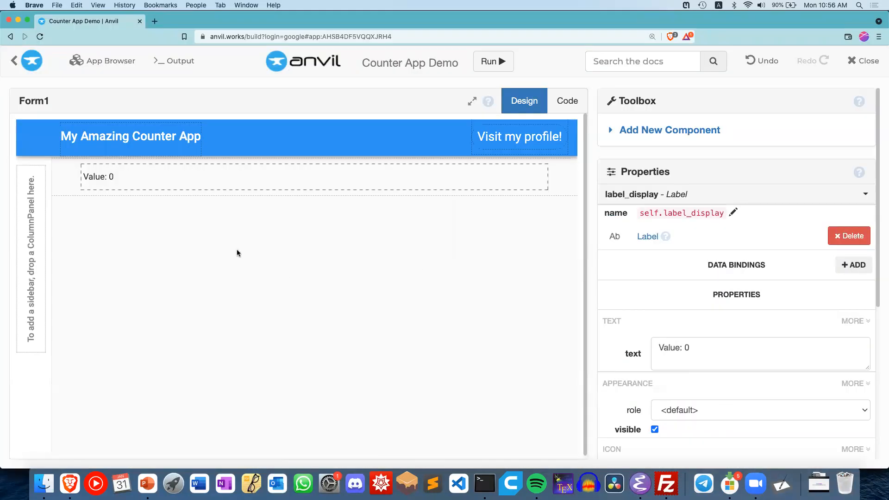
Add a Button below the Value: 0 label and check the button demo video.
left_click(669, 130)
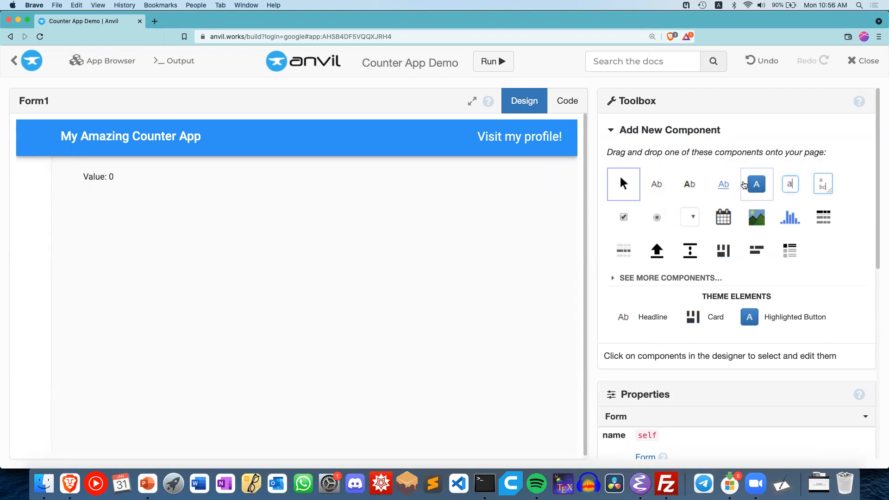
mouse_move(756, 184)
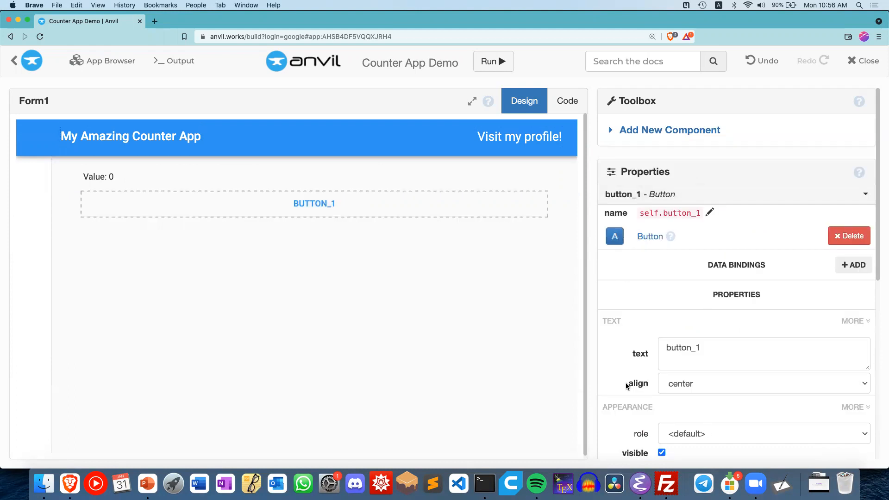
left_click(762, 353)
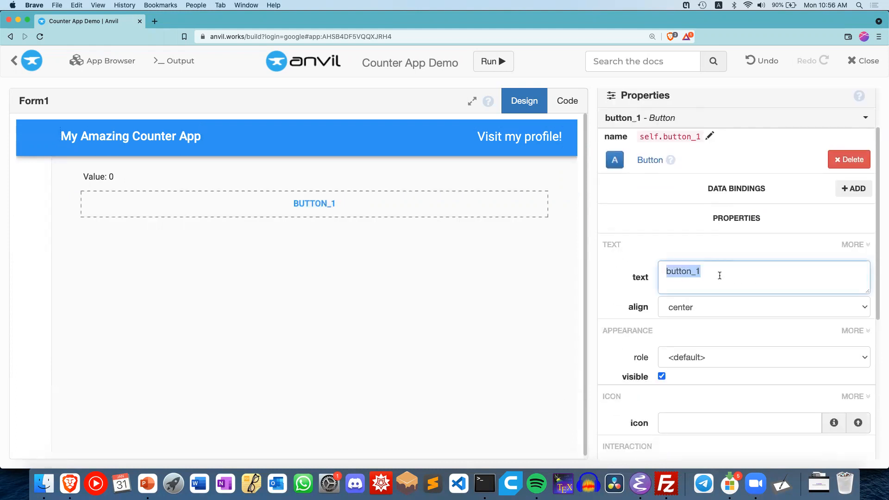
left_click(146, 483)
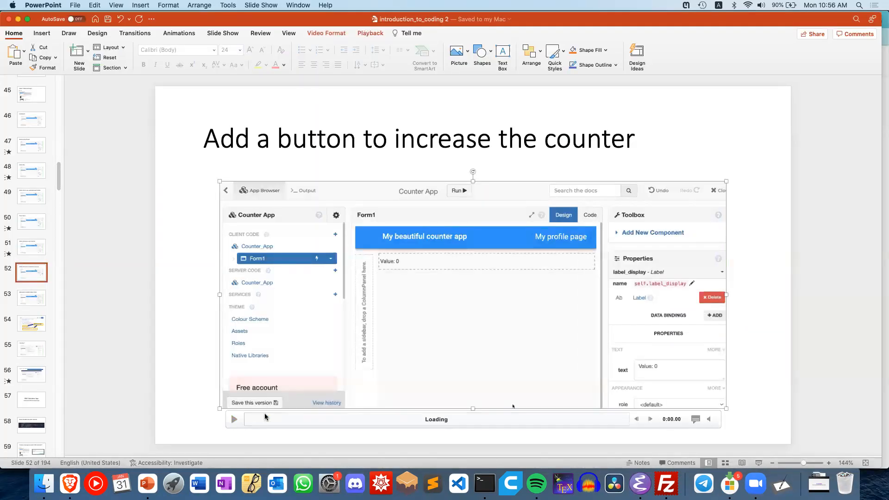
left_click(233, 419)
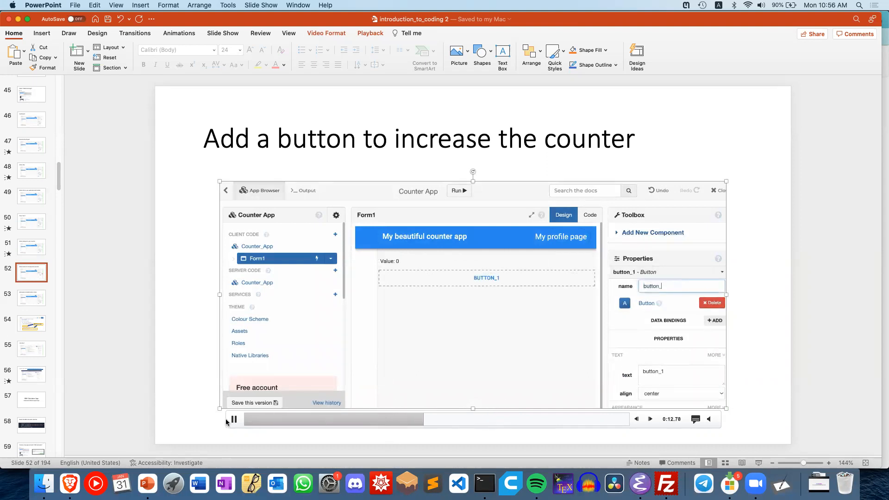
left_click(69, 484)
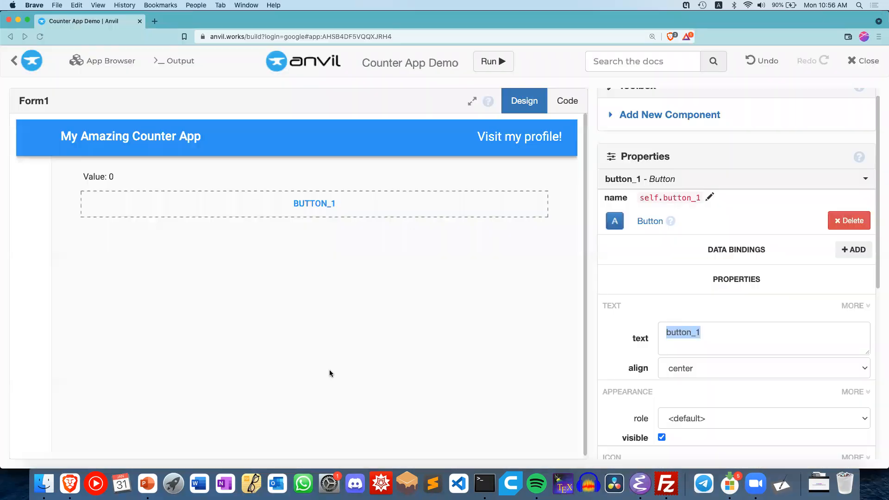
Rename the new button to button_increase.
left_click(762, 338)
type("button_increase")
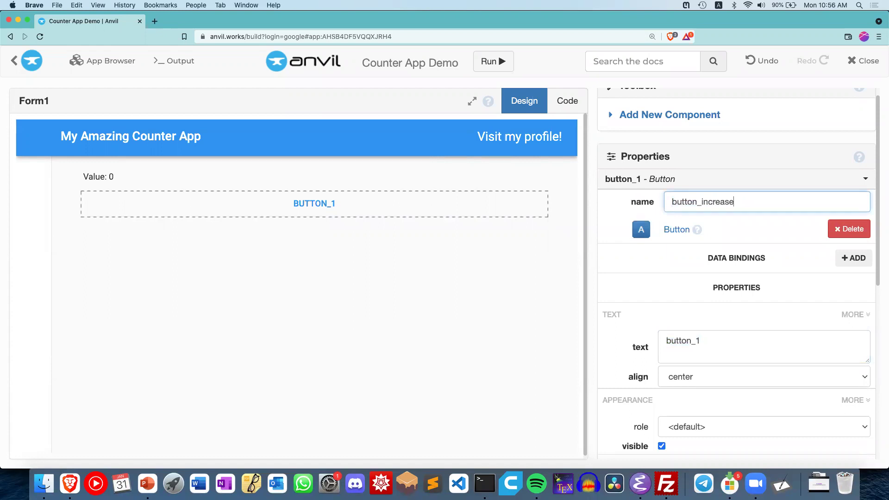
key("Return")
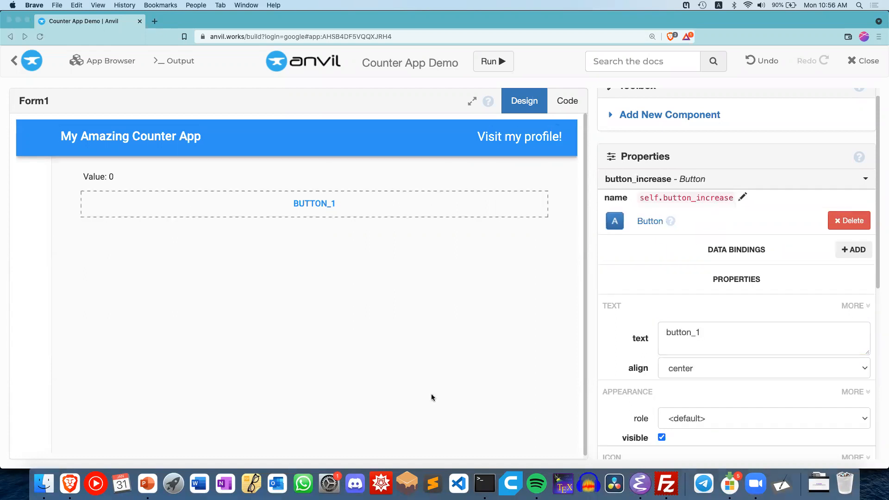
left_click(147, 483)
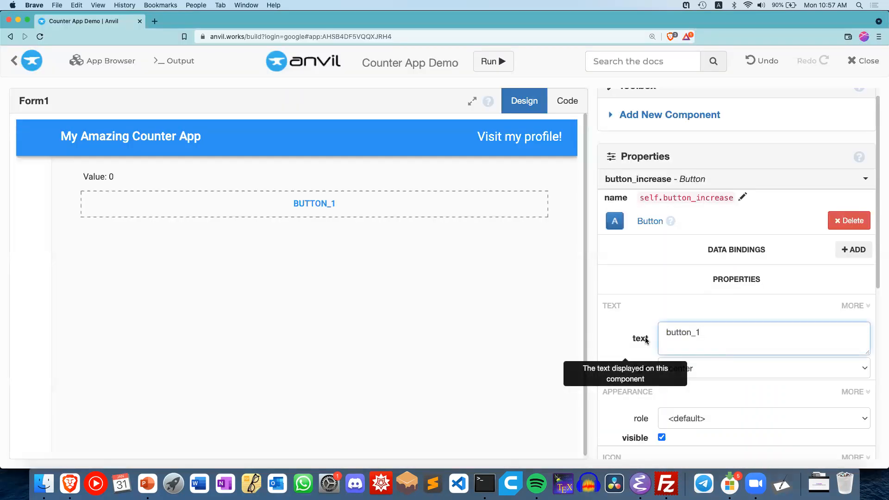
Set the button's text to 'Increase Counter'.
left_click(762, 339)
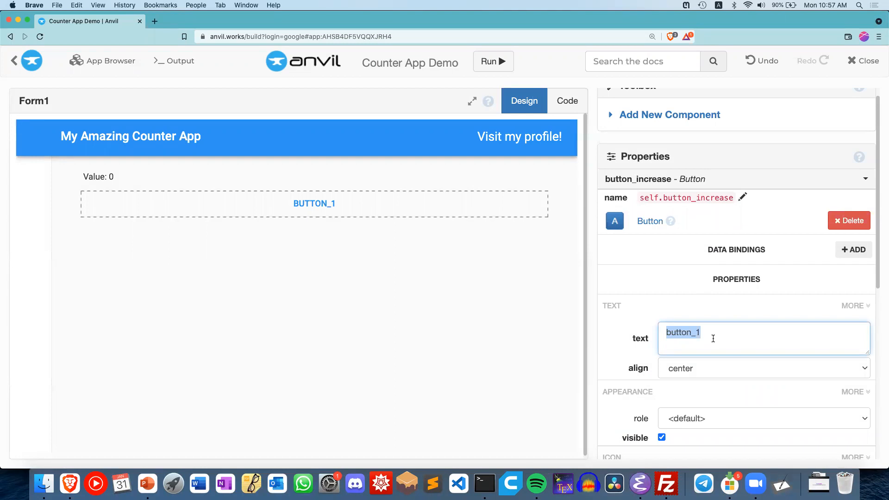
type("Inc")
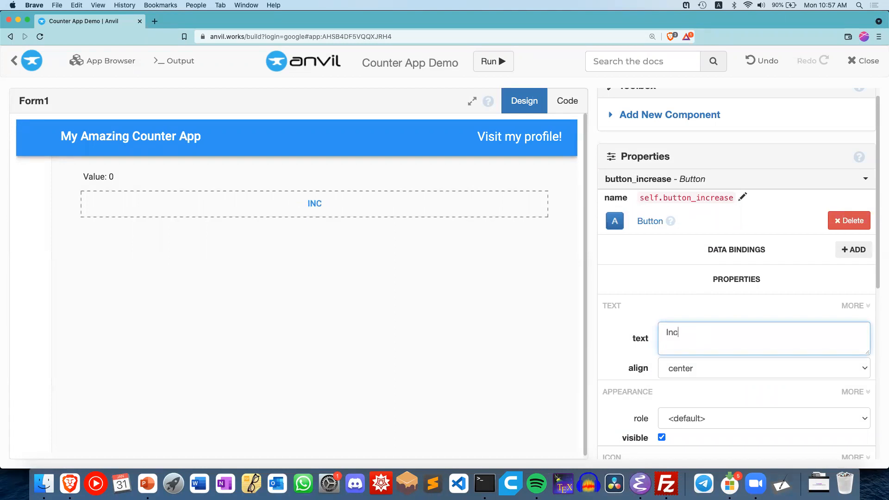
type("Increase Counter")
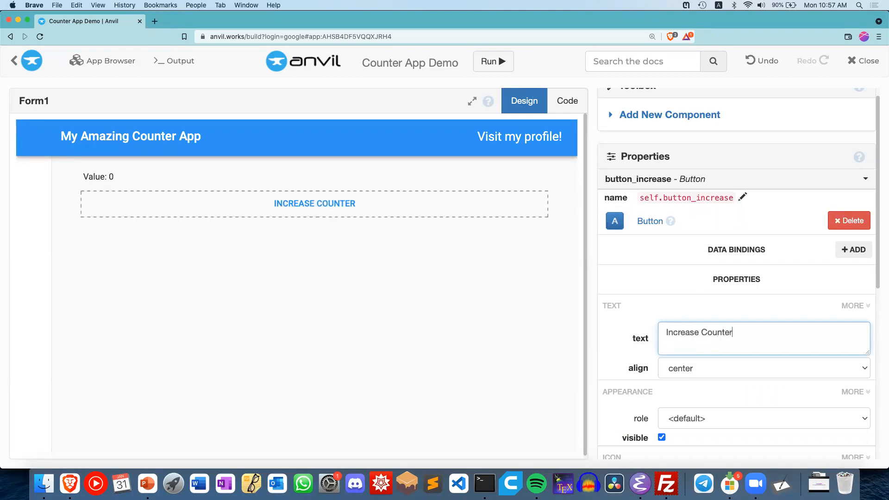
left_click(147, 483)
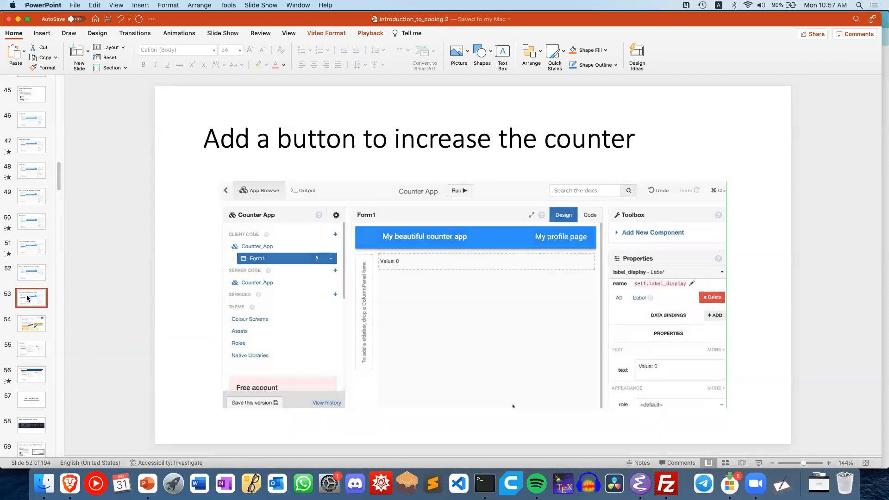
Review Form1's starter code and component list, then return to the Design view.
left_click(31, 298)
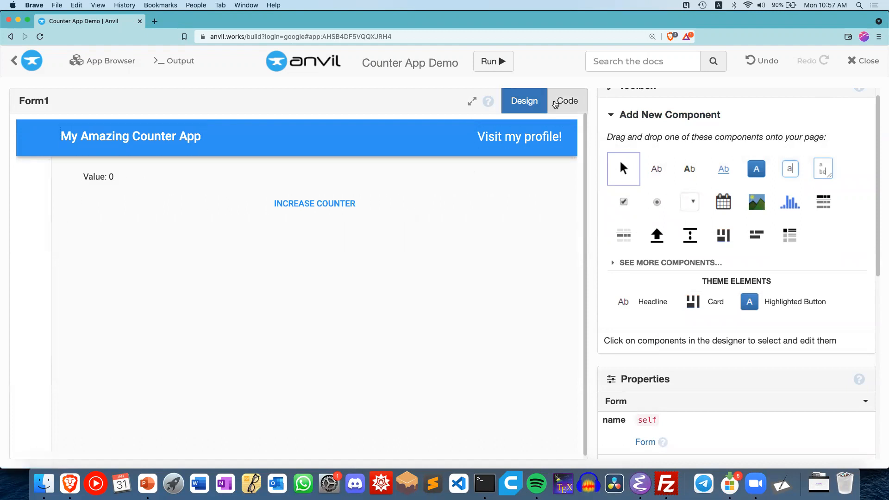
left_click(566, 100)
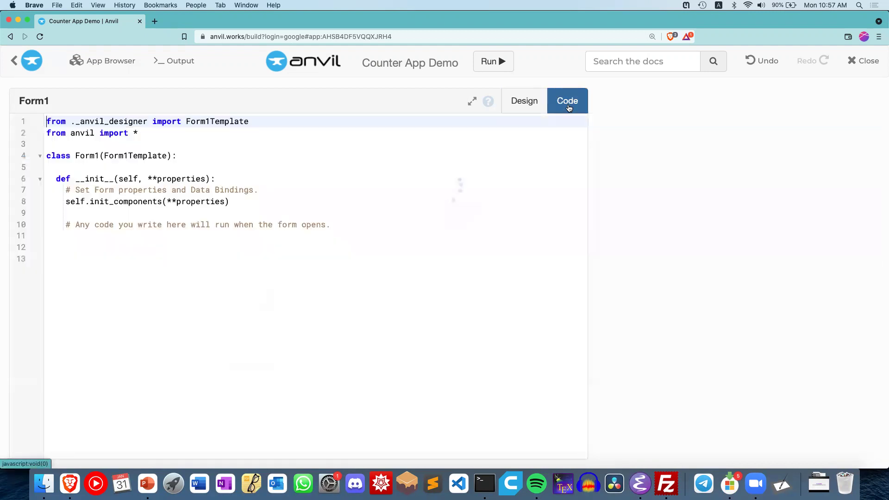
left_click(488, 101)
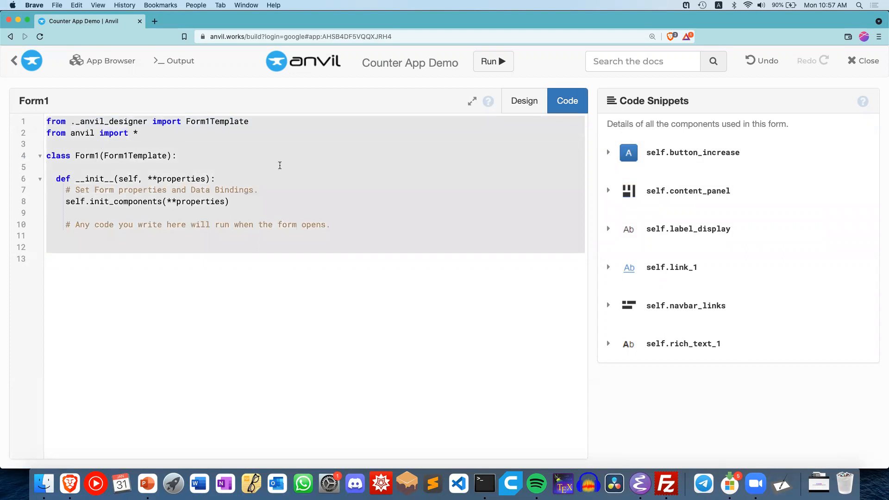
left_click(523, 100)
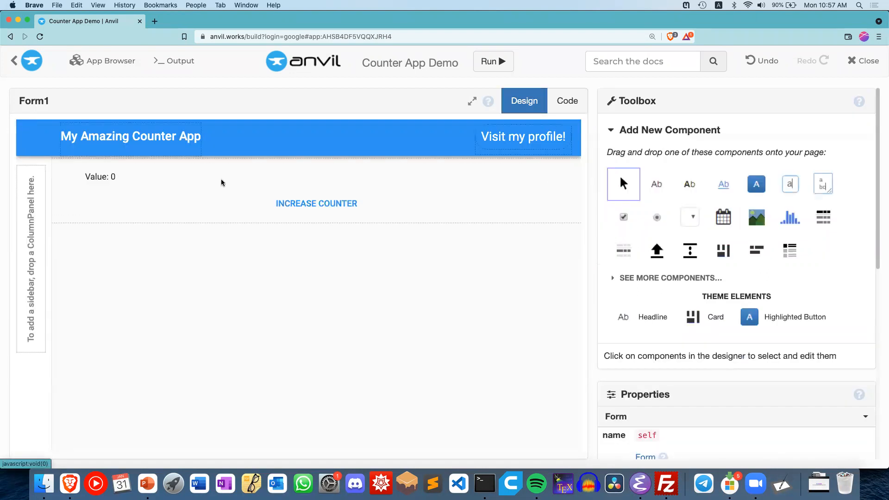
mouse_move(316, 204)
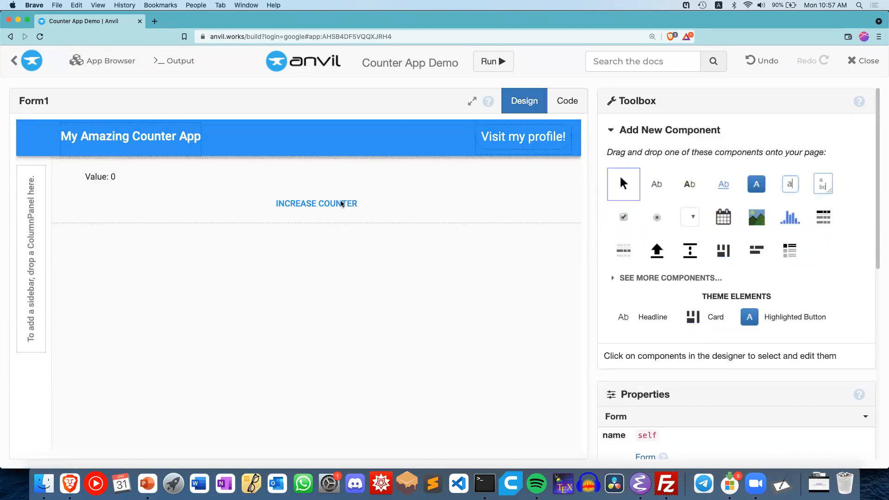
left_click(566, 100)
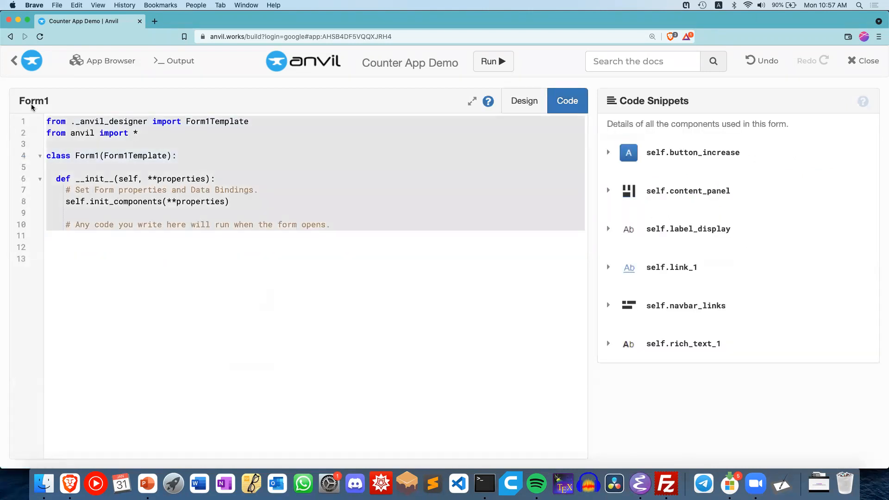
left_click(524, 100)
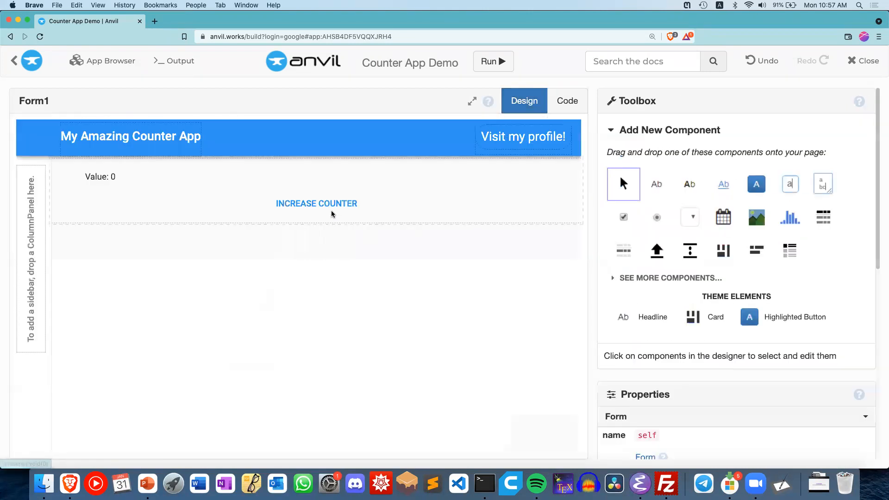
mouse_move(339, 227)
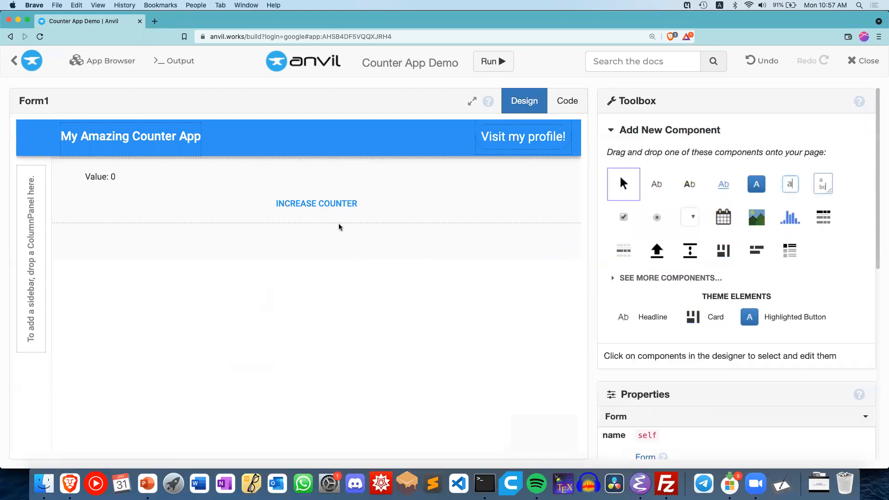
Create a button_increase_click handler from the Increase Counter button's click event.
left_click(316, 203)
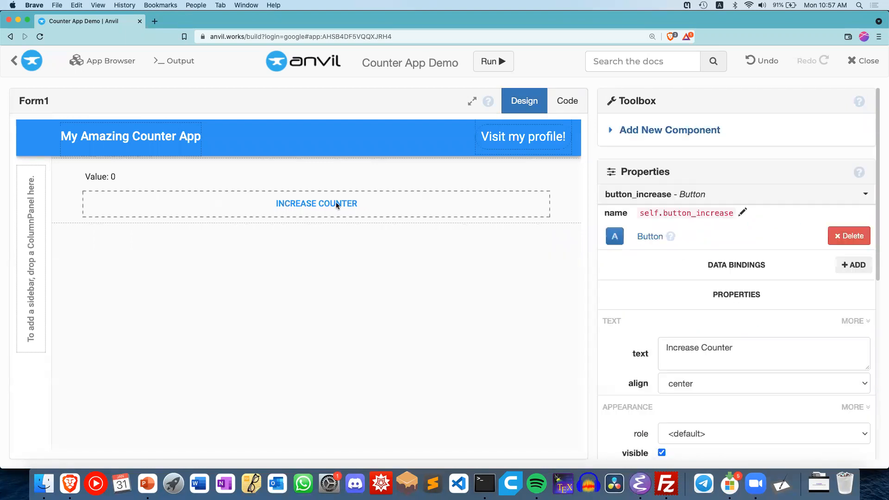
scroll("down", 3)
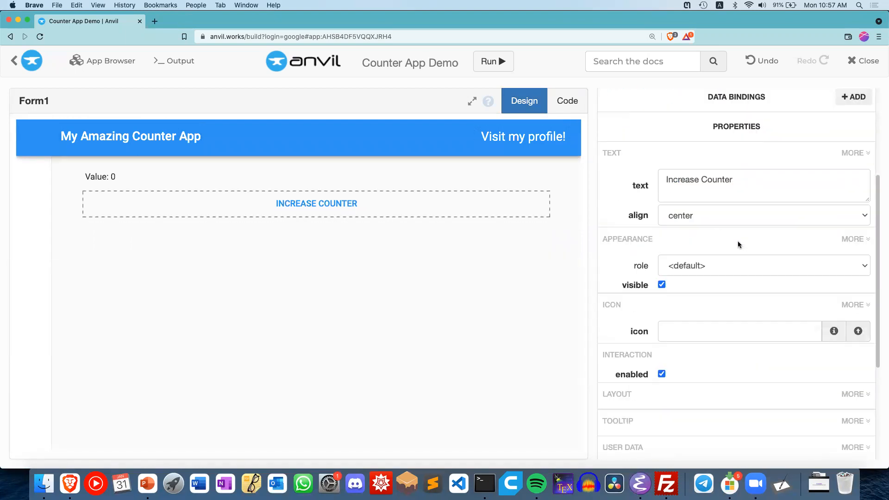
scroll("down", 3)
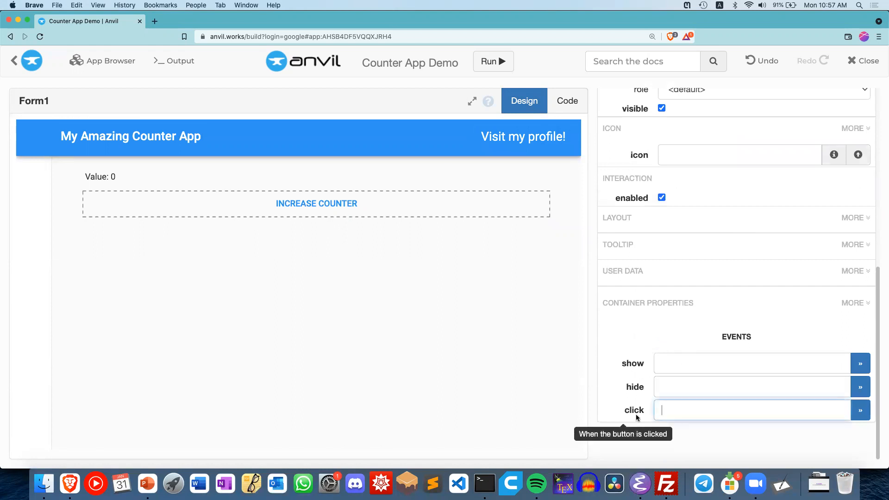
mouse_move(714, 337)
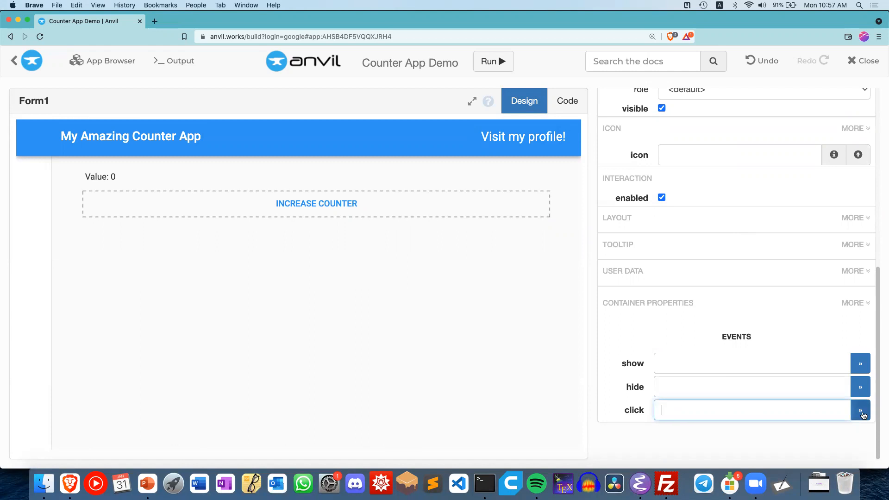
left_click(859, 410)
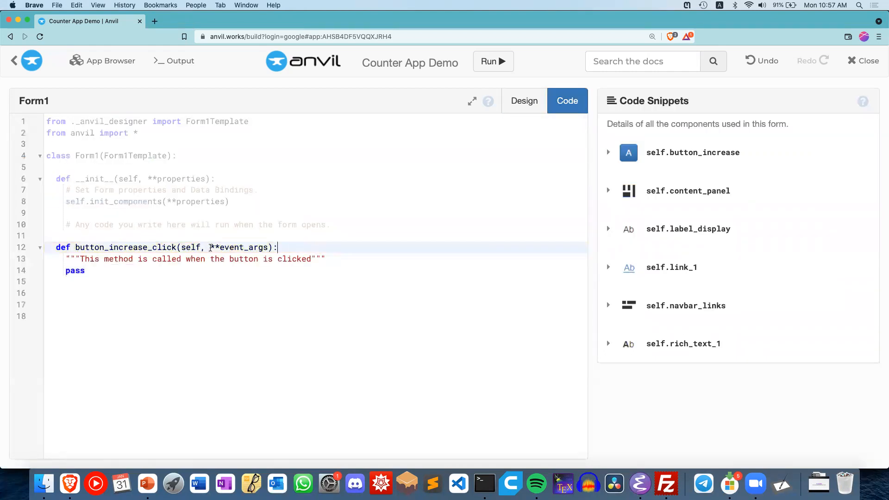
left_click(208, 293)
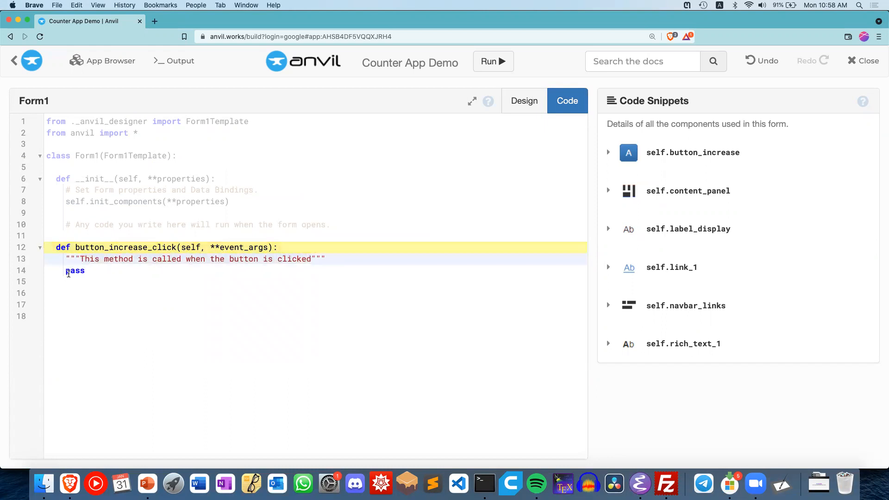
left_click(295, 259)
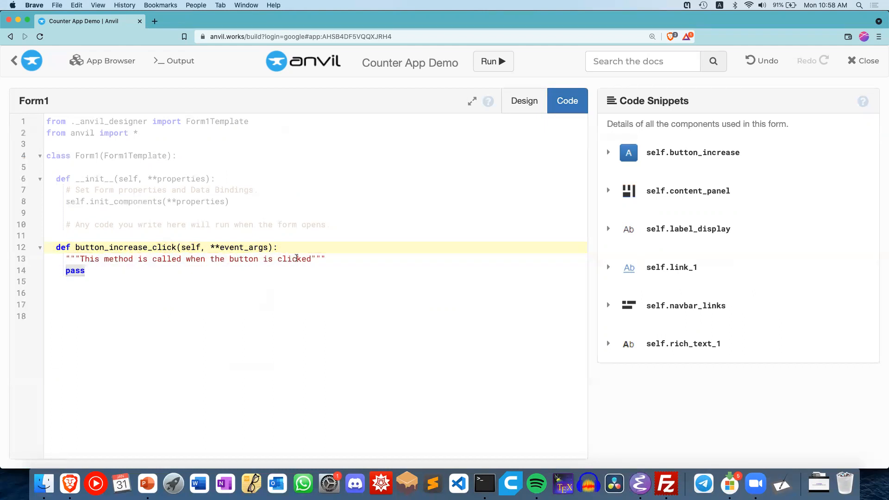
left_click(523, 100)
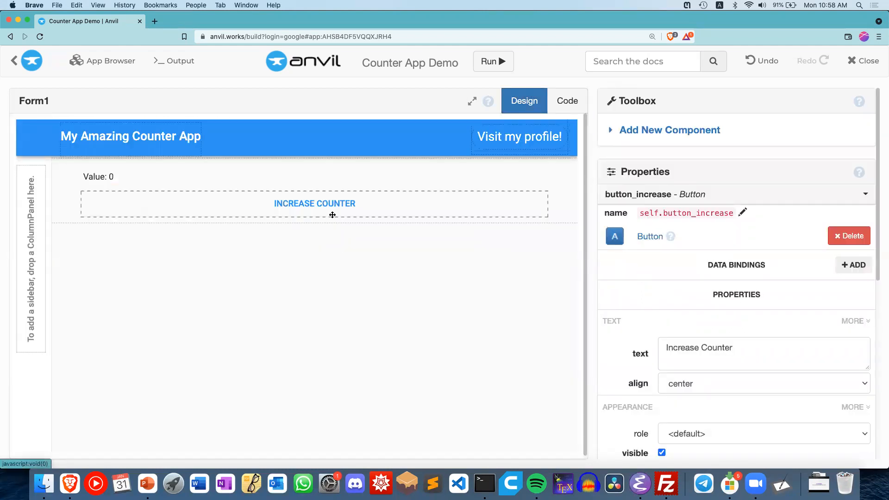
mouse_move(319, 213)
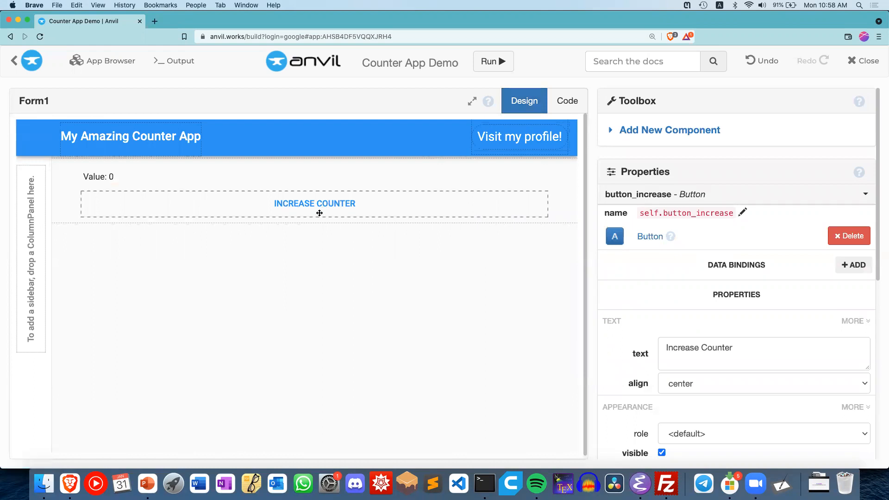
Confirm the click event is wired to button_increase_click and reopen Form1's code.
scroll("down", 3)
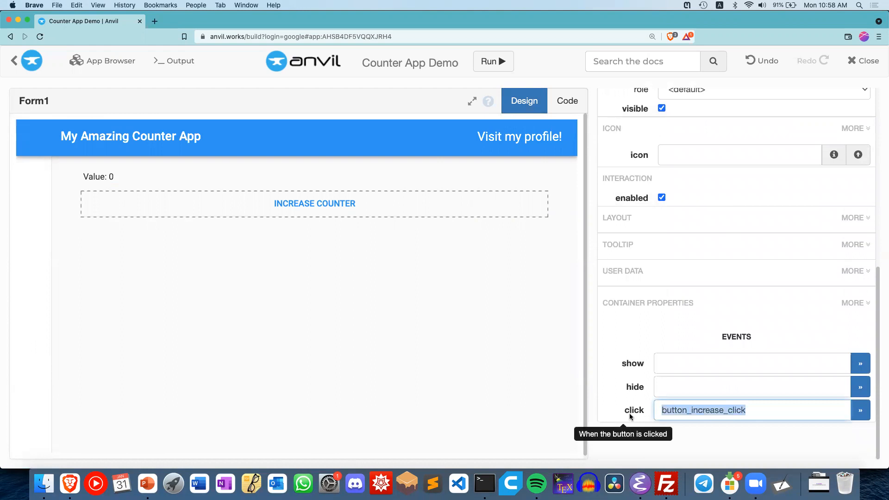
left_click(748, 410)
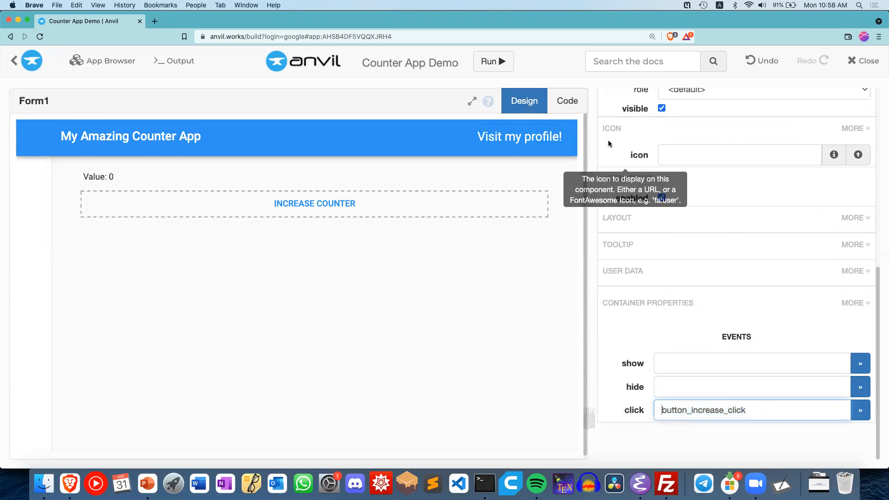
left_click(566, 101)
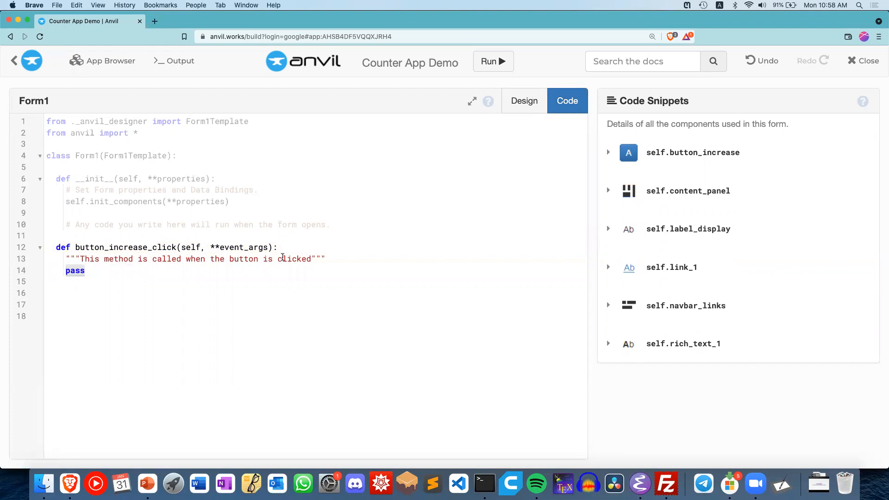
Show the slide listing the counter code to add to Form1.
left_click(148, 484)
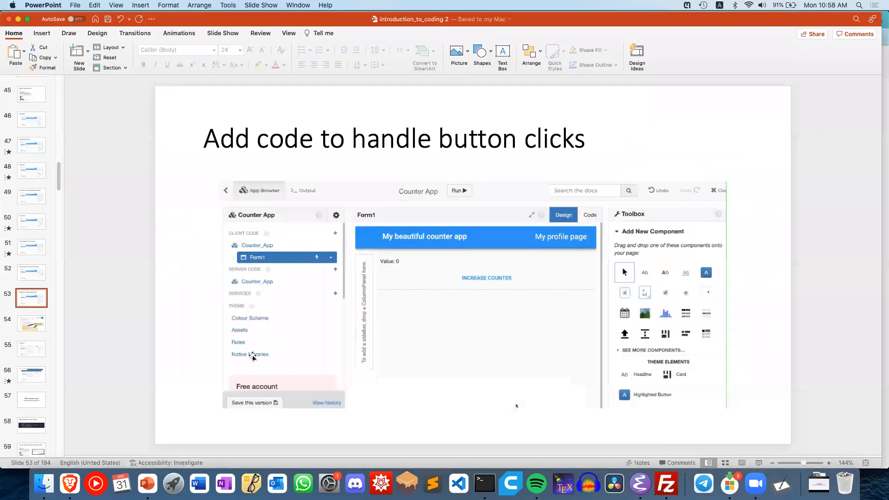
left_click(32, 323)
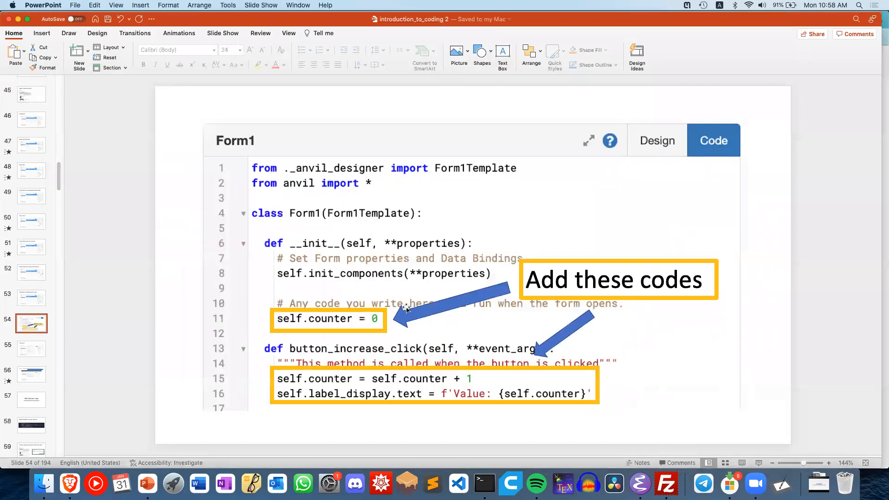
mouse_move(475, 316)
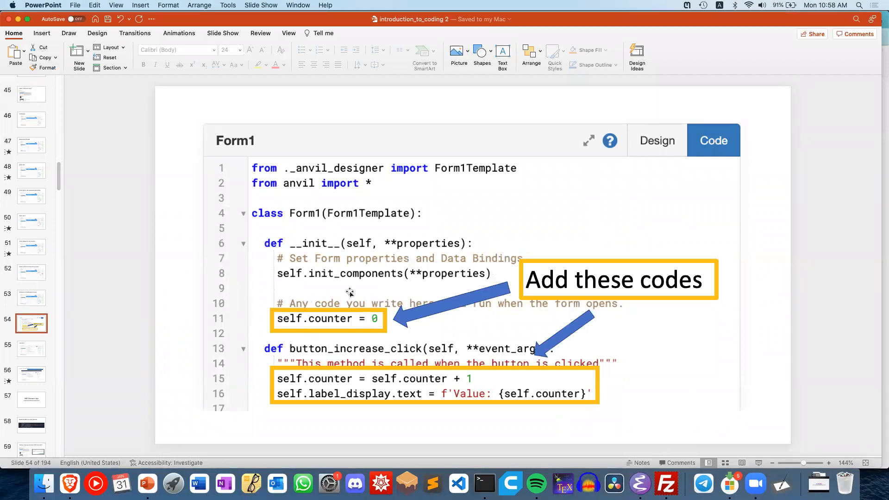
mouse_move(414, 323)
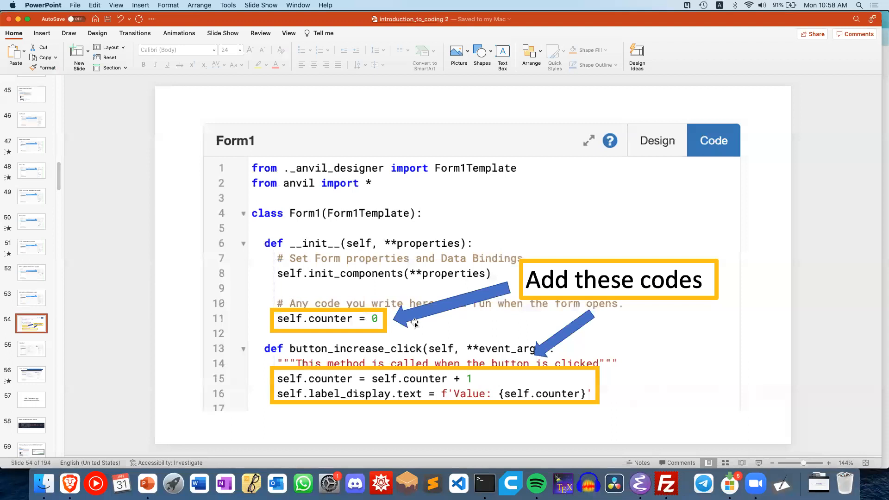
mouse_move(512, 329)
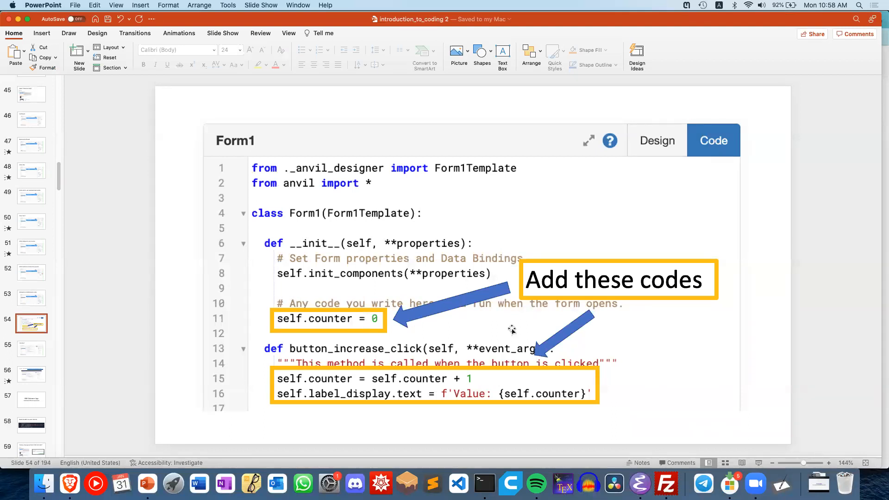
mouse_move(360, 344)
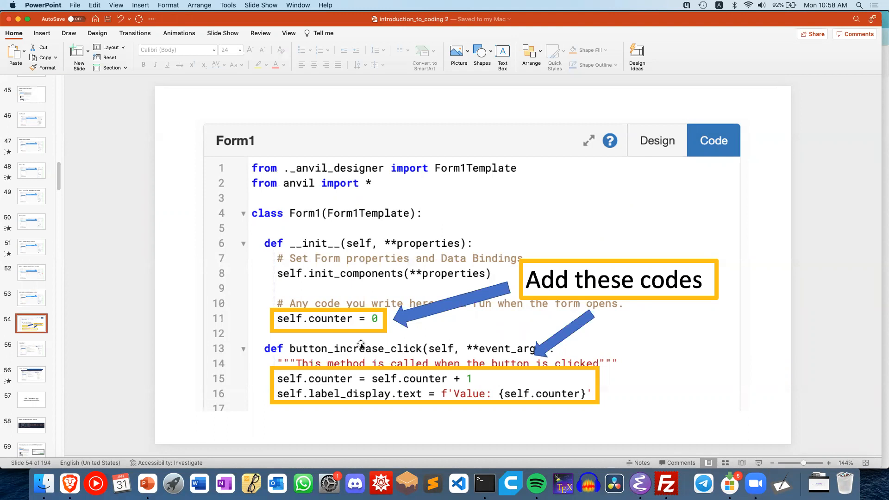
mouse_move(304, 324)
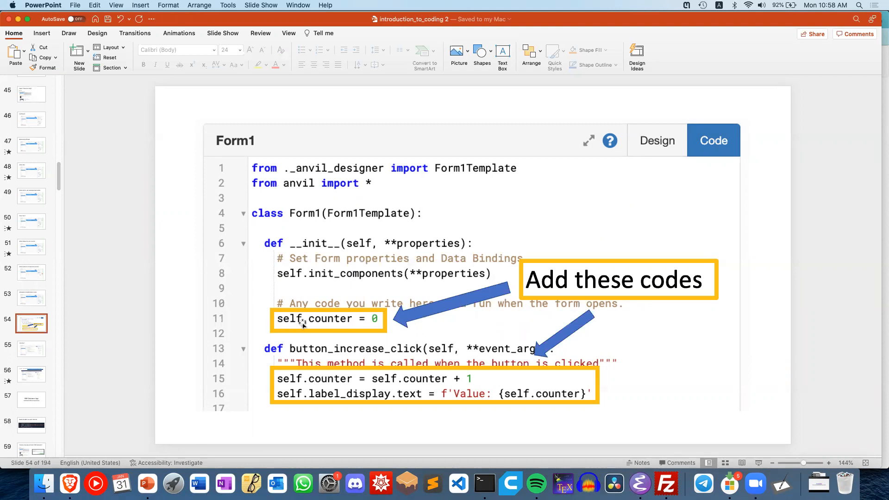
mouse_move(344, 256)
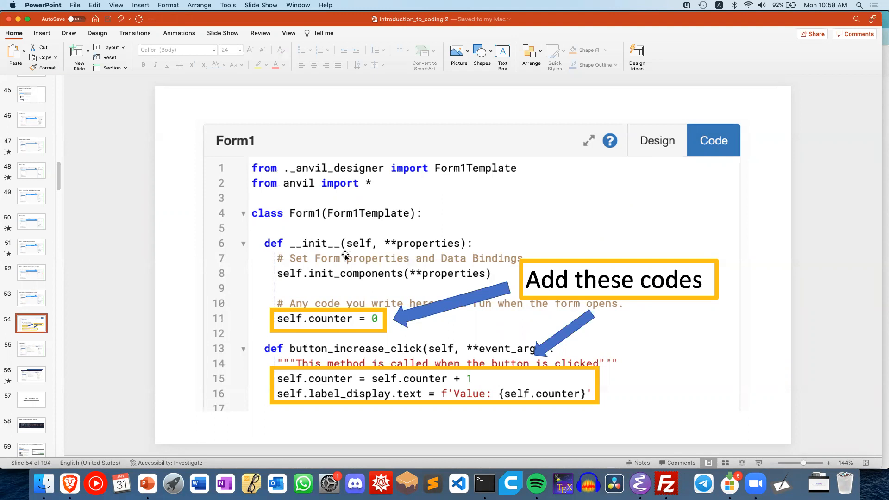
mouse_move(314, 254)
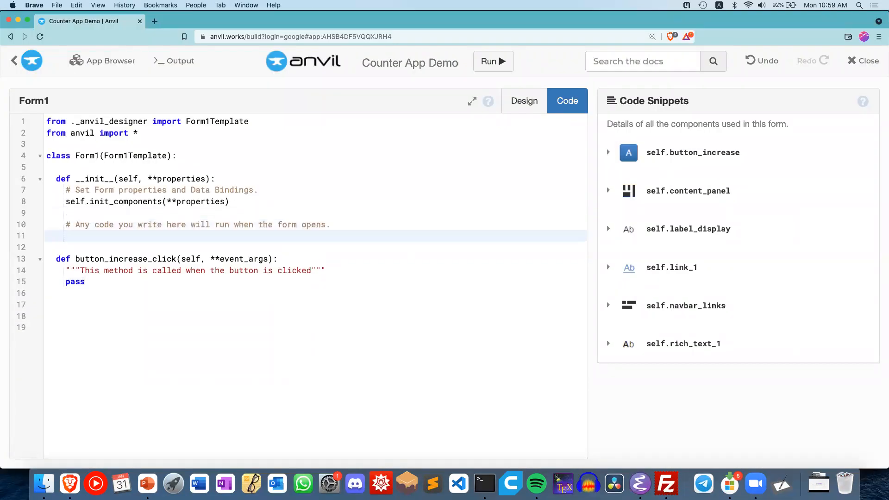
Add self.counter = 0 in __init__ so the counter starts at zero.
left_click(67, 235)
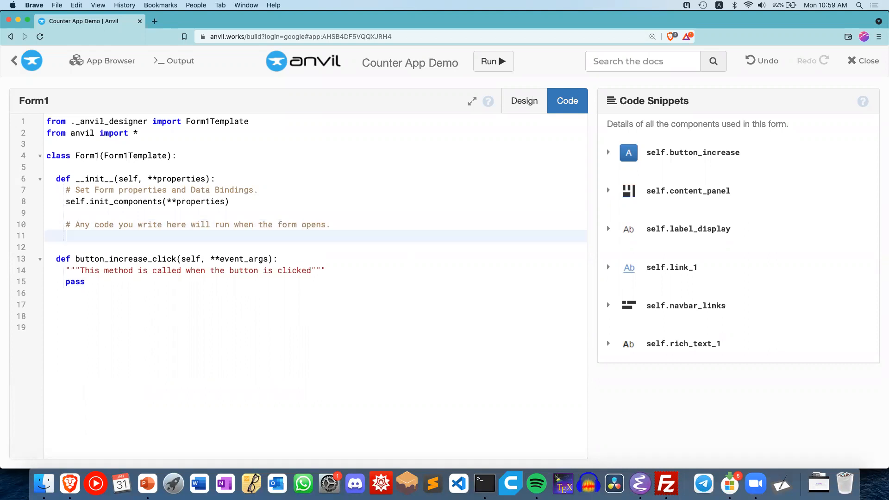
type("self.")
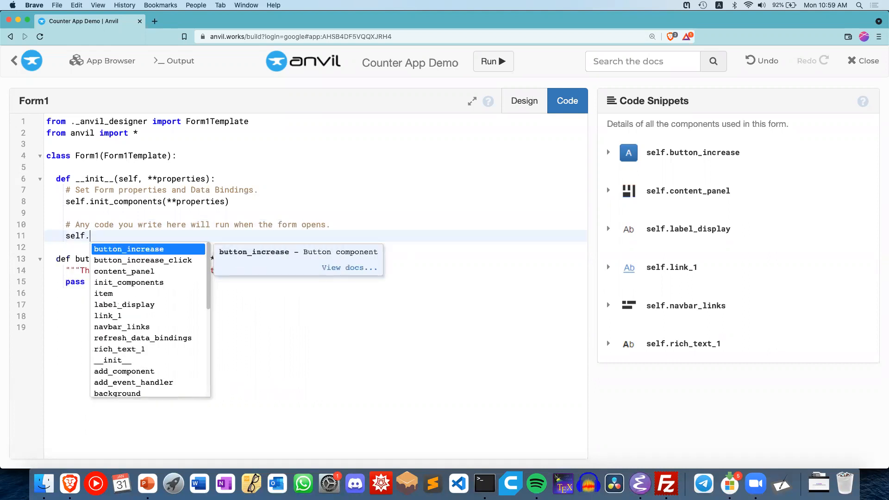
type("counter = 0")
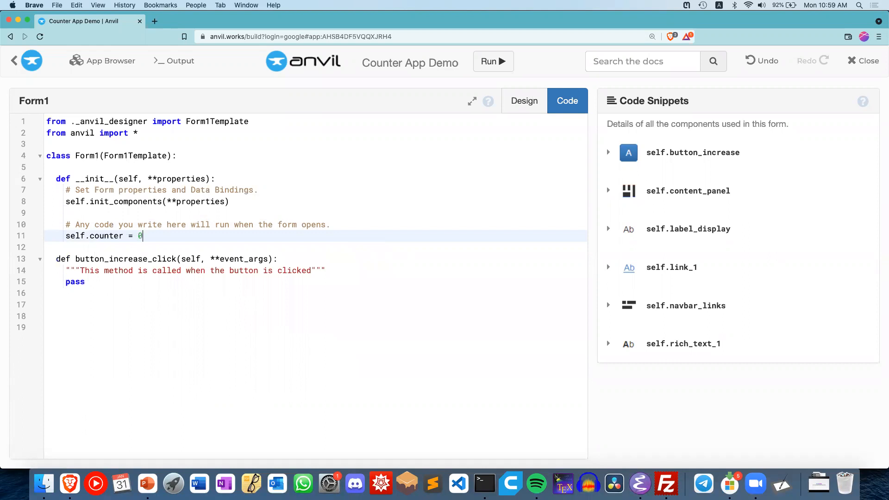
left_click(84, 281)
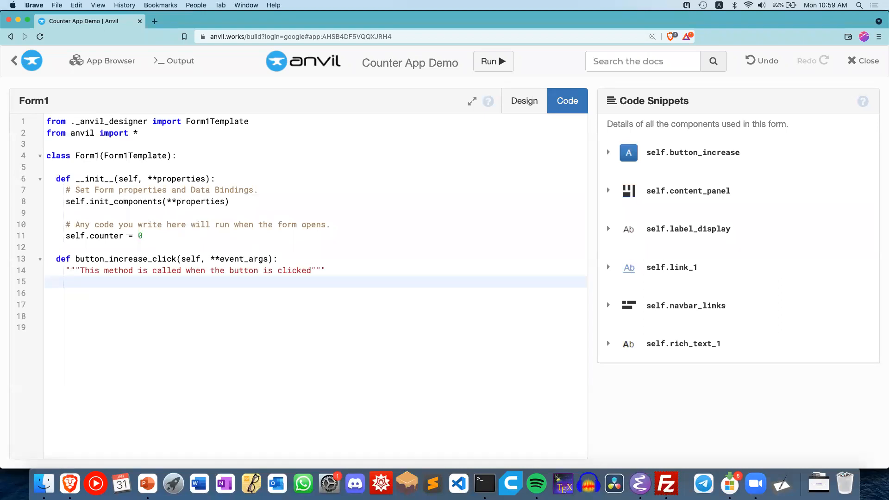
In the click handler, increment self.counter and set label_display.text to f'Value: {self.counter}'.
left_click(147, 484)
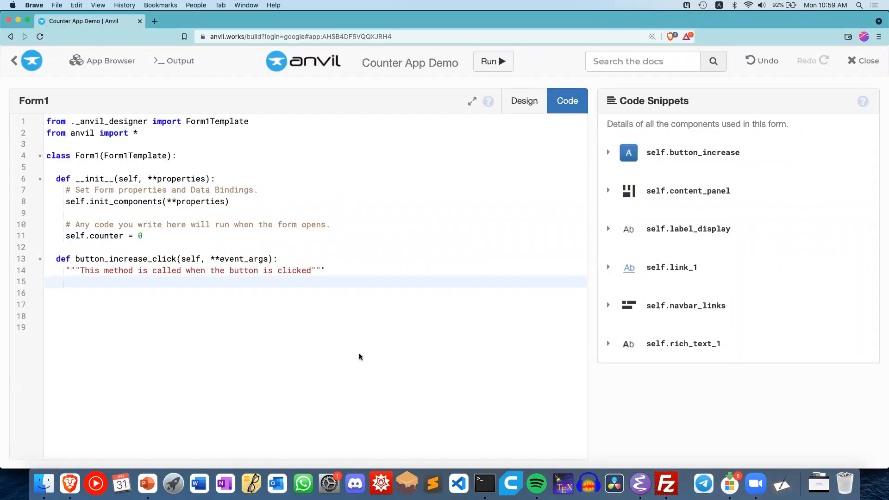
type("self.counter = self.counter + 1")
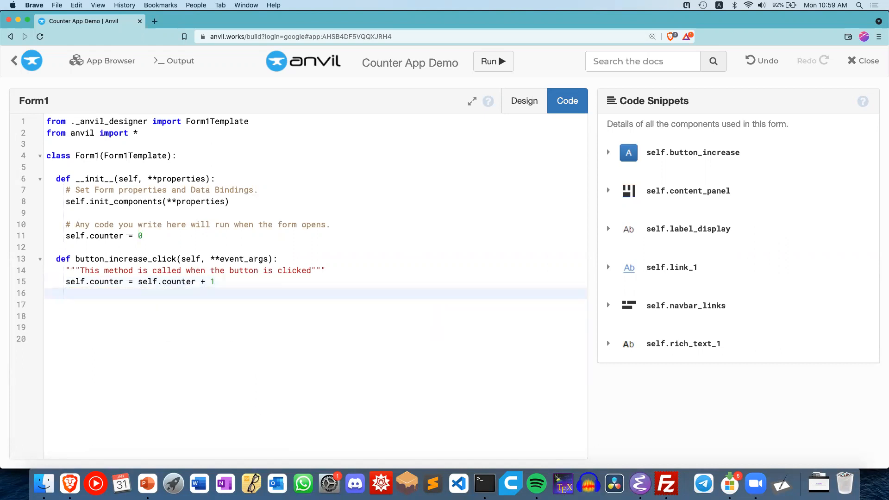
mouse_move(360, 357)
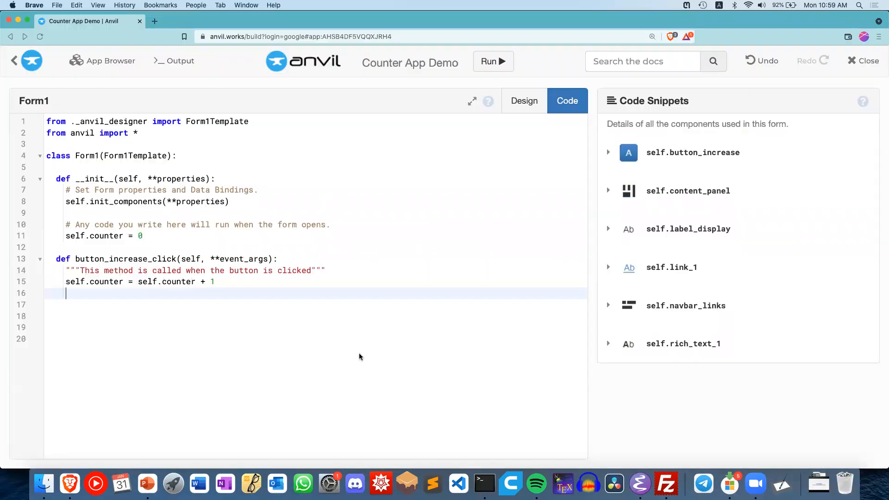
type("self.label_display.text =")
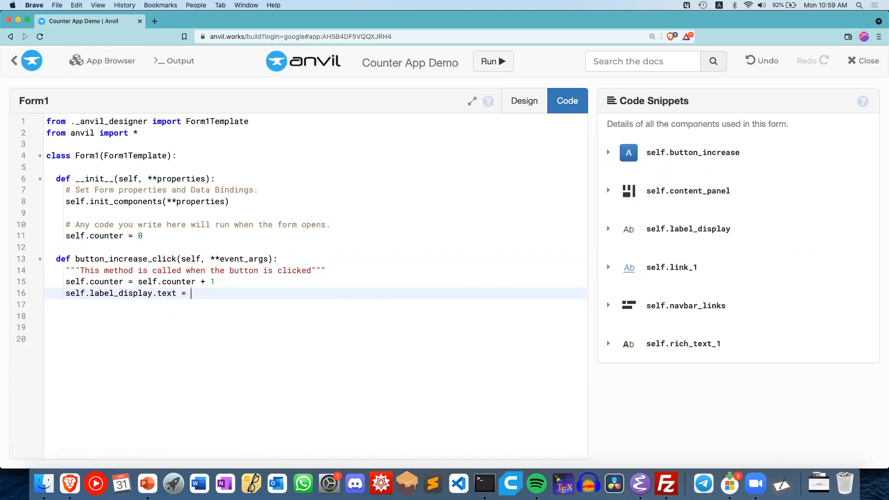
left_click(147, 483)
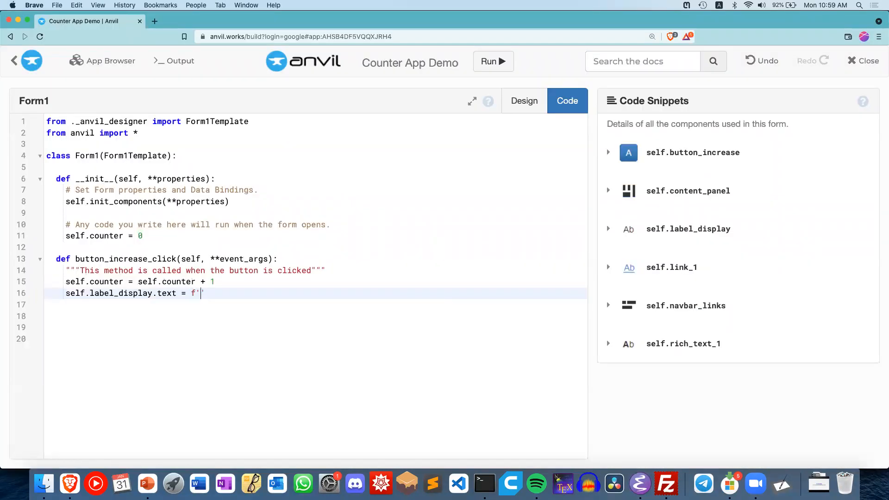
type("'")
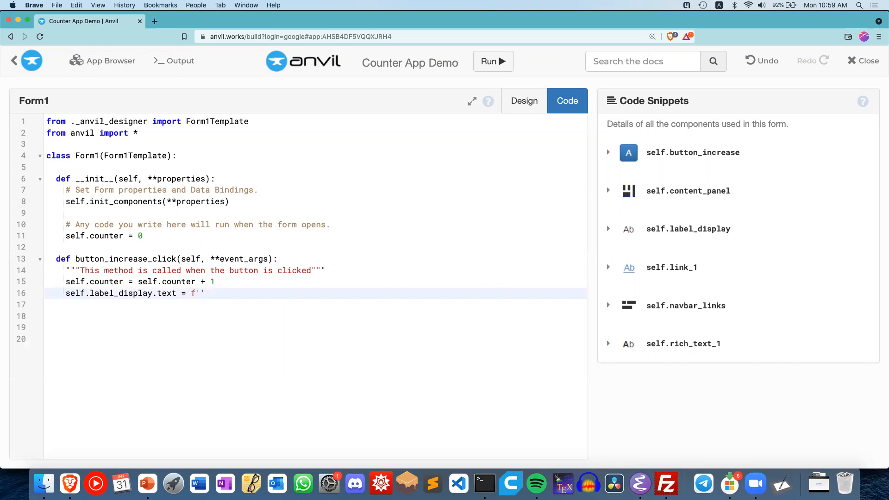
left_click(201, 293)
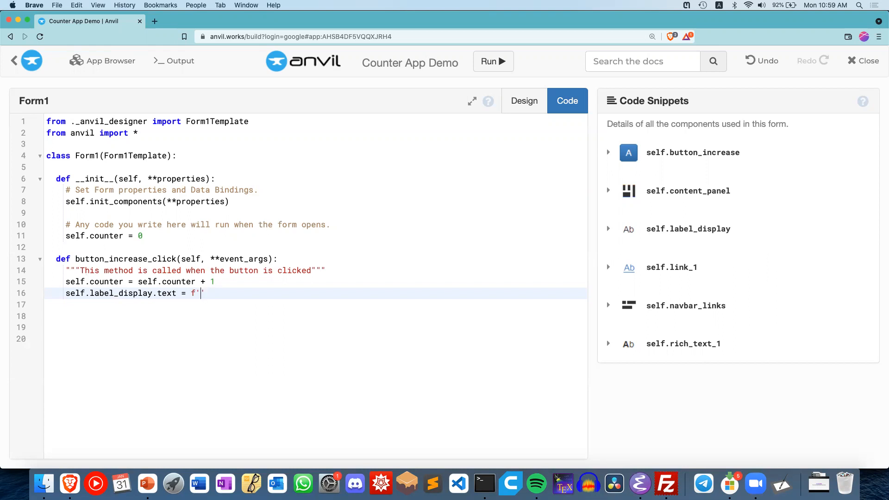
type("Value: {self.counter")
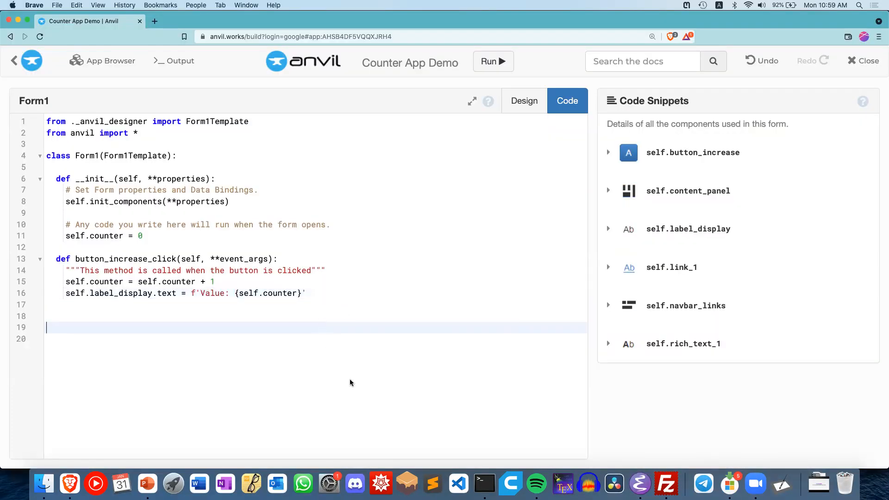
Run the app and raise the counter with Increase Counter until the label reads Value: 7.
left_click(147, 484)
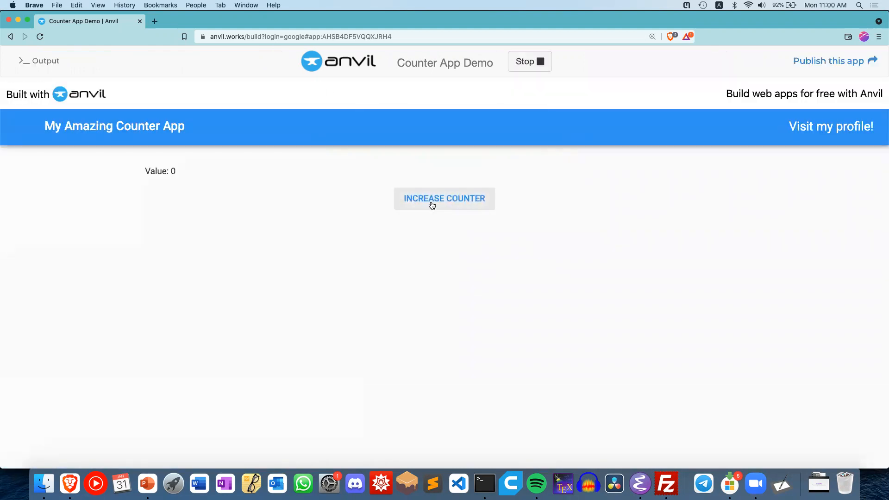
left_click(443, 198)
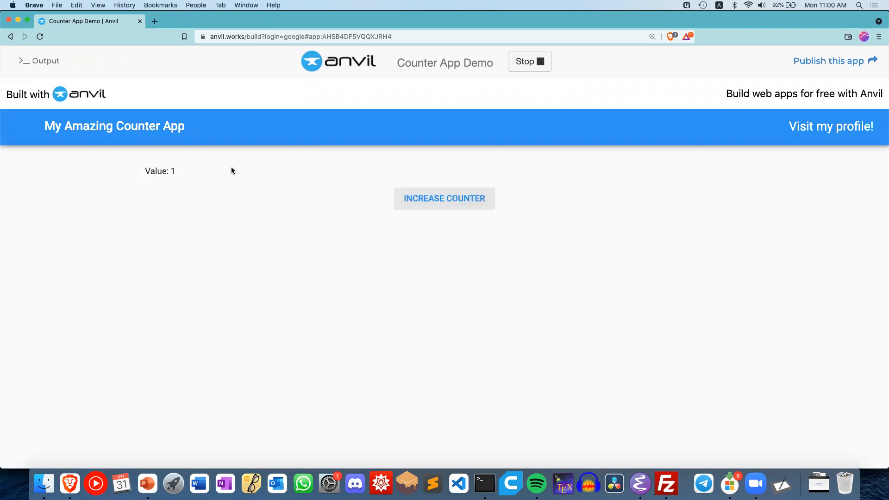
mouse_move(280, 185)
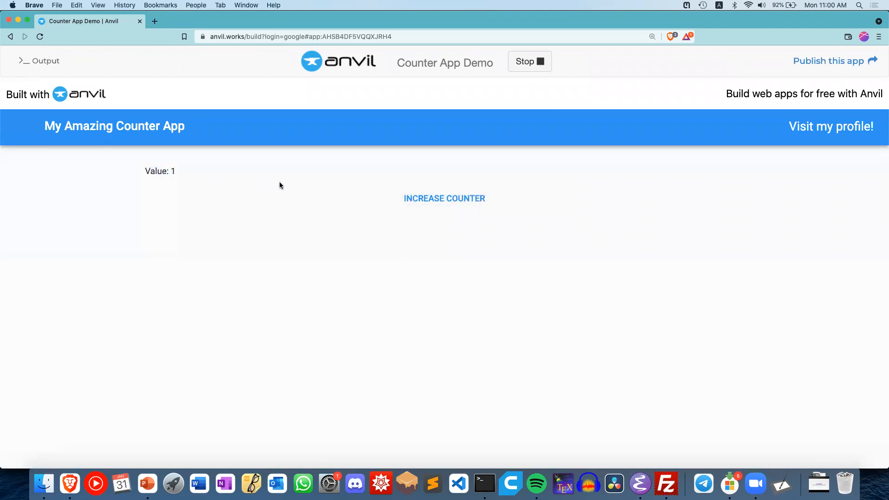
left_click(443, 198)
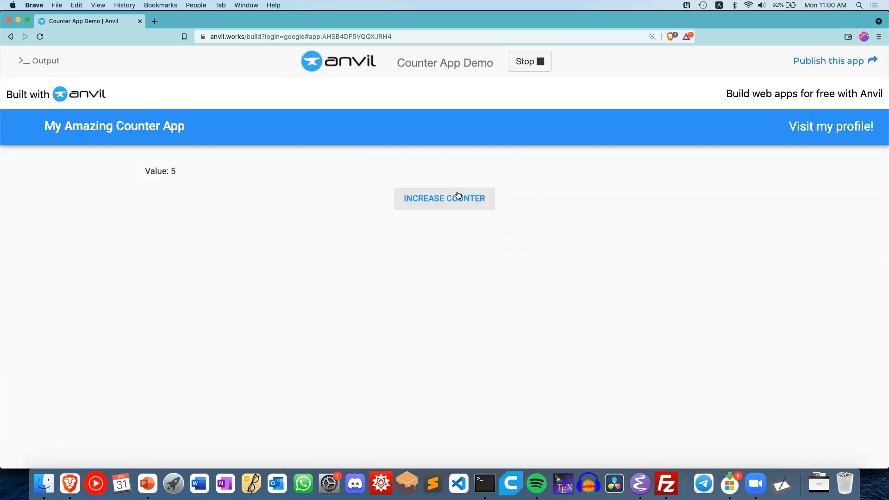
left_click(443, 198)
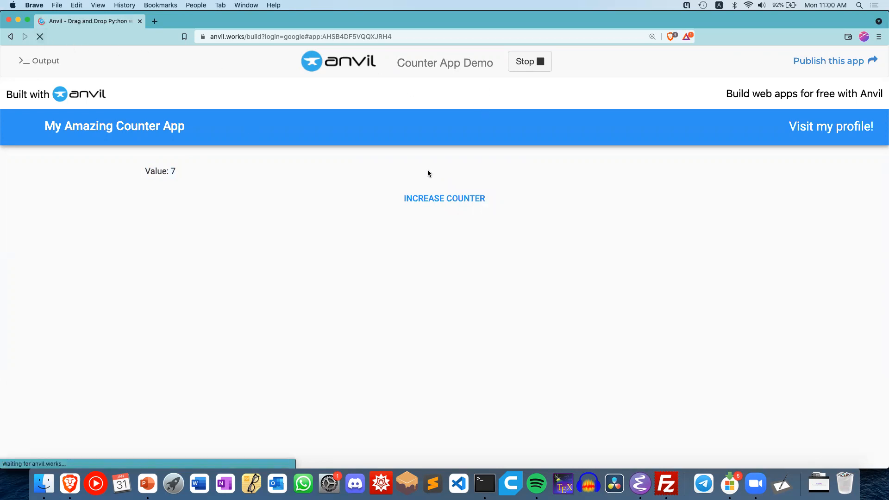
Stop the app, run it afresh from the editor and count up again to Value: 5.
left_click(528, 61)
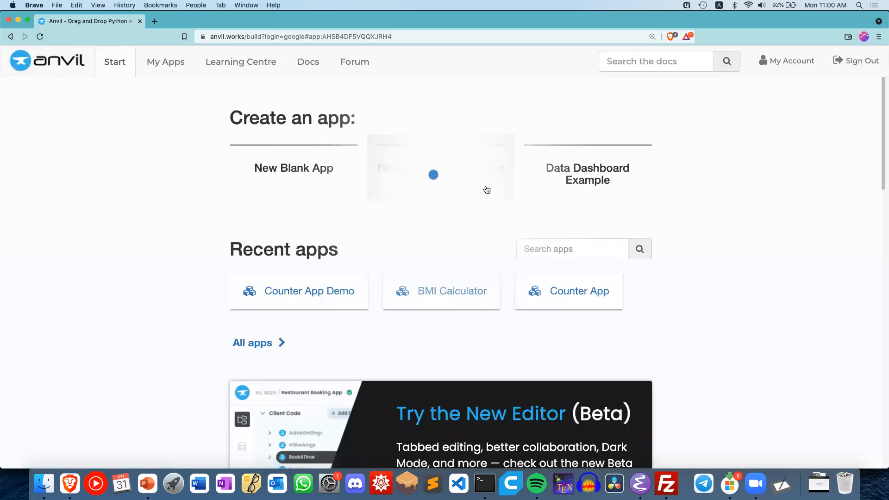
left_click(309, 290)
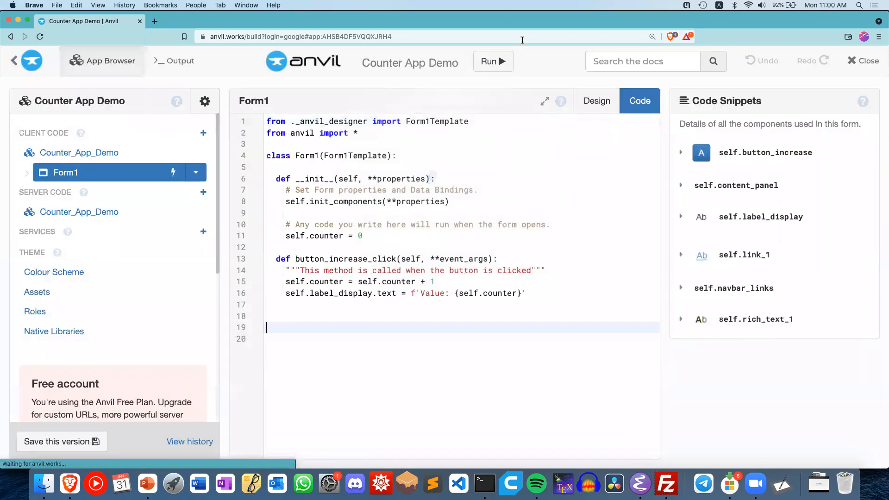
left_click(490, 62)
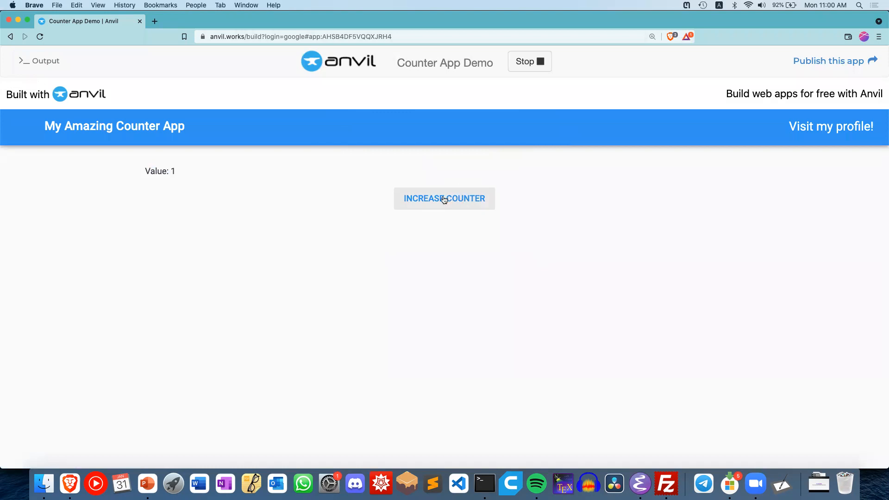
left_click(443, 198)
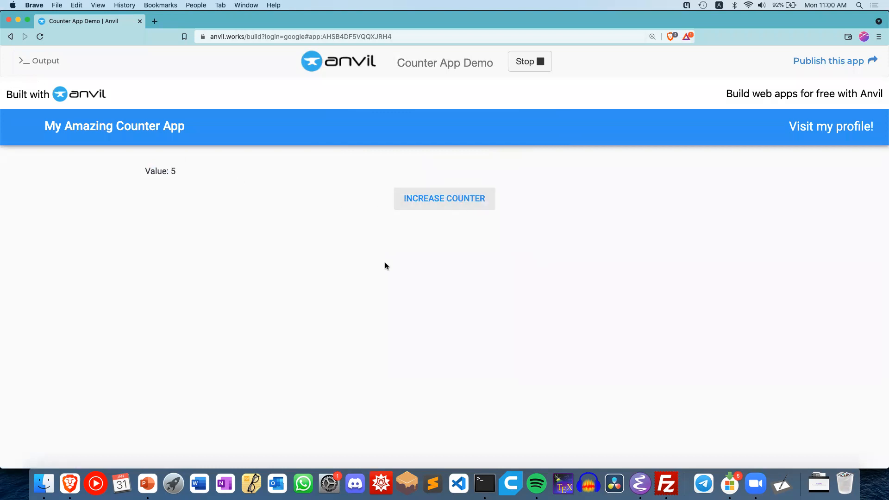
left_click(147, 483)
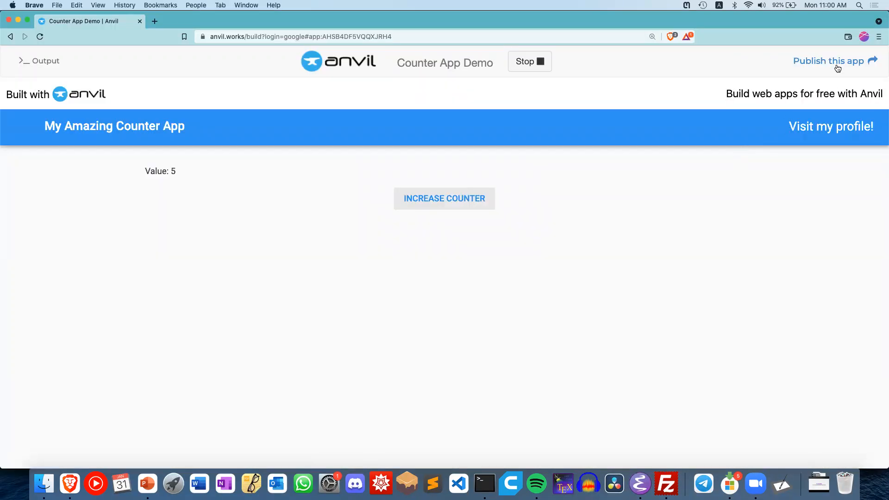
mouse_move(864, 63)
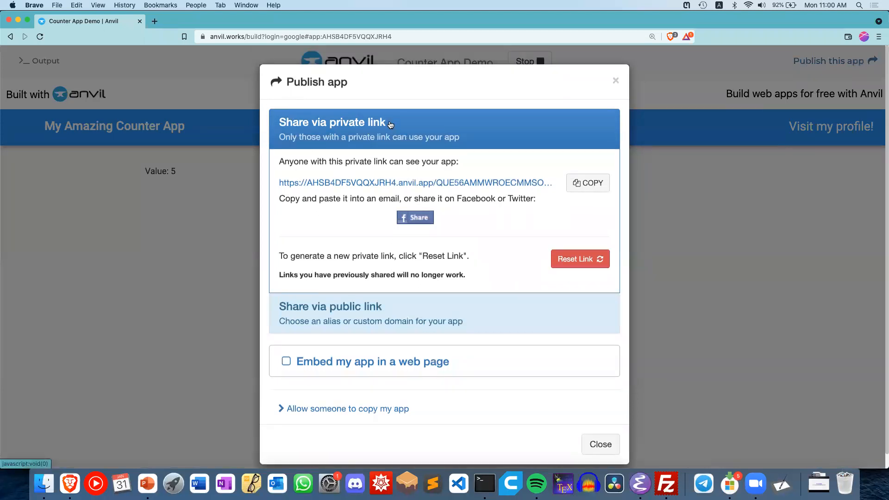
mouse_move(495, 317)
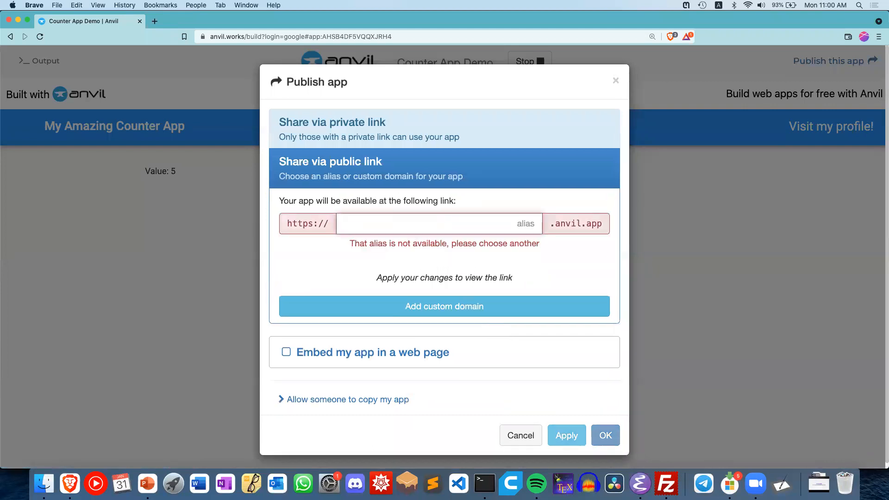
Publish the app under the public alias tch-youtube-video-counter-app.anvil.app.
type("tch-youtube-video-cou")
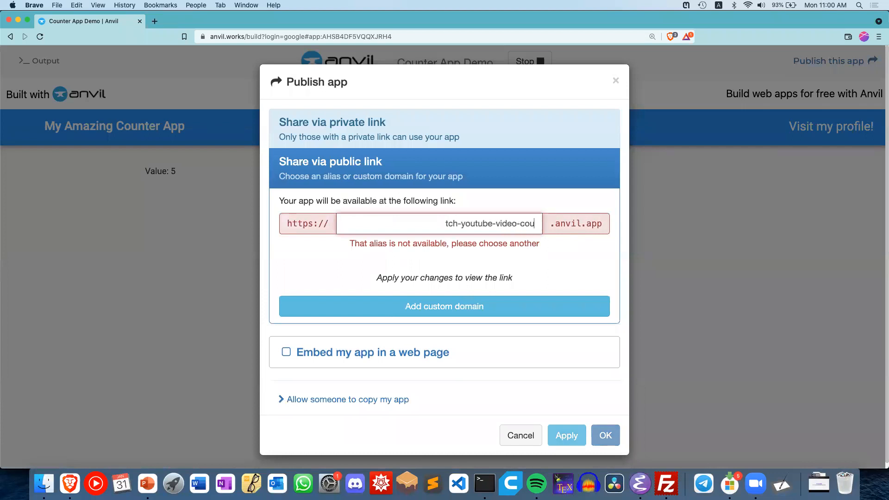
type("nter-app")
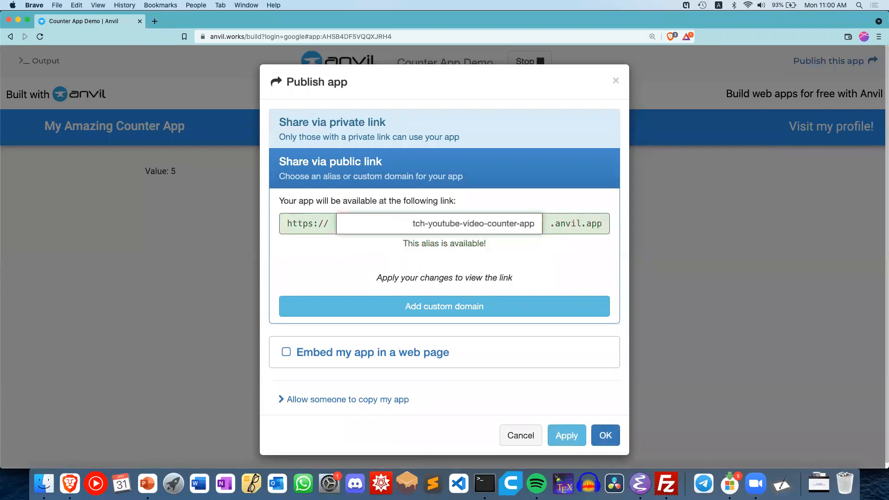
mouse_move(605, 435)
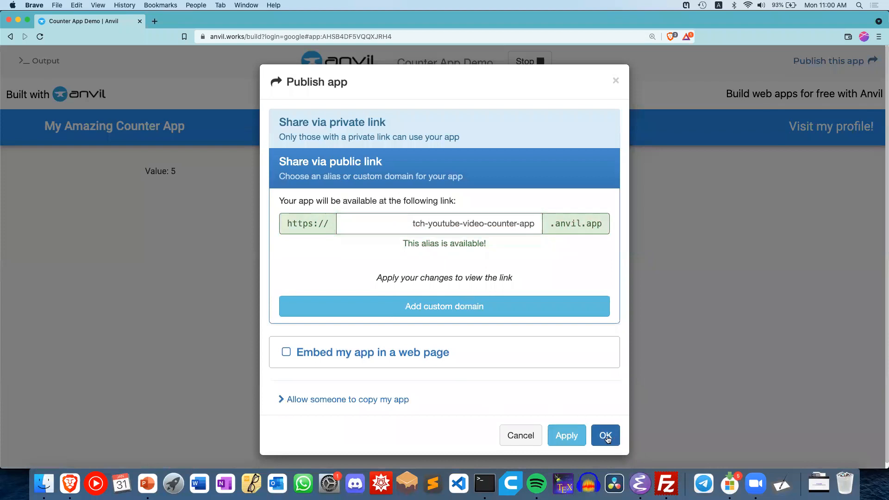
left_click(604, 435)
type("tch")
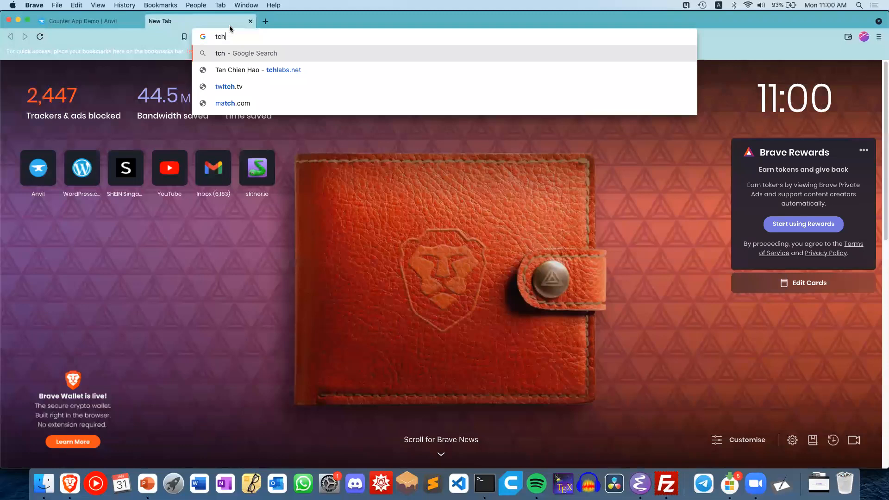
Load tch-youtube-video-counter-app.anvil.app in a new tab and count the live app up to Value: 5.
type("-youtube-counte")
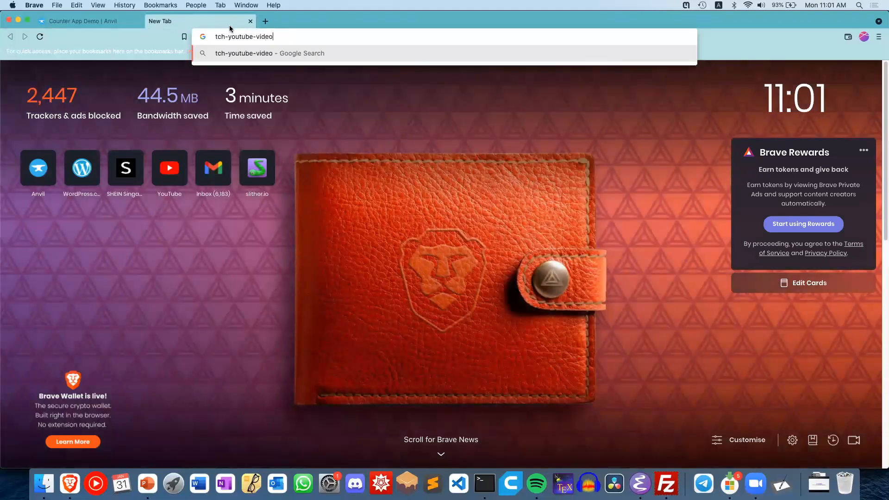
type("-counter-app")
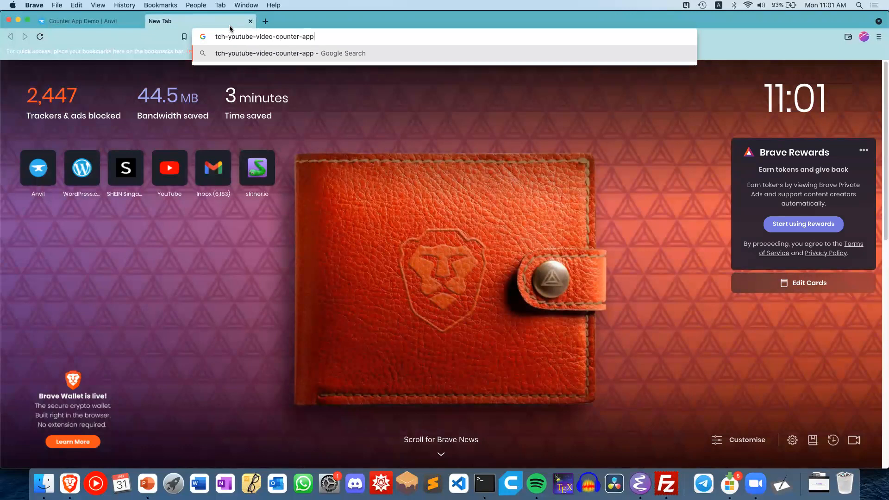
type(".anvil.ap")
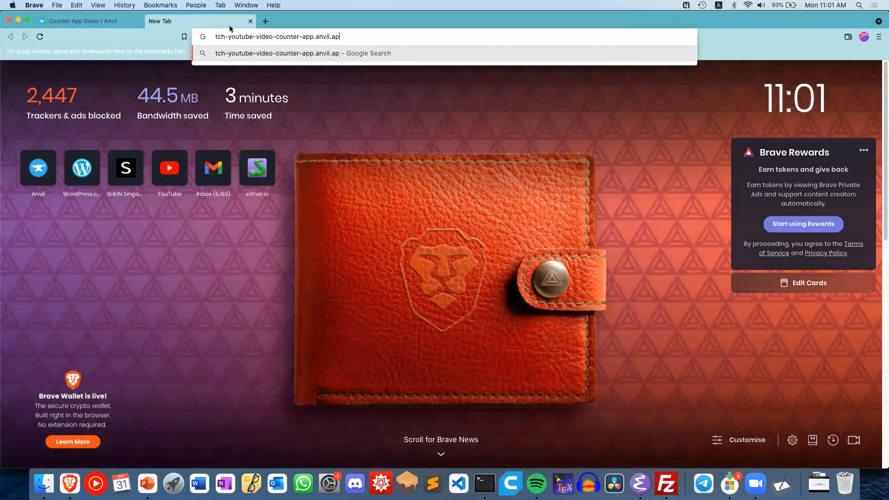
type("p")
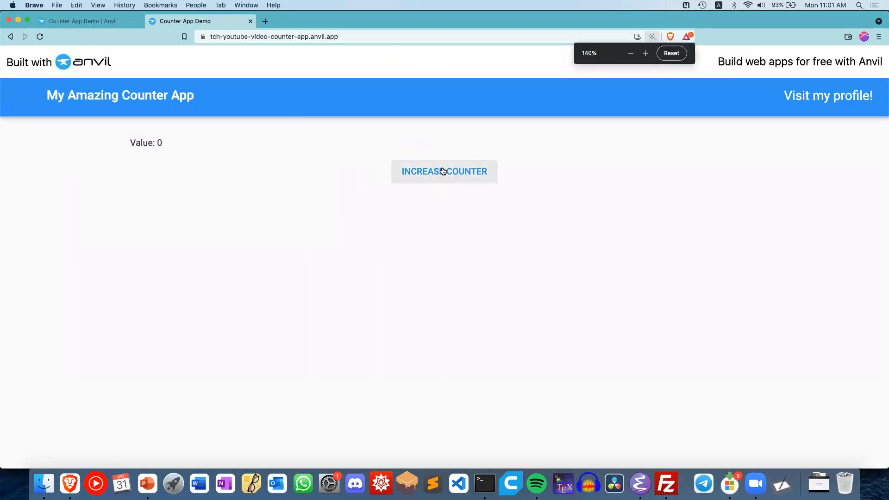
left_click(443, 171)
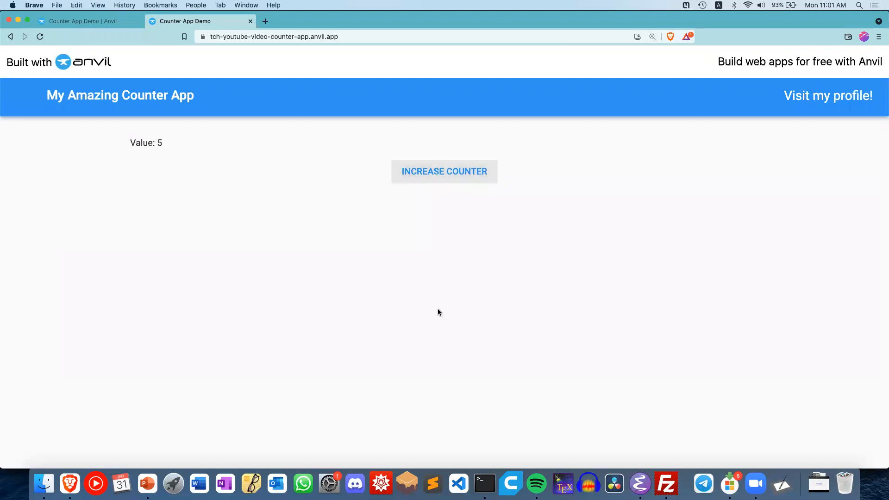
left_click(147, 483)
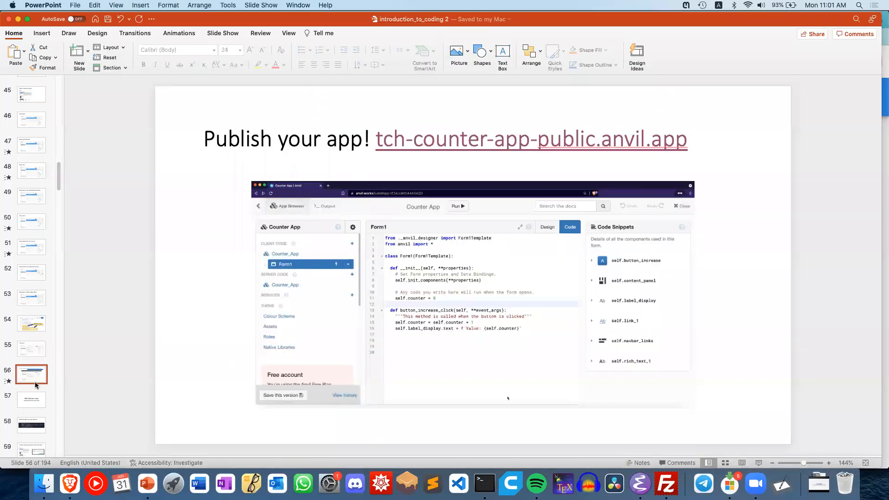
mouse_move(64, 350)
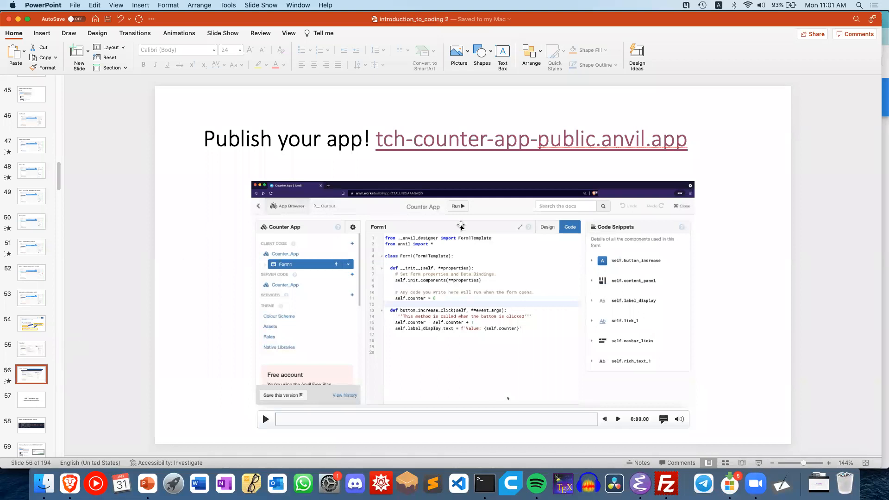
mouse_move(481, 254)
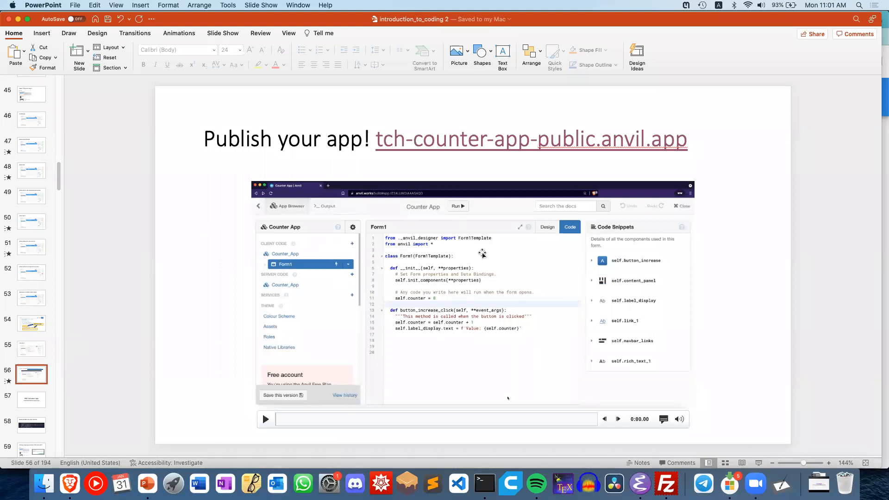
mouse_move(537, 339)
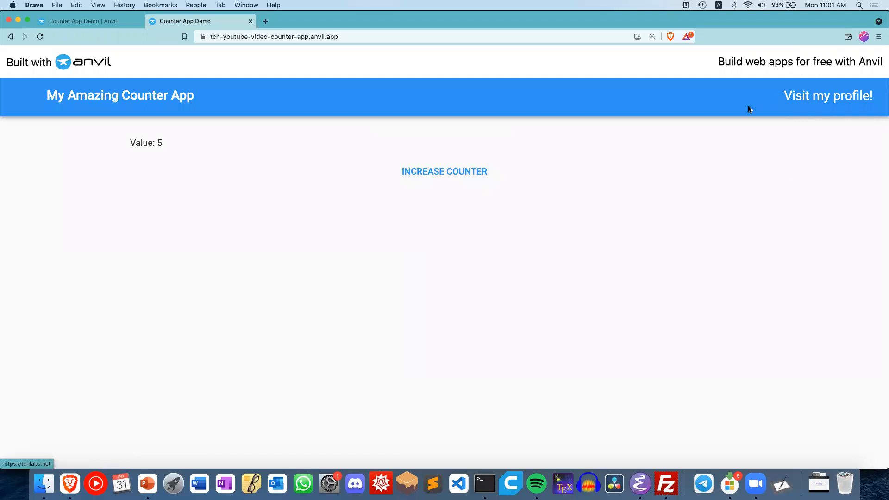
Follow the app's Visit my profile! link, opening tchlabs.net in a new tab.
left_click(826, 95)
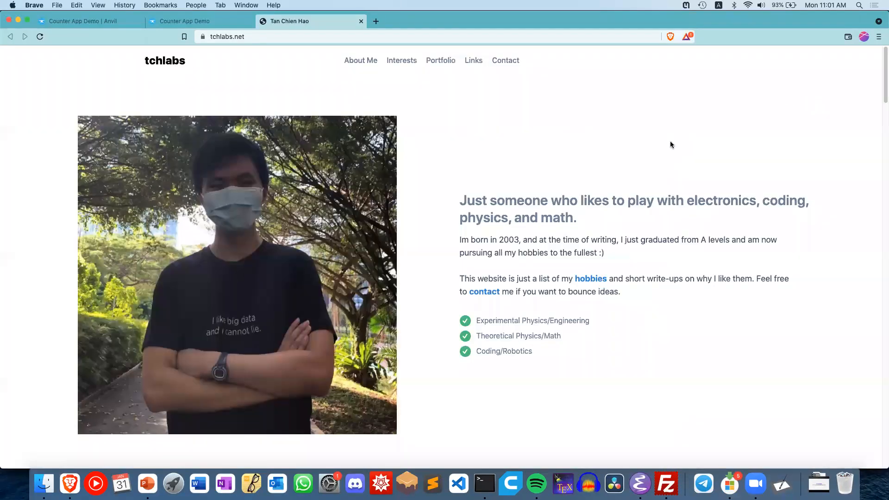
mouse_move(592, 71)
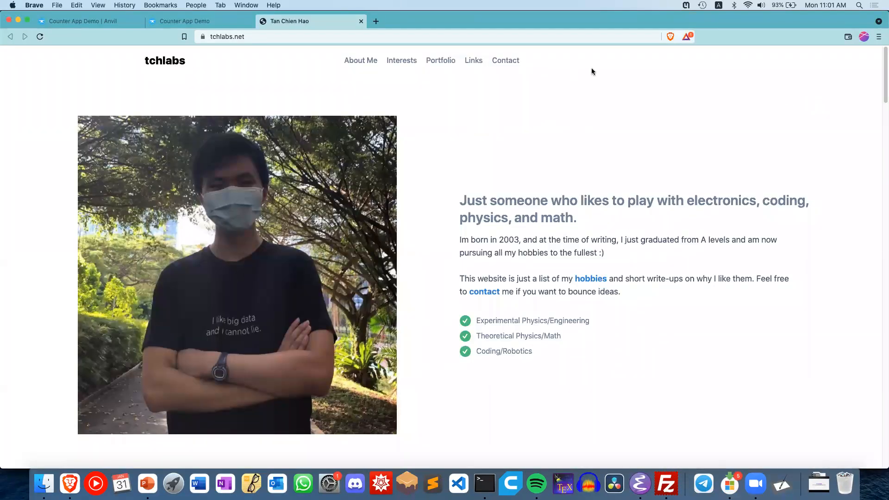
mouse_move(611, 133)
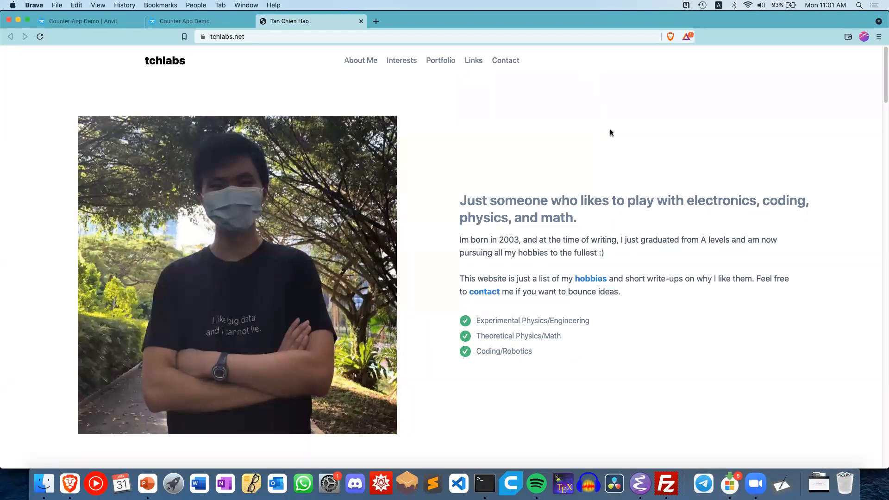
mouse_move(768, 192)
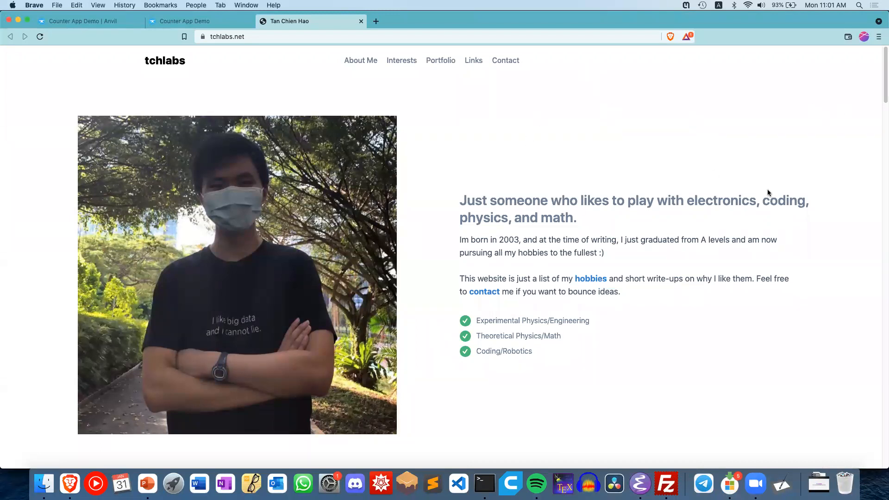